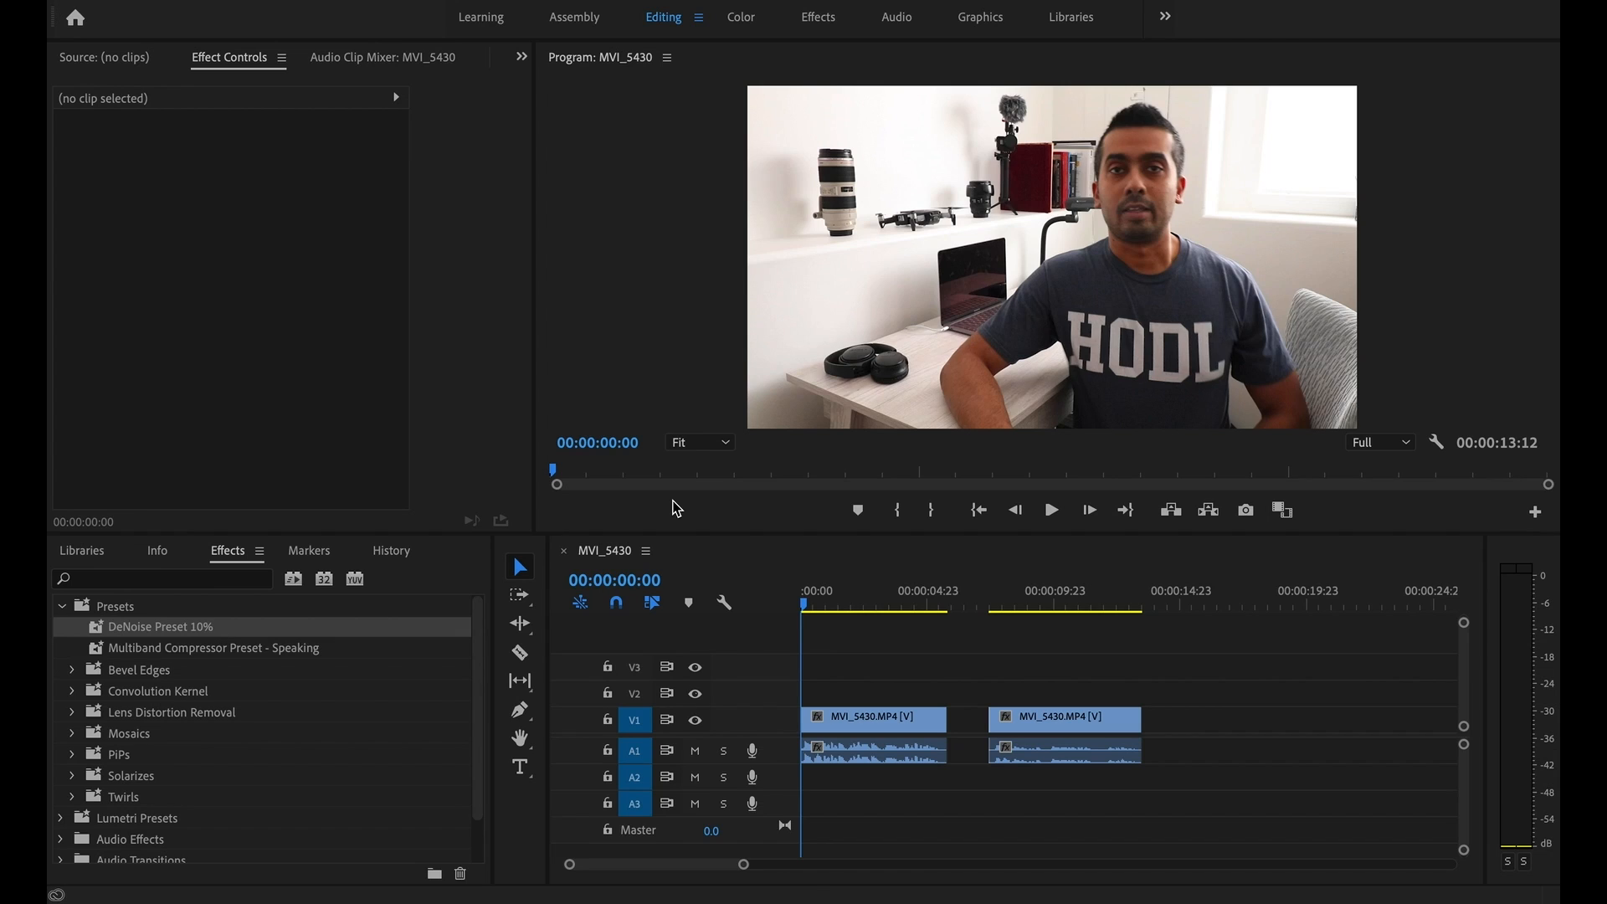
{"action": "mouse_move", "coordinate": [859, 767]}
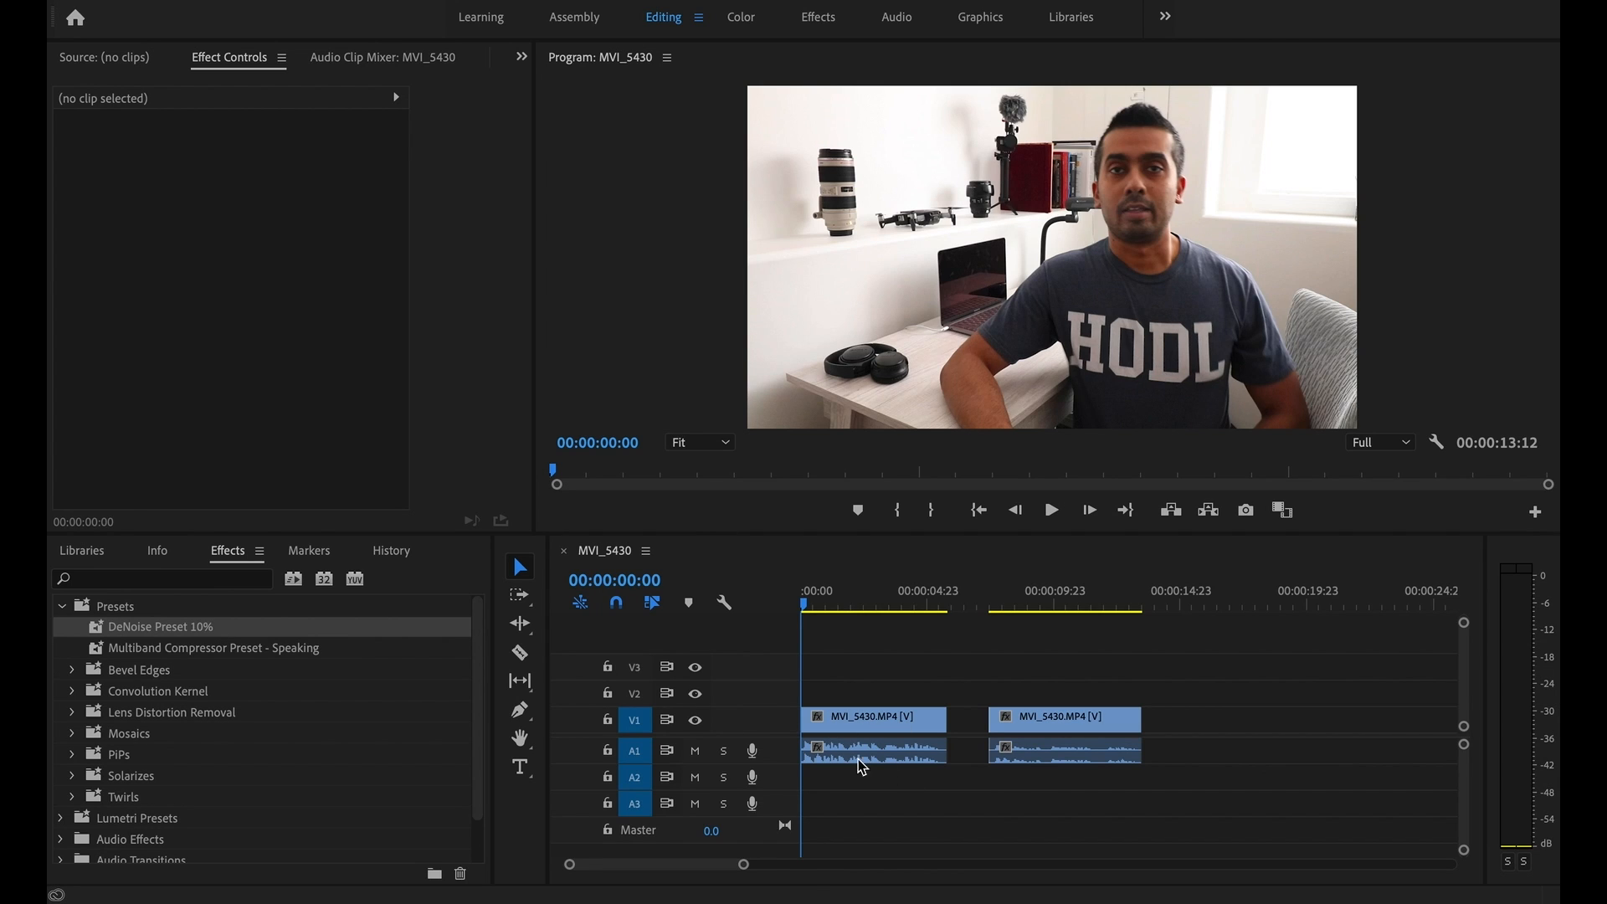
{"action": "mouse_move", "coordinate": [1050, 764]}
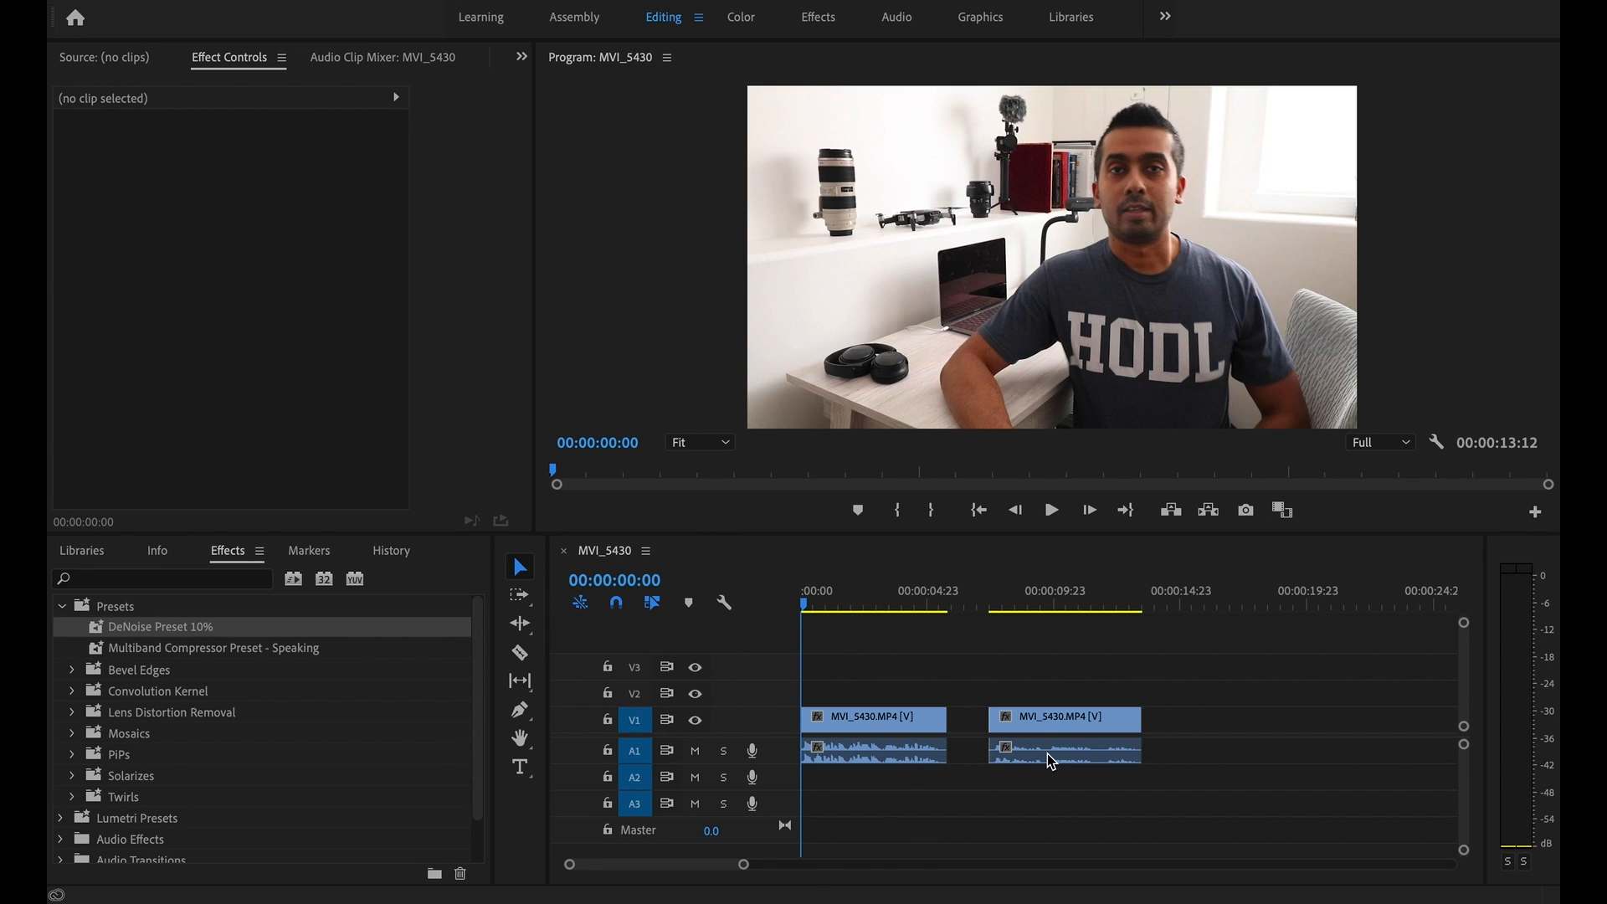
{"action": "mouse_move", "coordinate": [941, 752]}
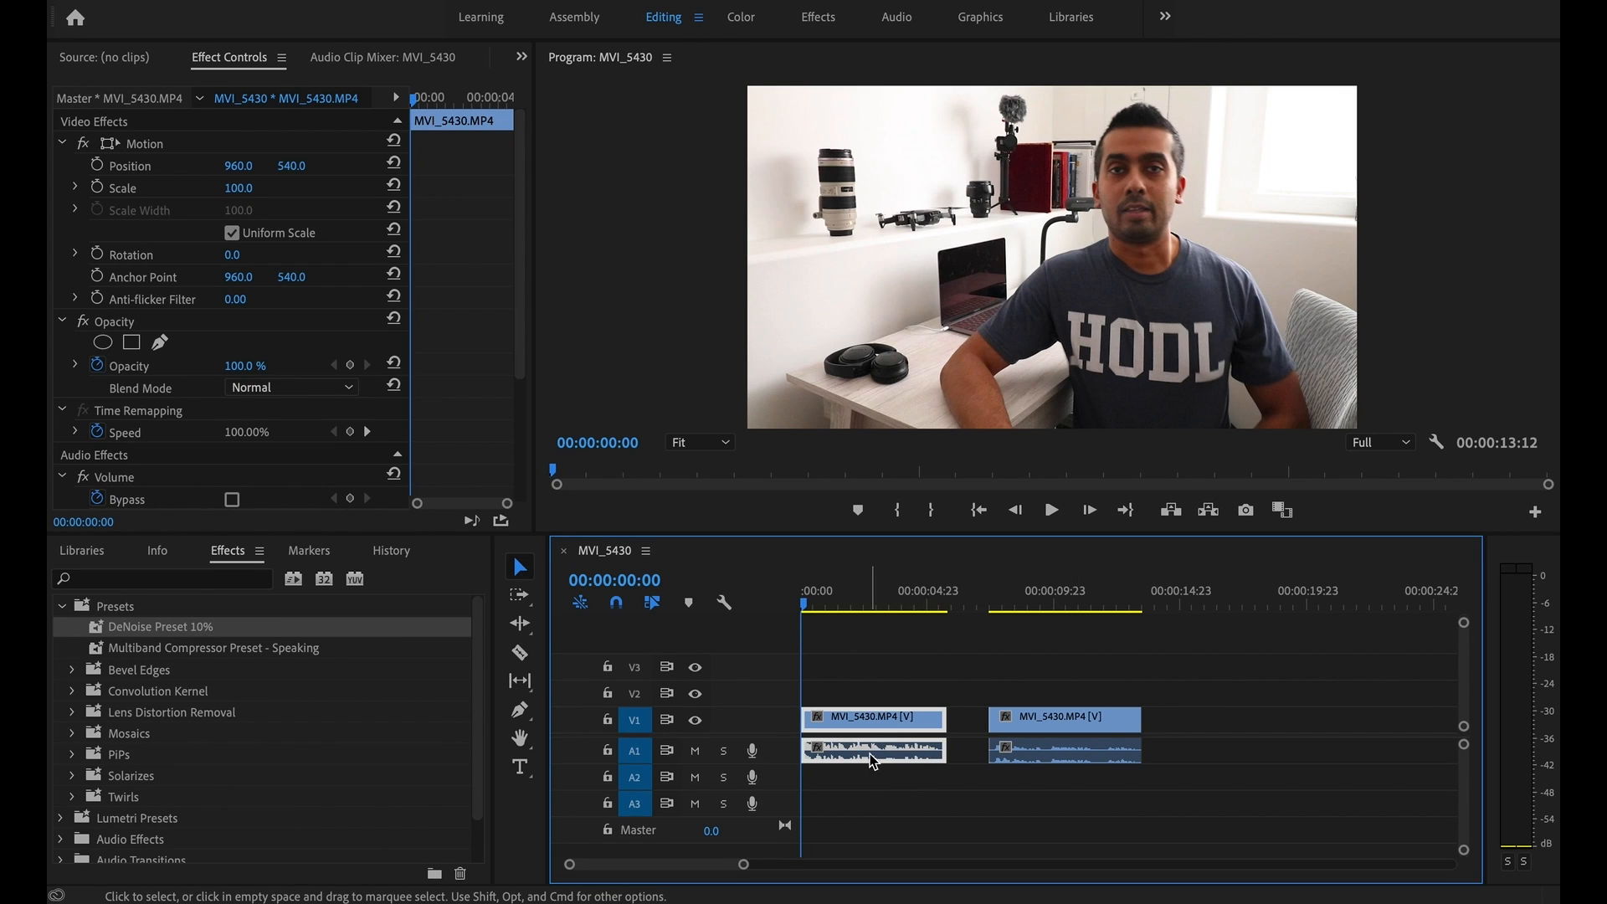
Select the second talking-head clip so its settings show in Effect Controls
{"action": "left_click", "coordinate": [1063, 749]}
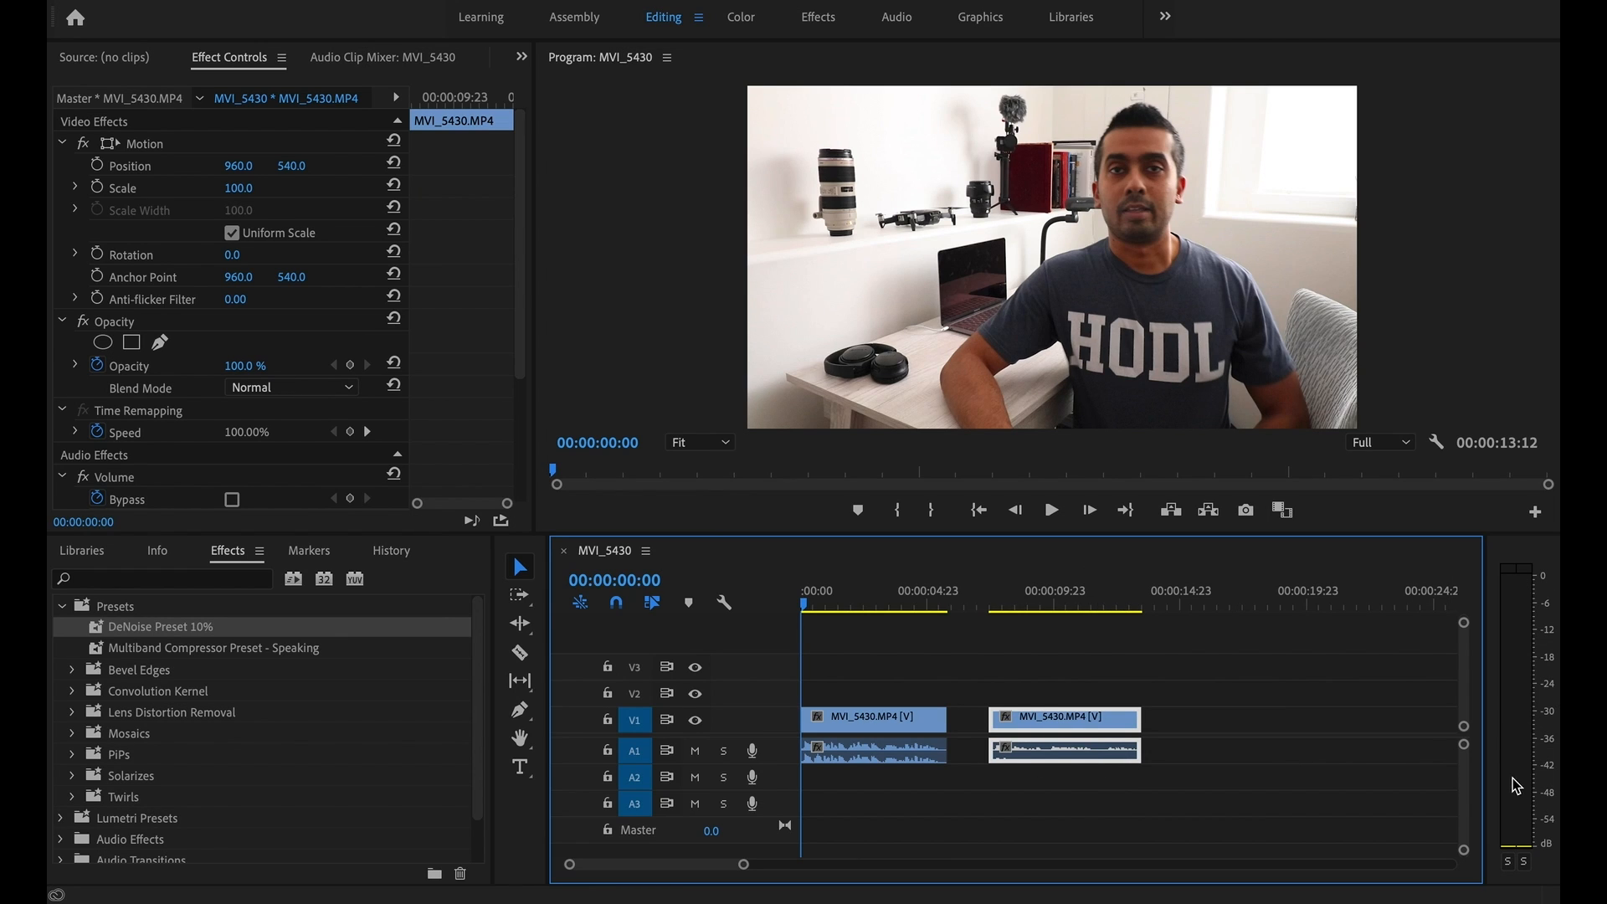
{"action": "mouse_move", "coordinate": [1532, 835]}
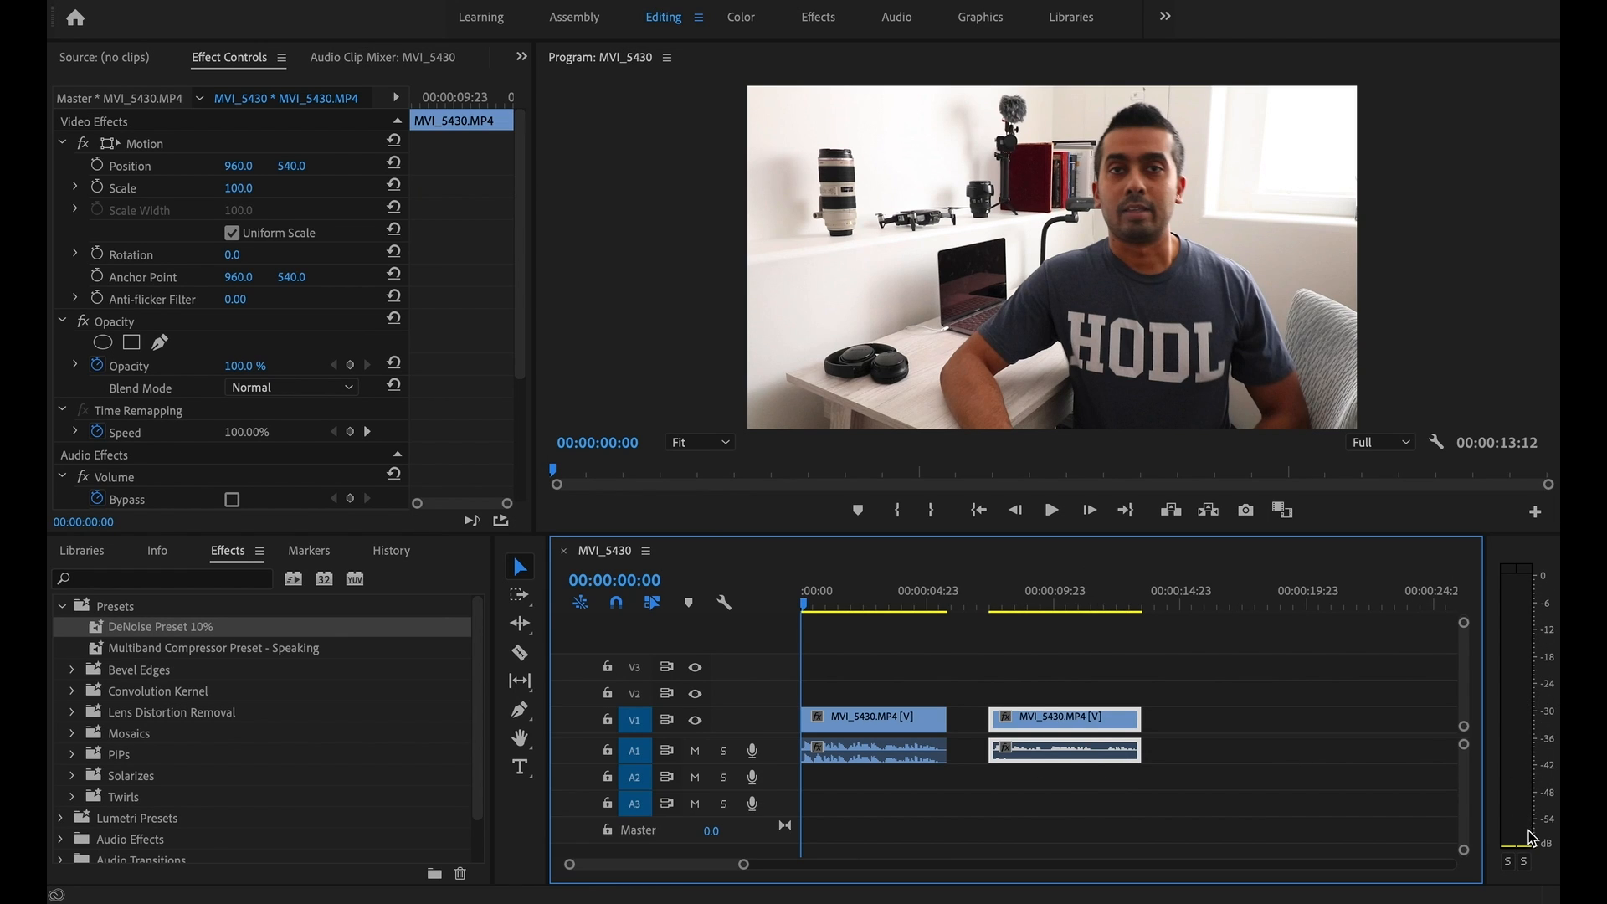
{"action": "mouse_move", "coordinate": [1378, 606]}
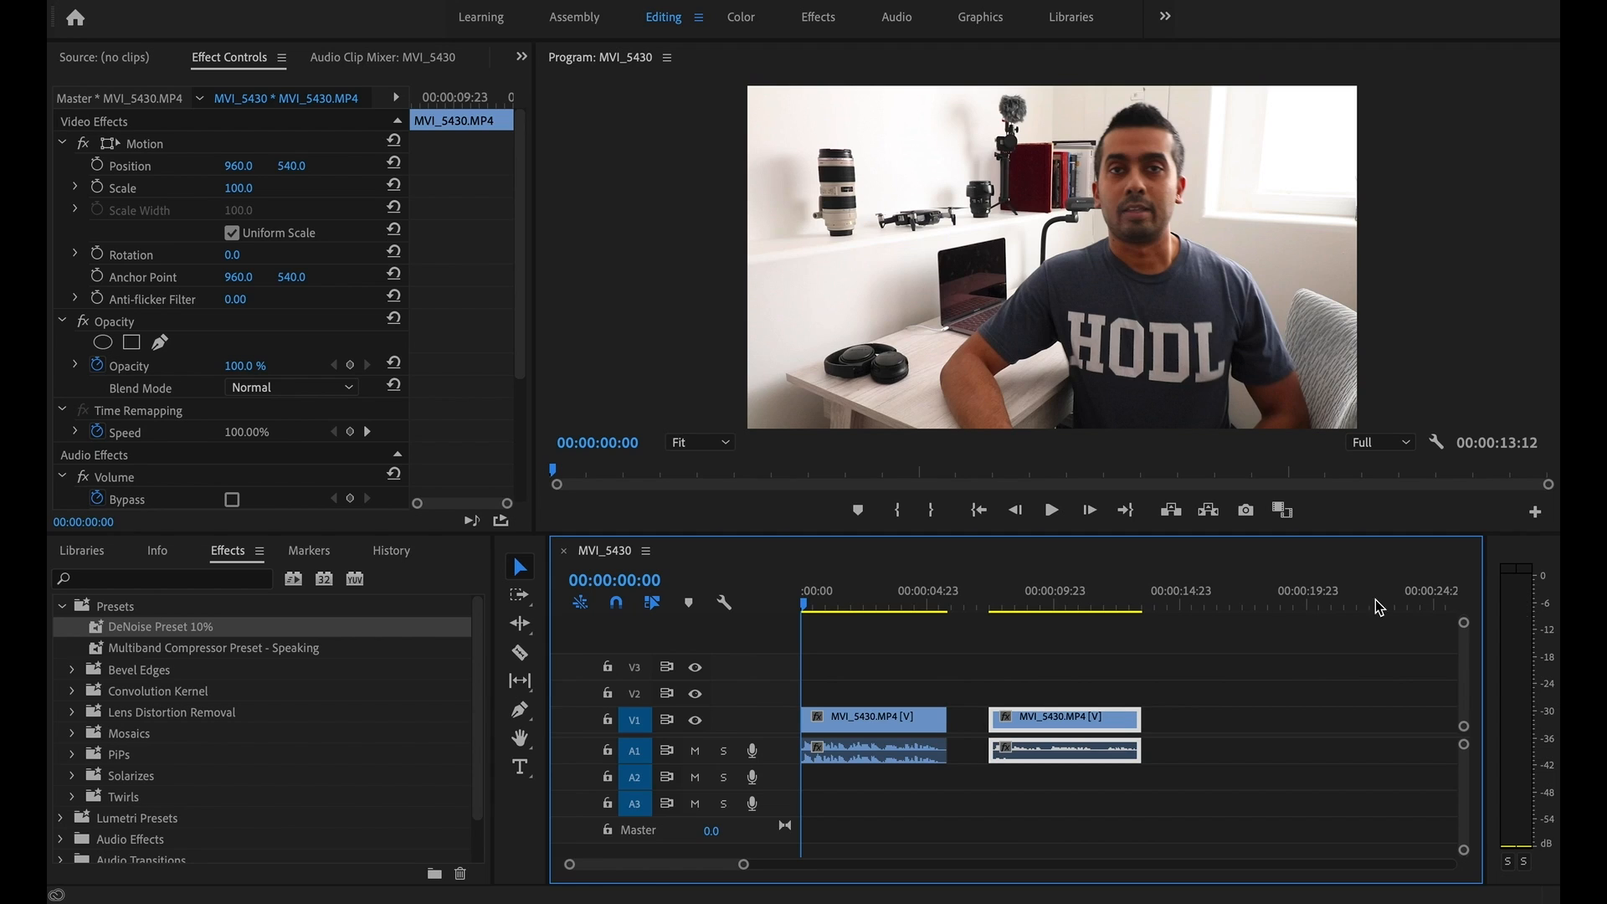
{"action": "mouse_move", "coordinate": [1554, 623]}
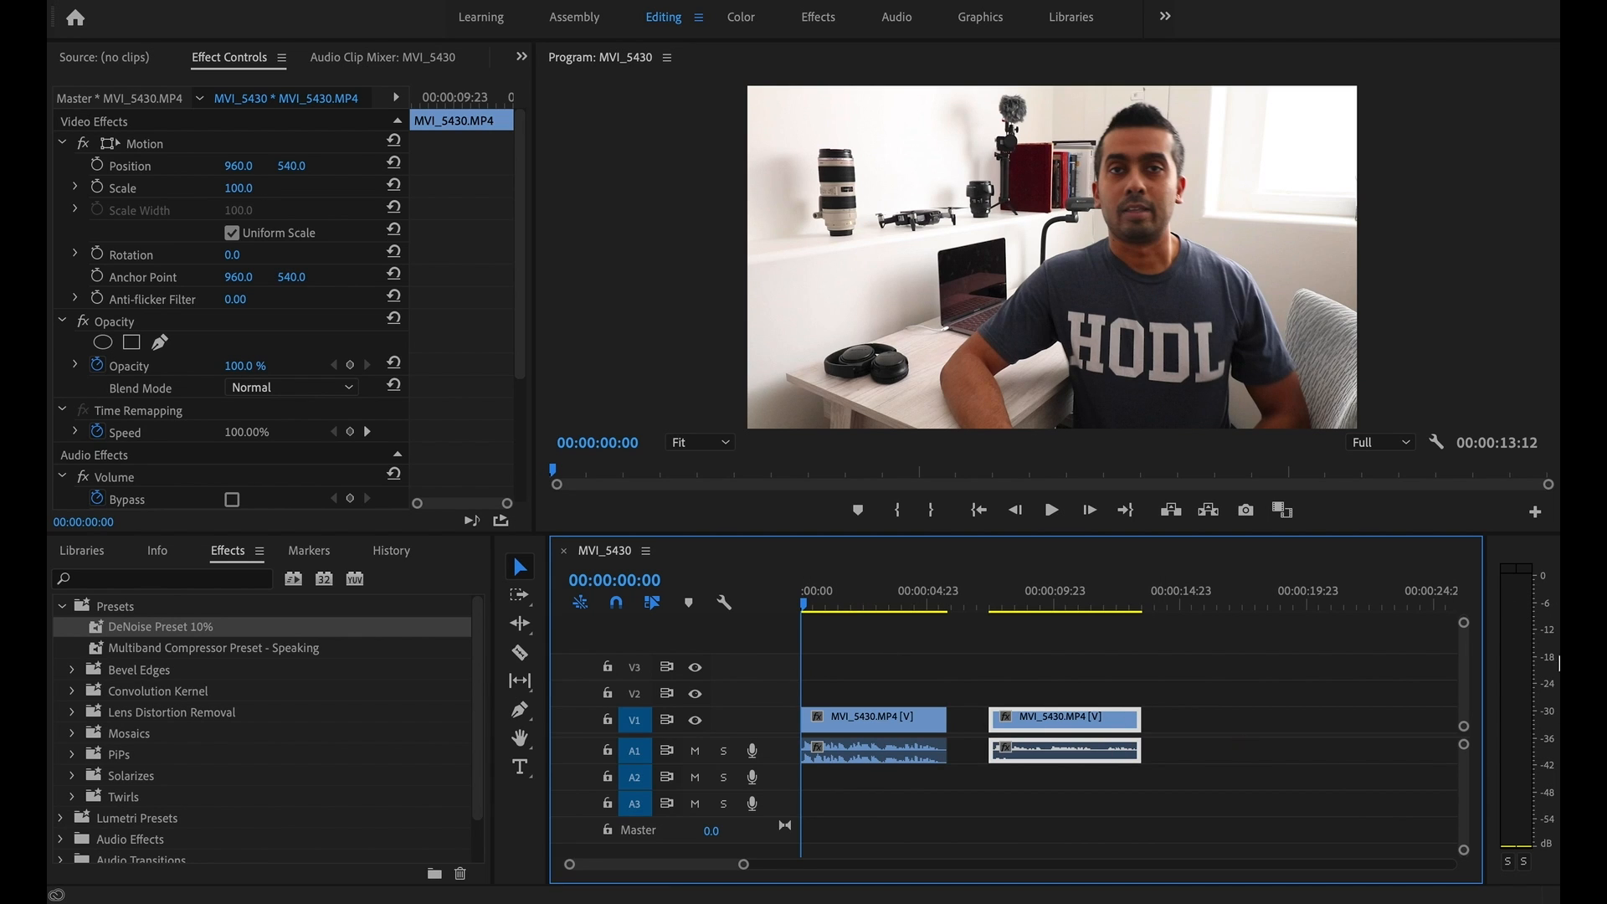
{"action": "mouse_move", "coordinate": [1532, 596]}
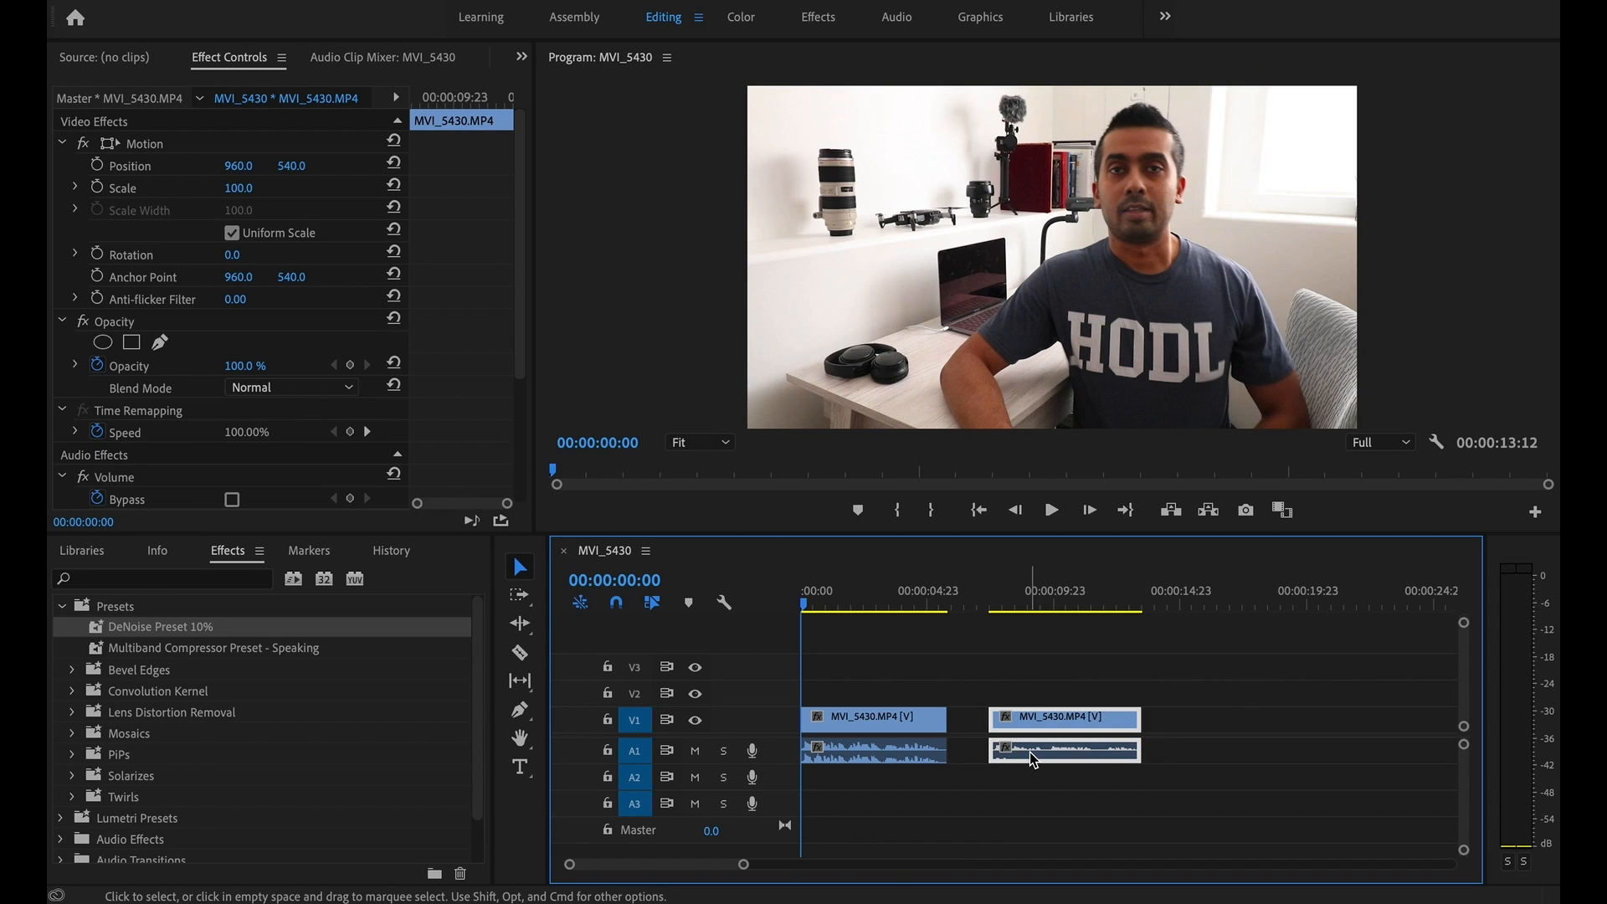
{"action": "mouse_move", "coordinate": [1527, 609]}
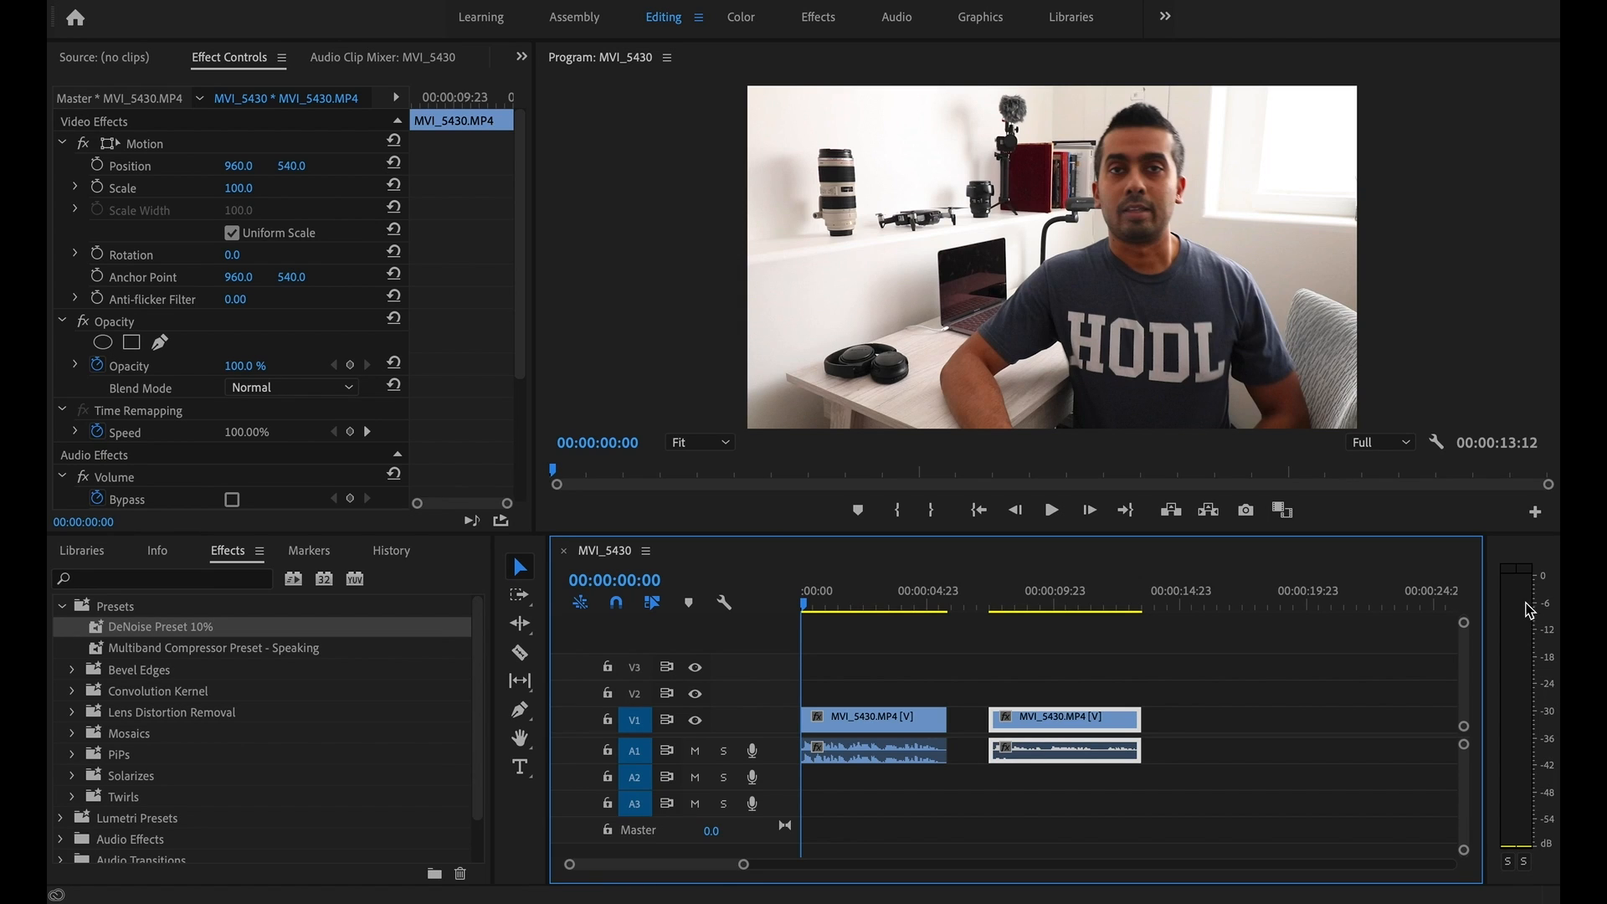
{"action": "mouse_move", "coordinate": [1540, 613]}
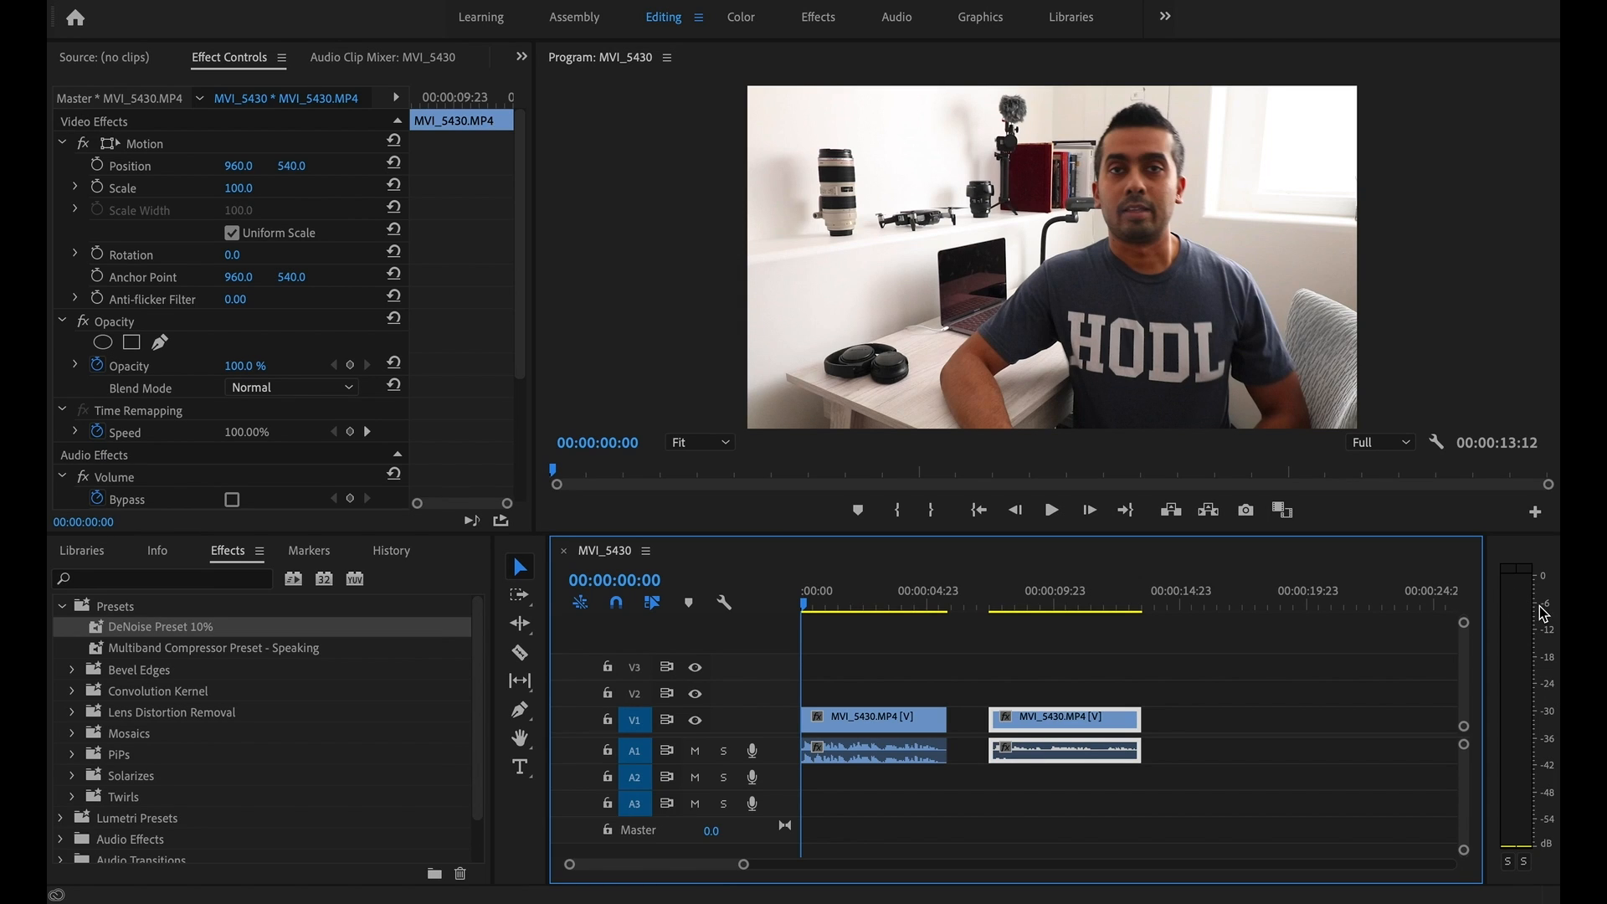
{"action": "mouse_move", "coordinate": [1524, 673]}
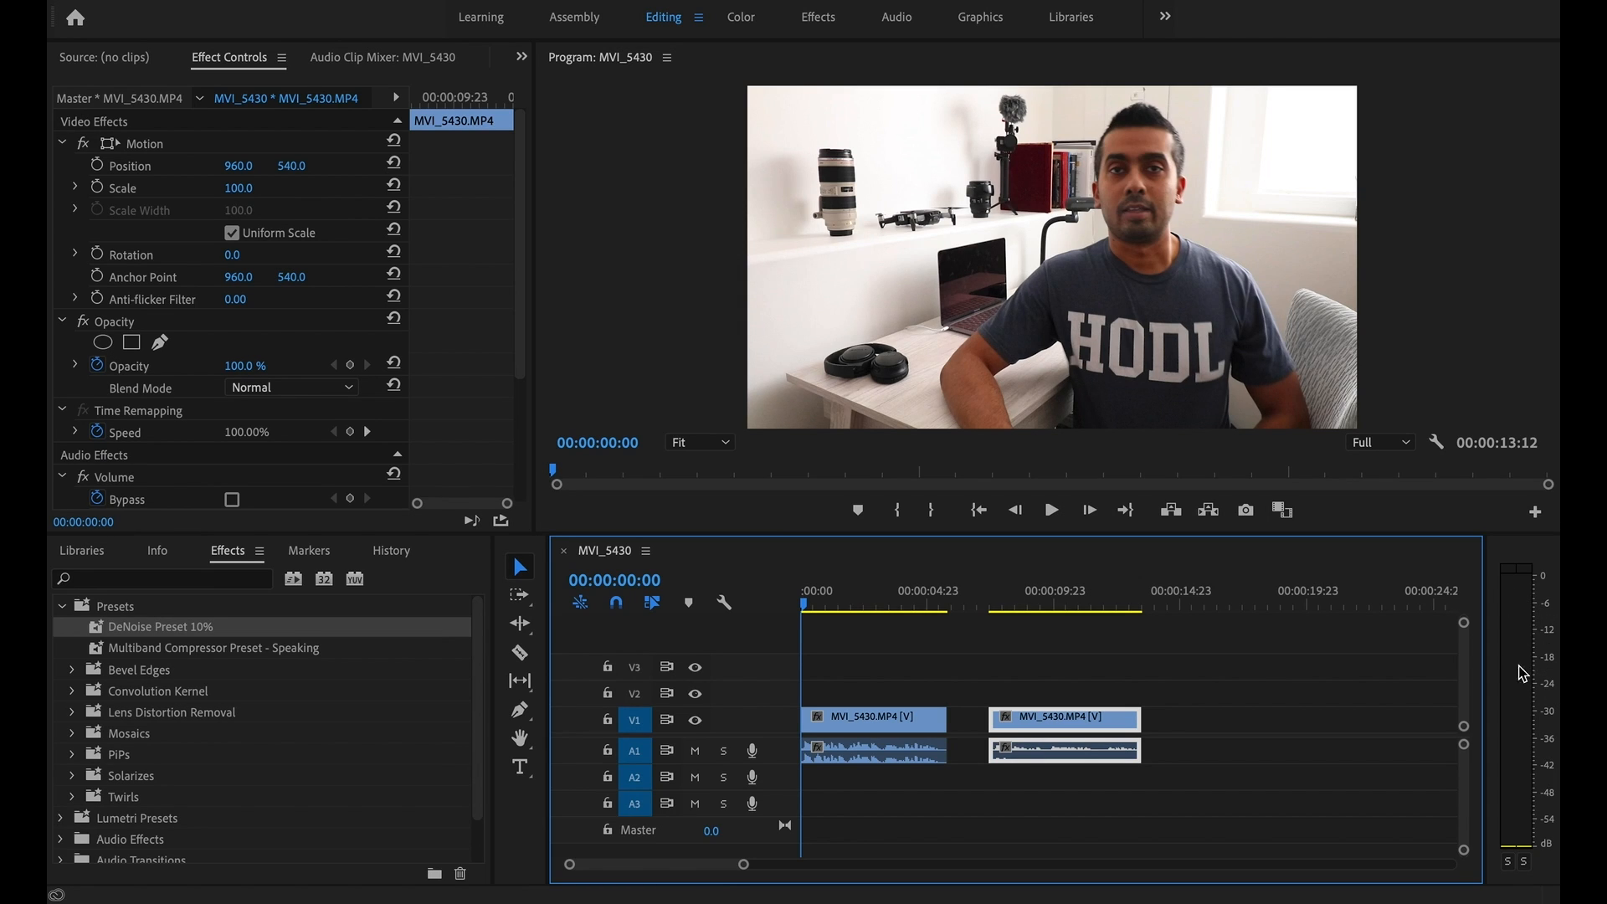
{"action": "mouse_move", "coordinate": [1515, 666]}
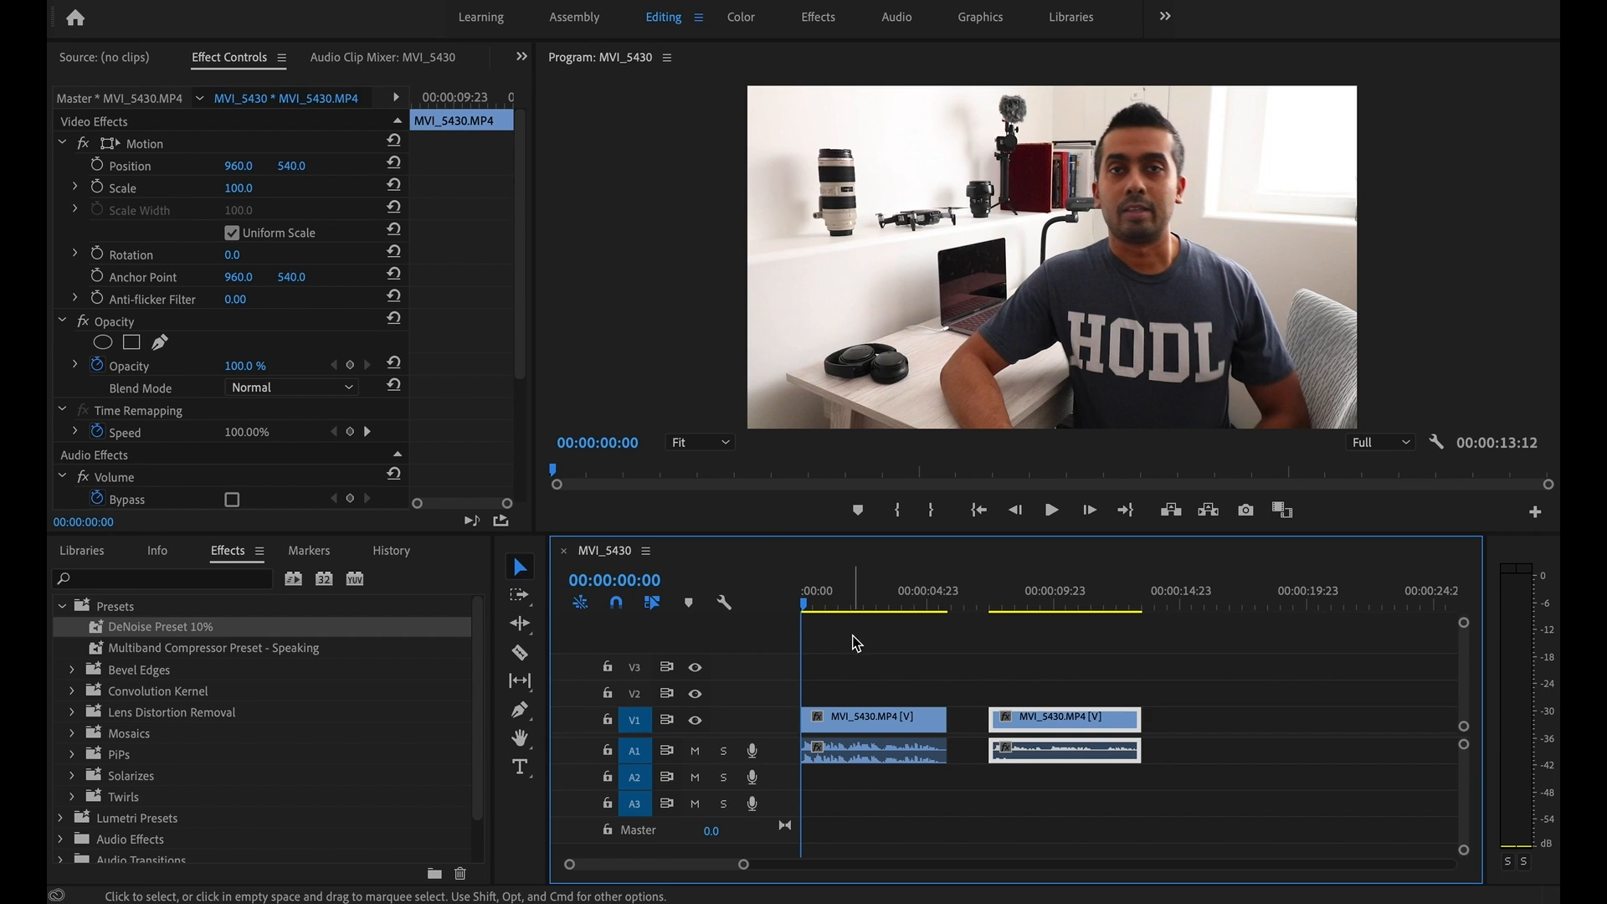
Play the MVI_5430 sequence from 00:00 through both clips to compare audio levels
{"action": "left_click", "coordinate": [804, 609]}
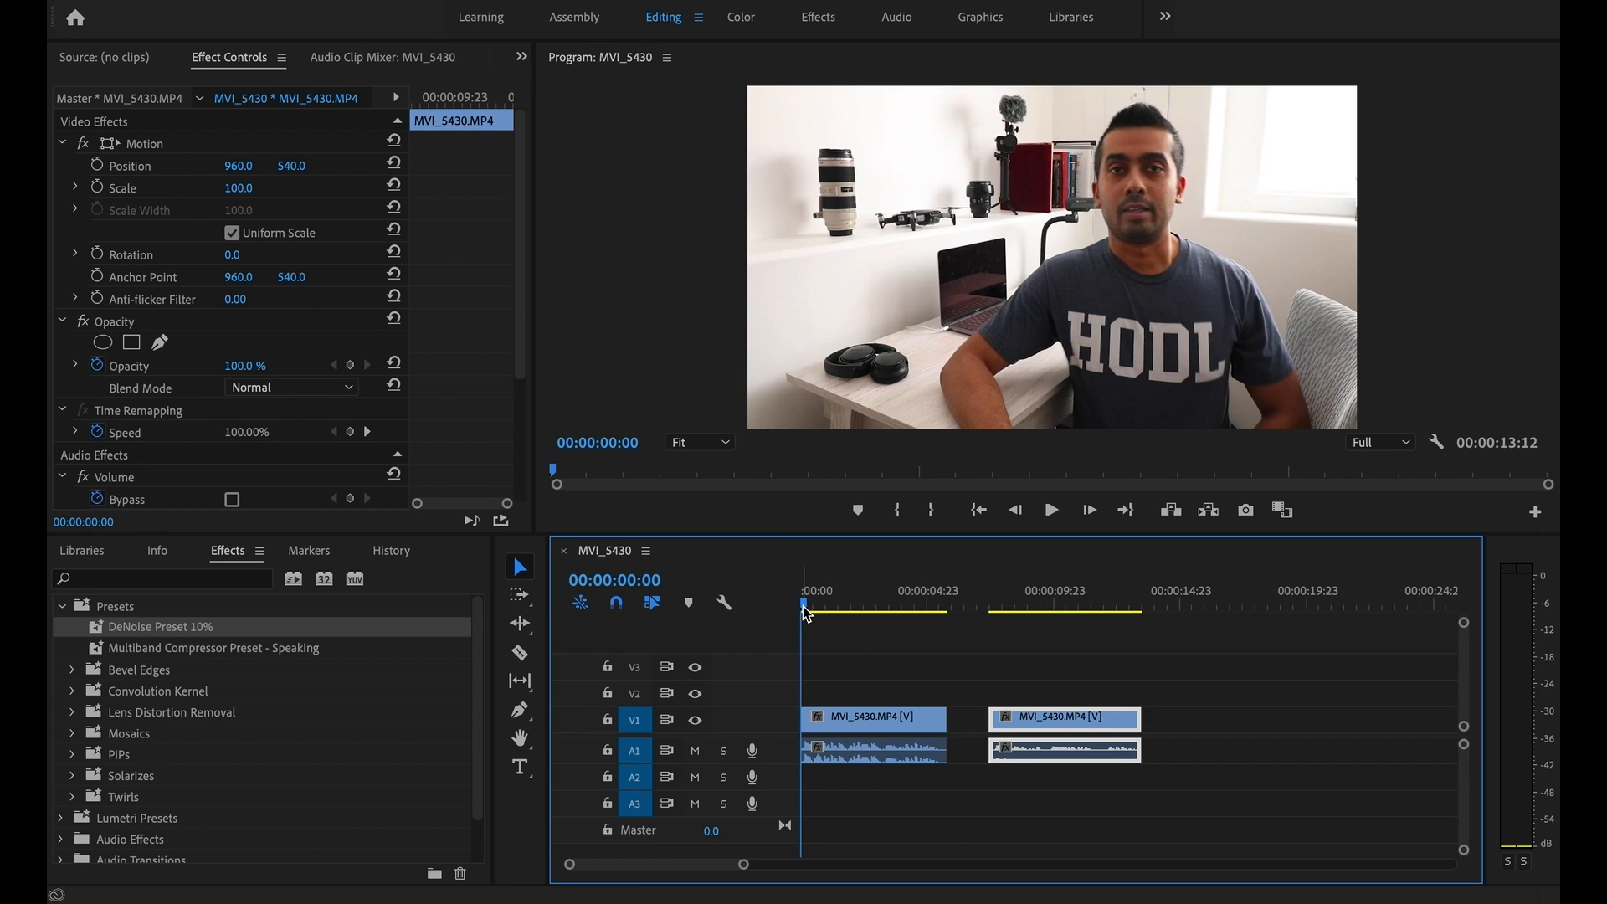
{"action": "left_click", "coordinate": [1050, 509]}
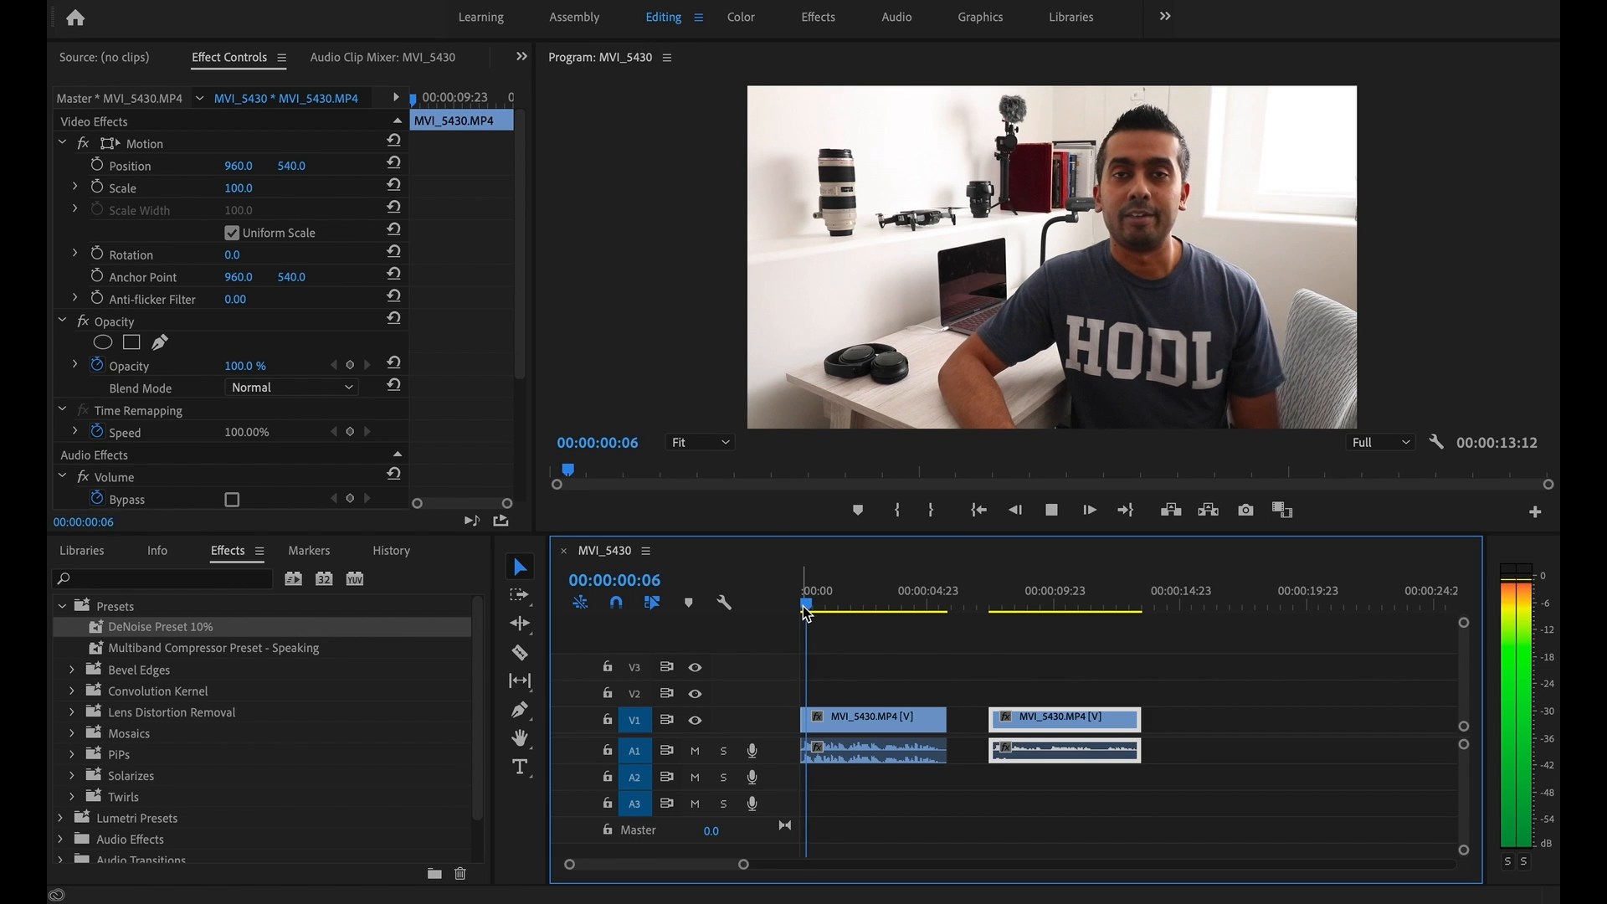
{"action": "left_click", "coordinate": [857, 591]}
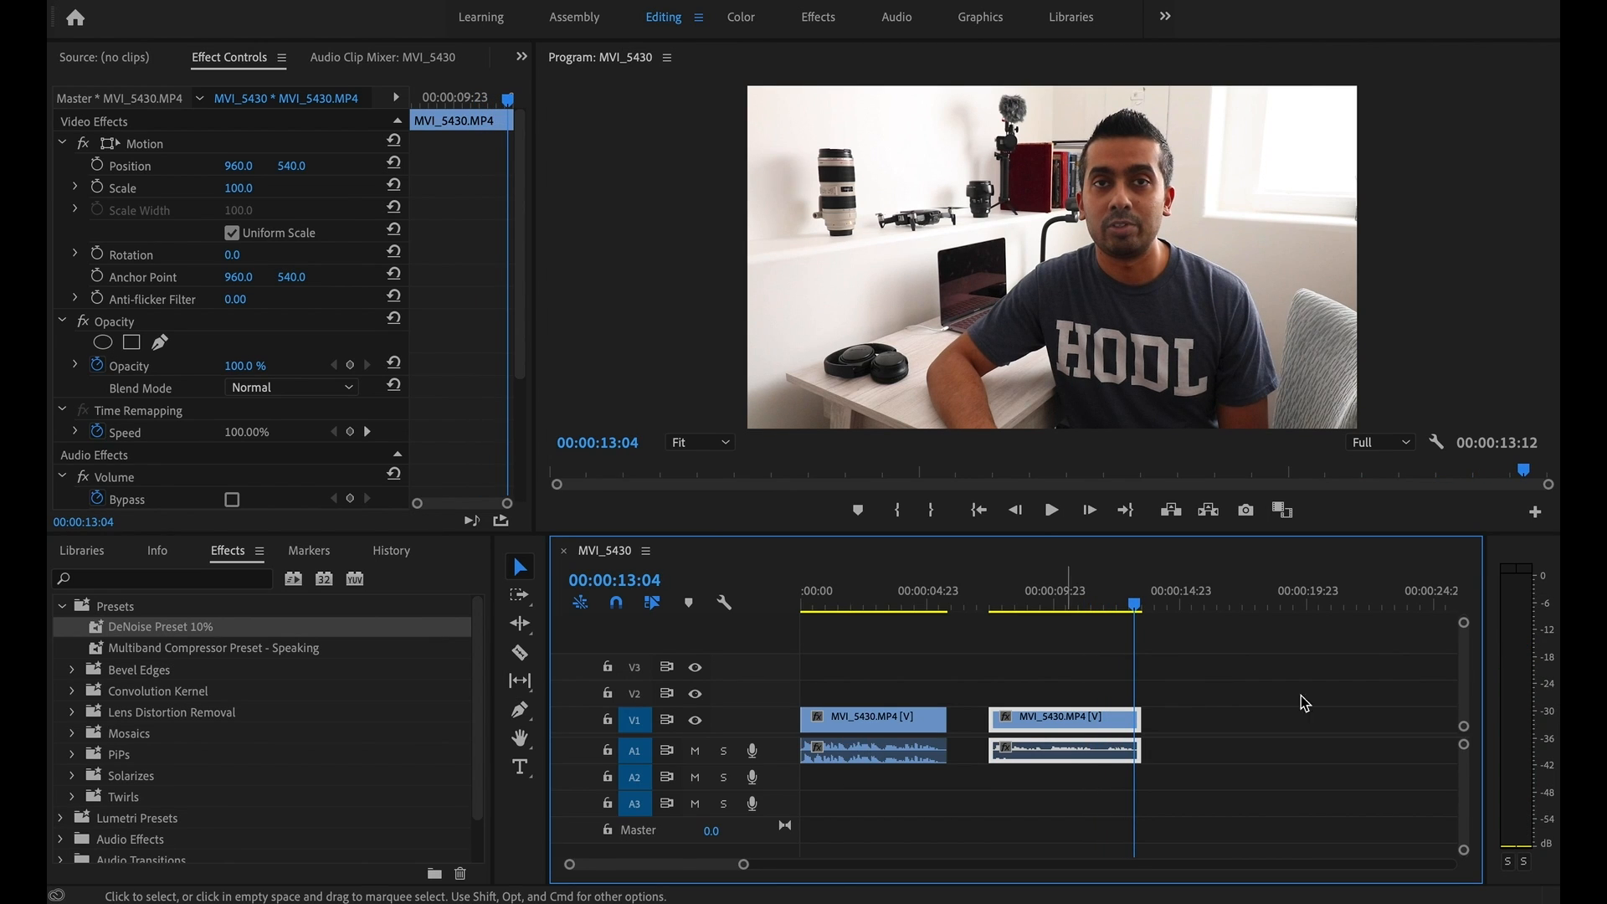
{"action": "mouse_move", "coordinate": [1511, 596]}
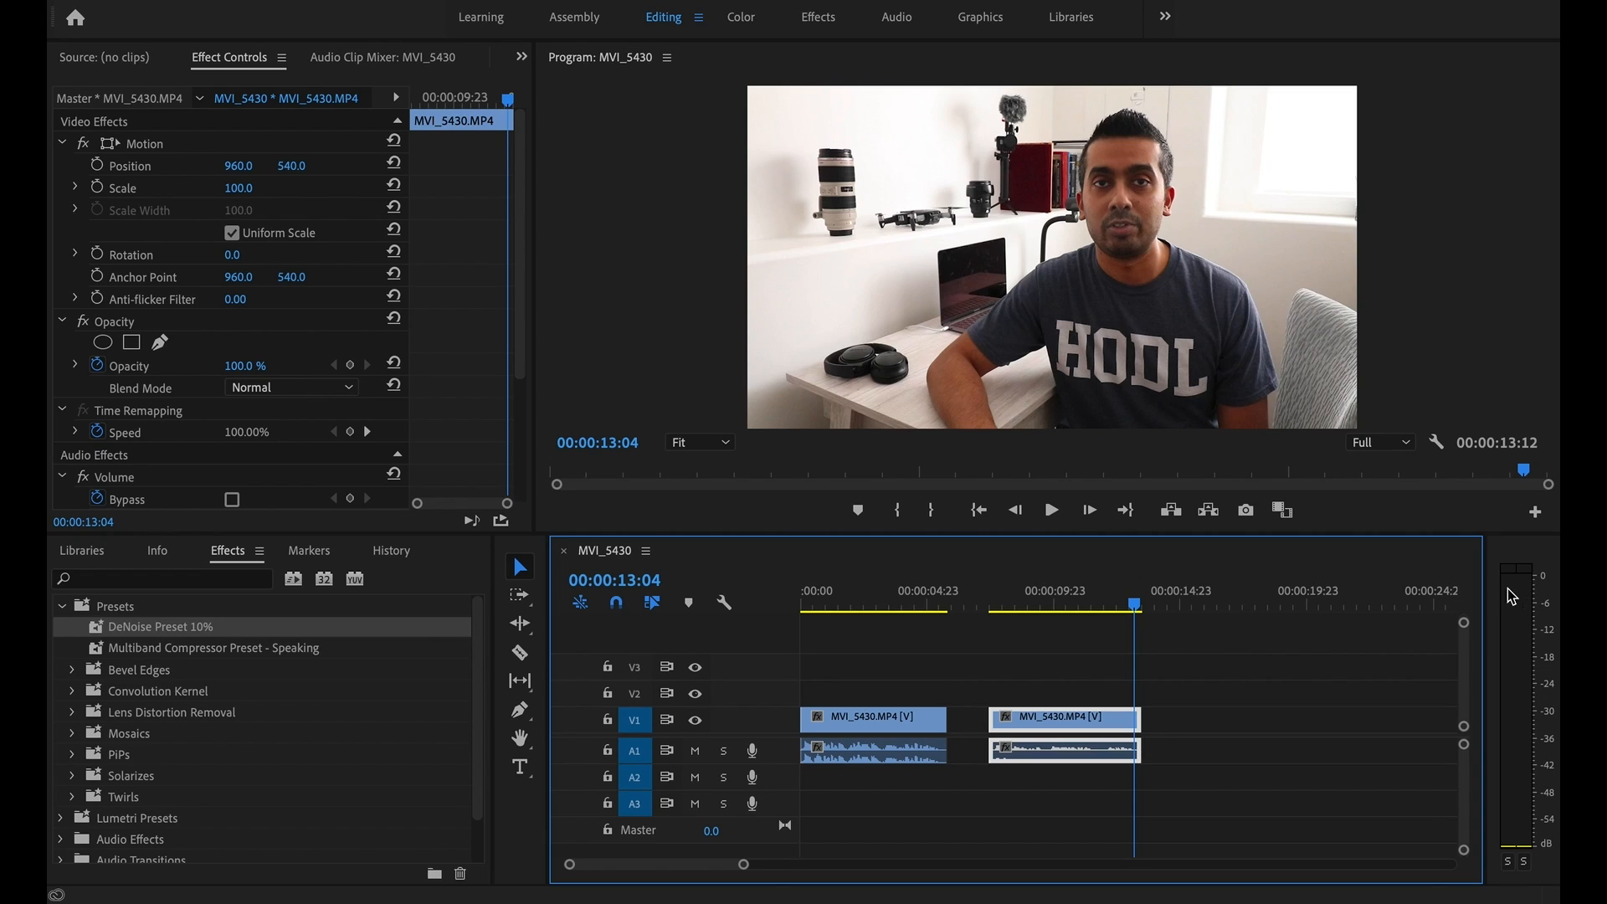
{"action": "mouse_move", "coordinate": [1520, 596]}
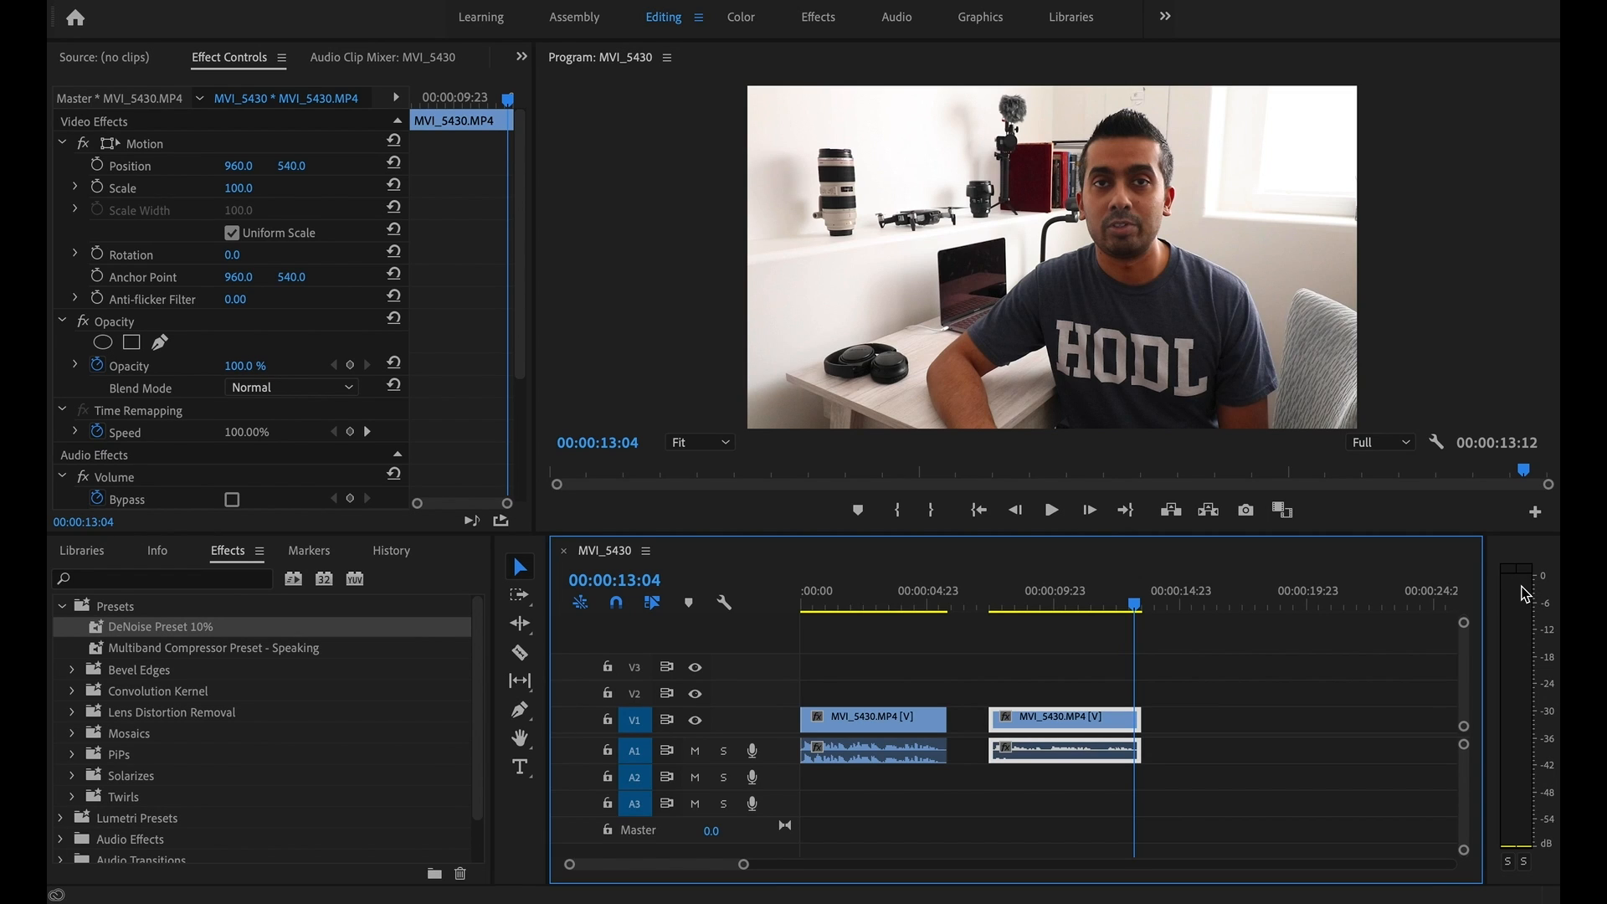
{"action": "mouse_move", "coordinate": [1033, 750]}
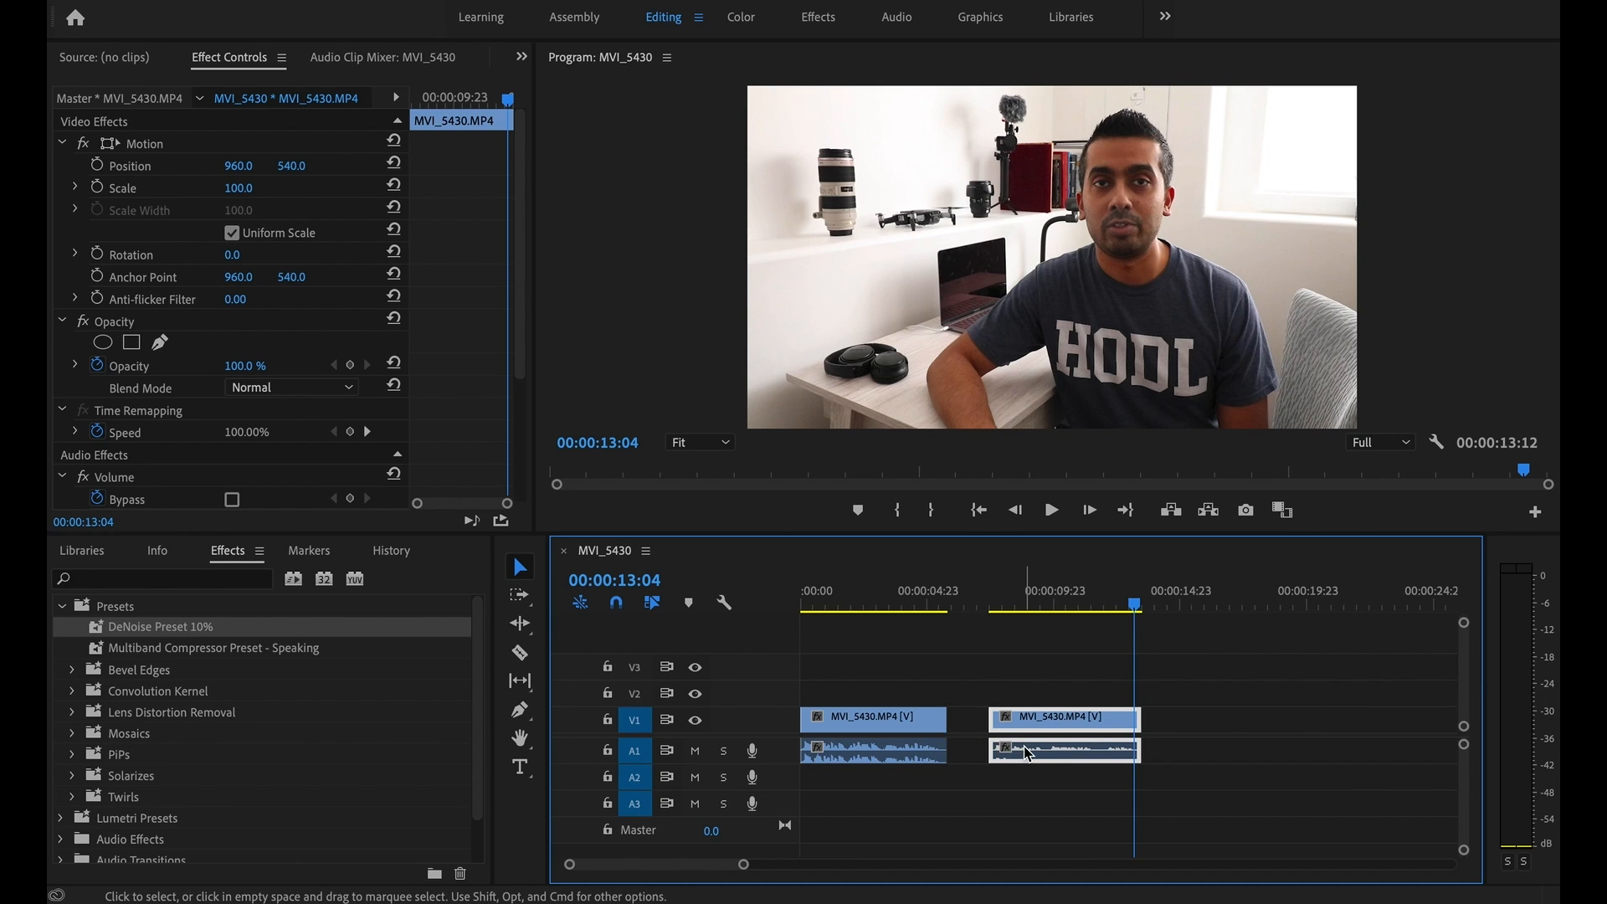
{"action": "mouse_move", "coordinate": [403, 693]}
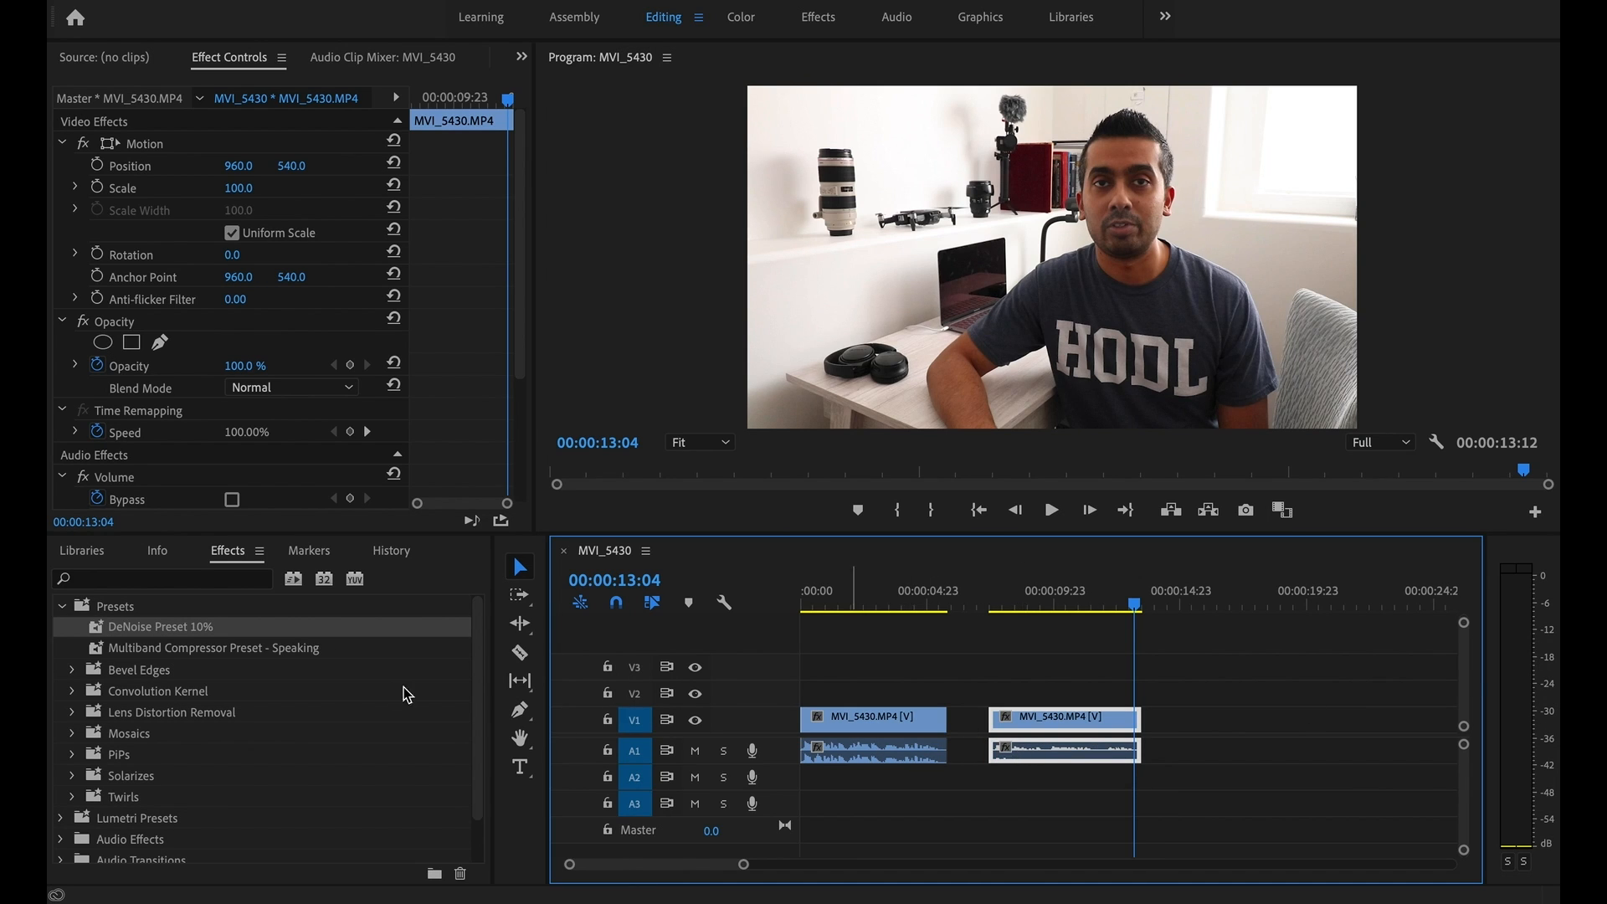
Filter the Effects panel by "multi" to list the Multiband Compressor audio effect
{"action": "left_click", "coordinate": [62, 606]}
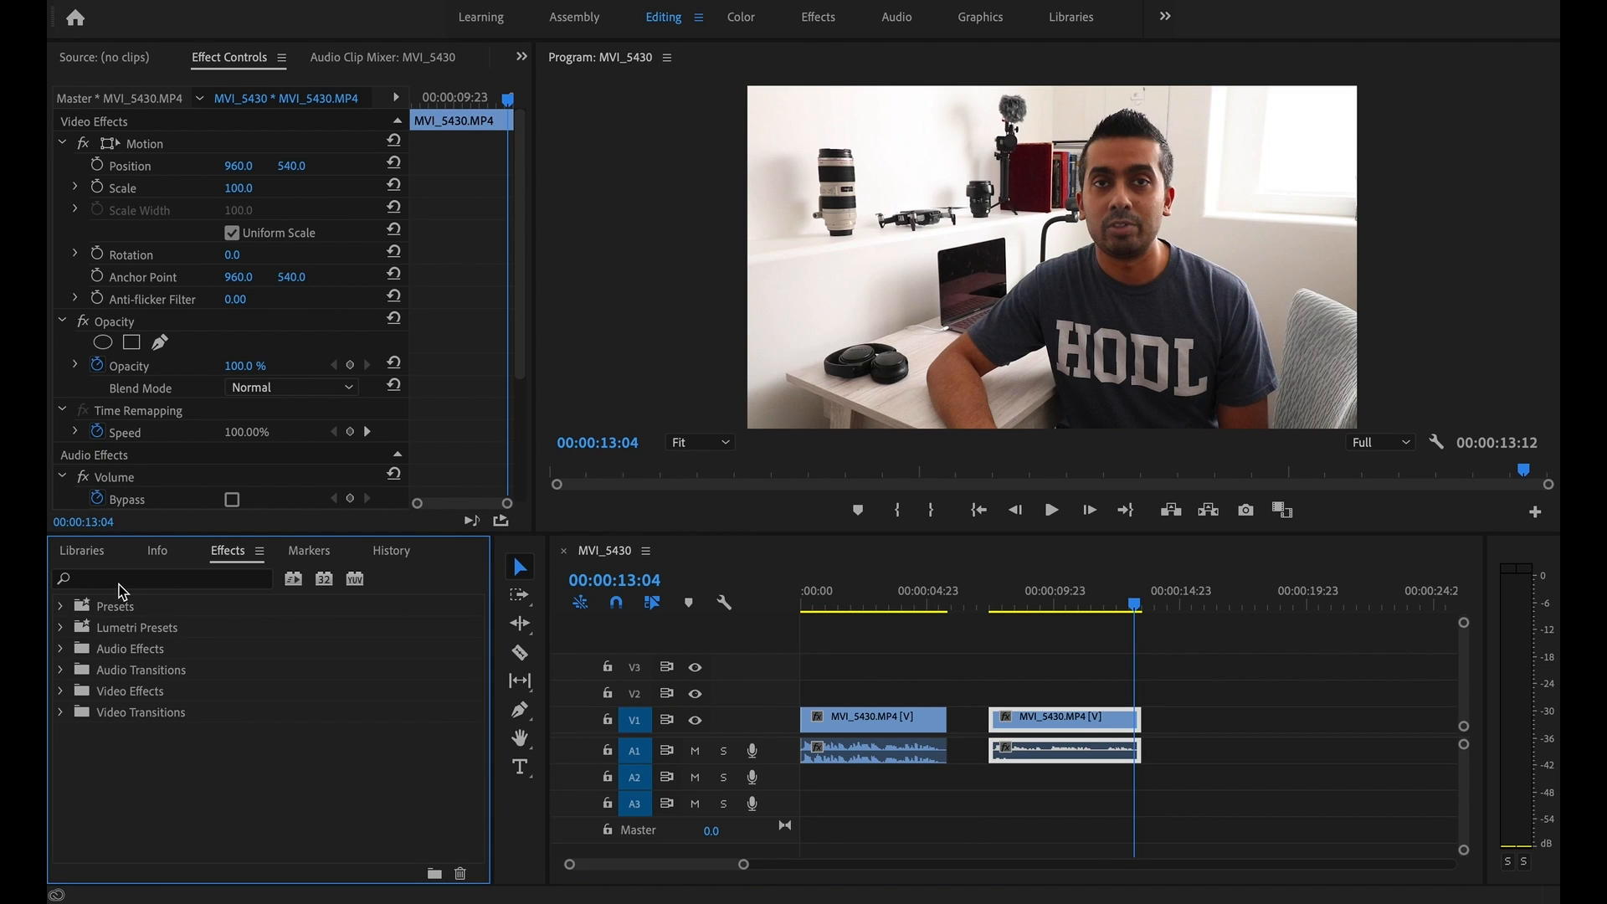
{"action": "left_click", "coordinate": [154, 578]}
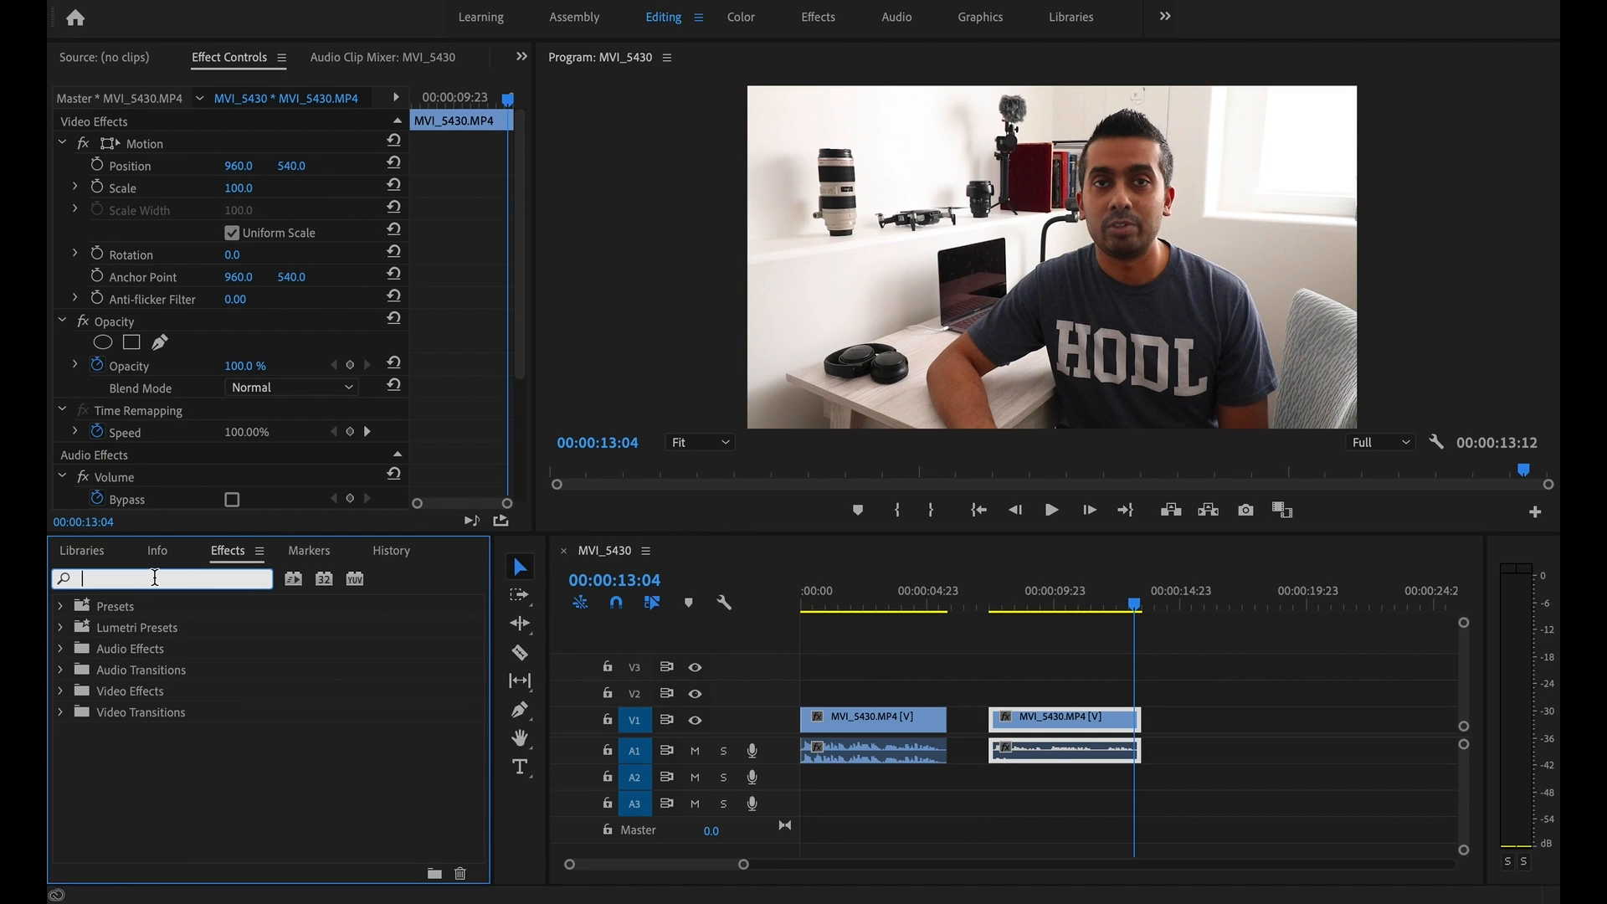
{"action": "type", "text": "mul"}
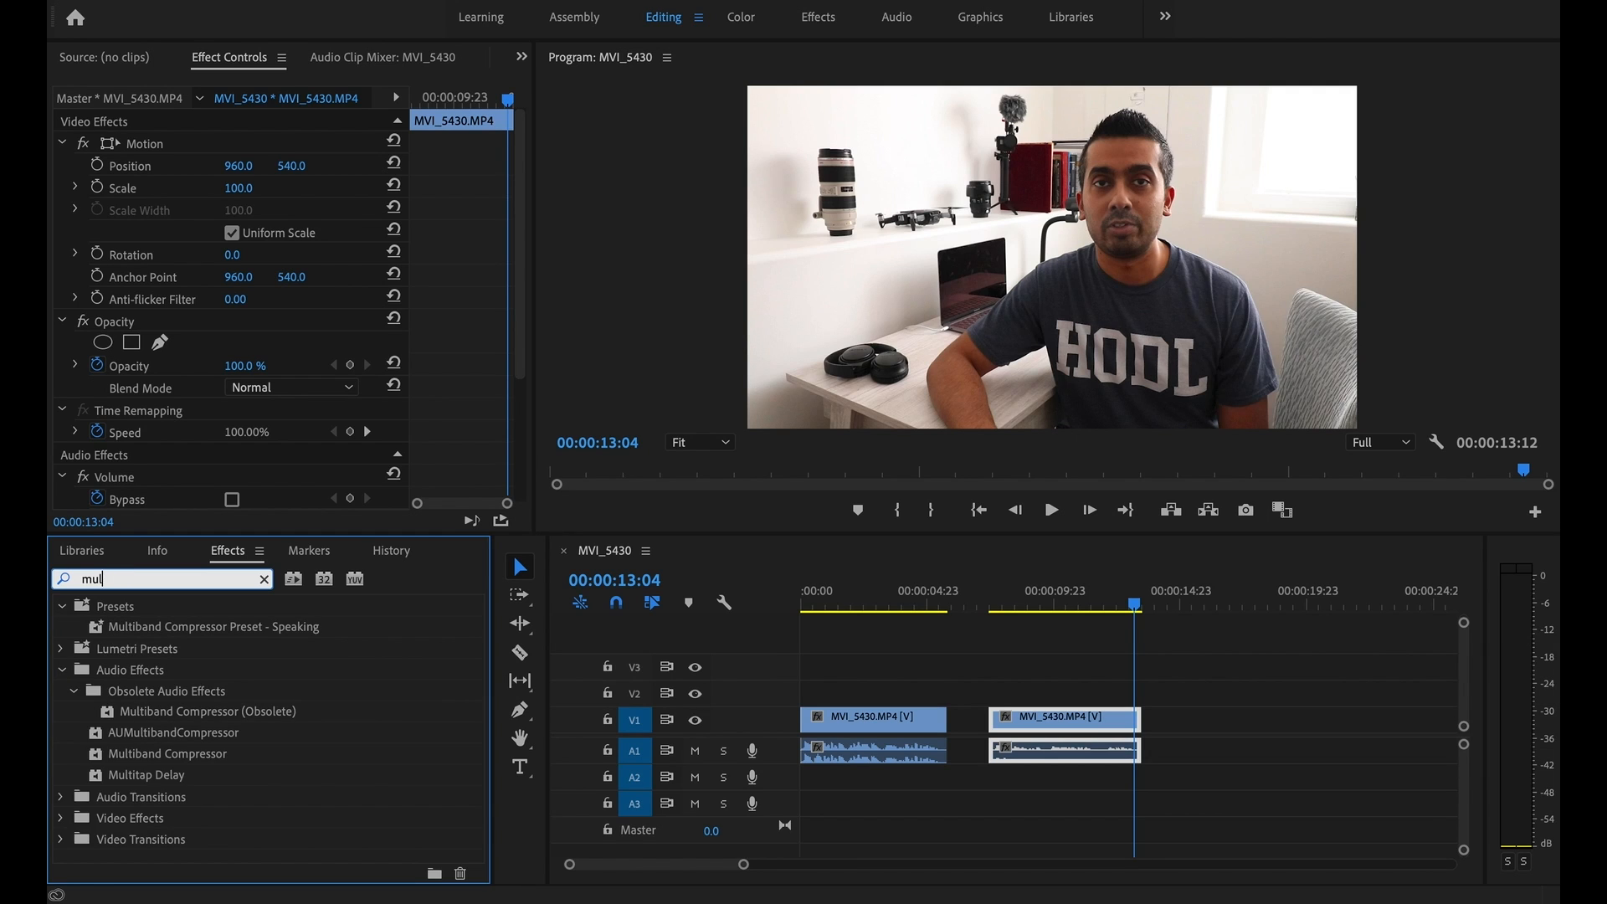
{"action": "type", "text": "ti"}
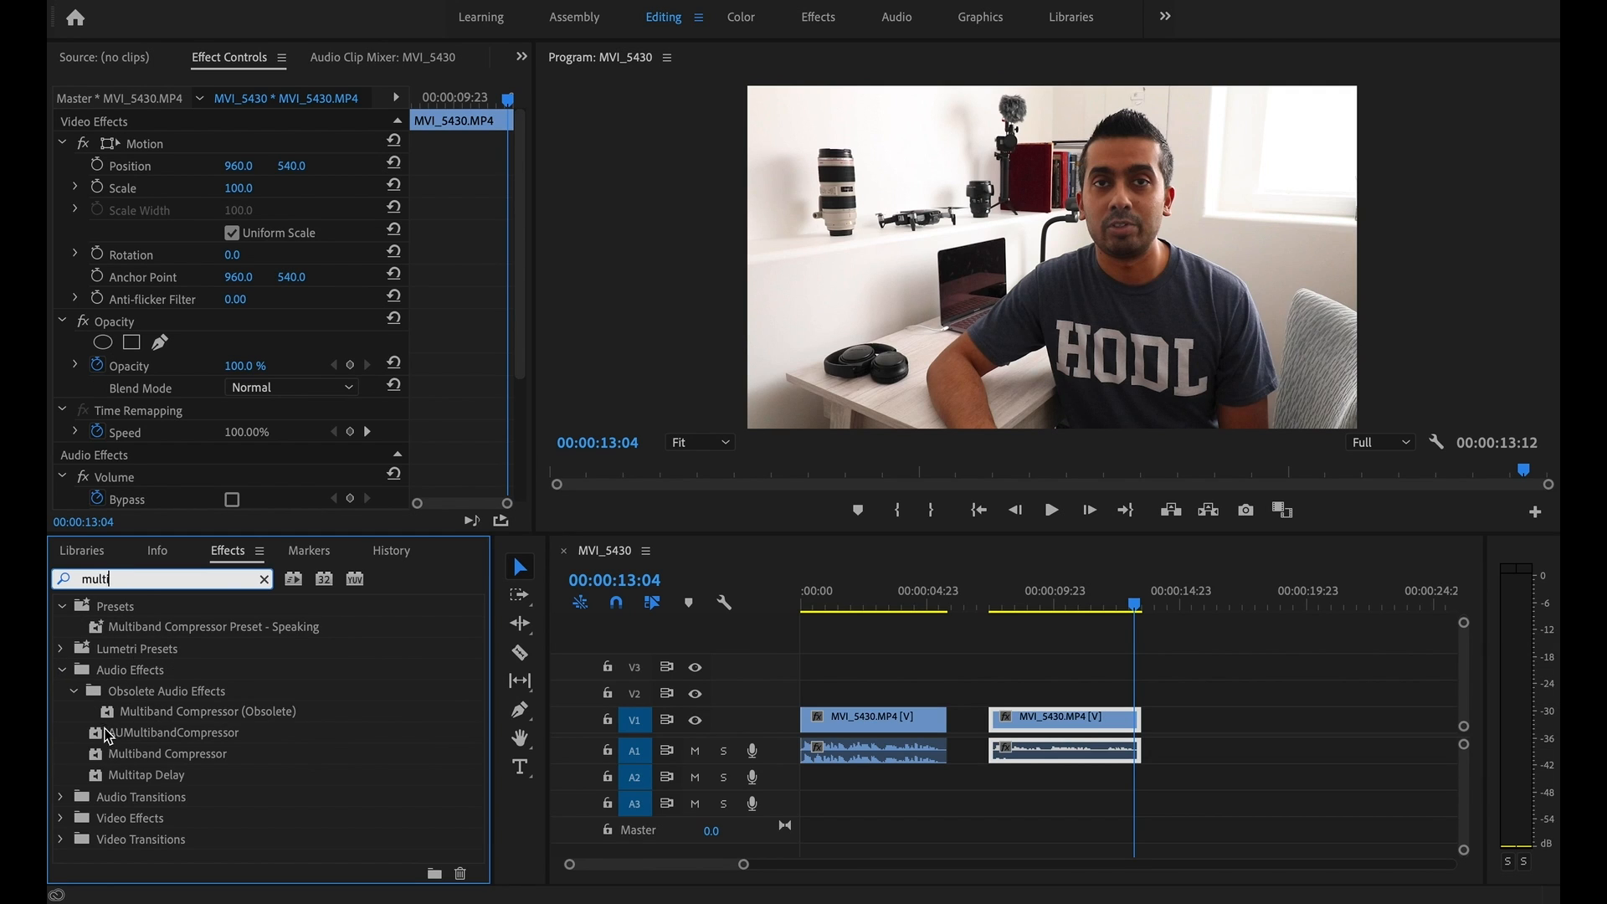
{"action": "left_click", "coordinate": [60, 606]}
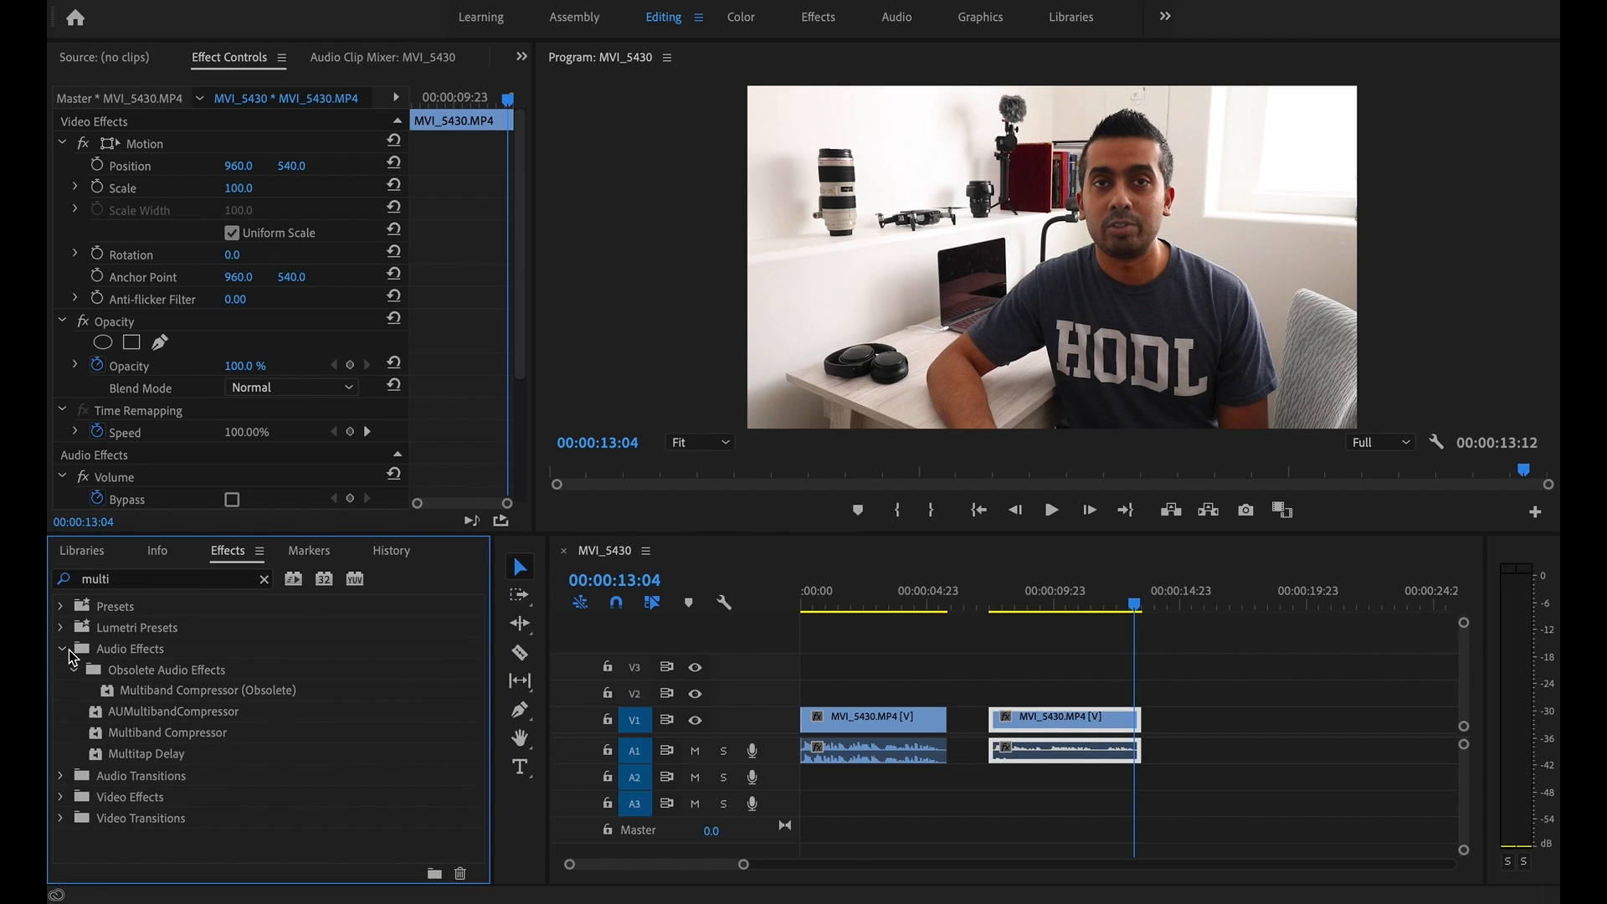
{"action": "mouse_move", "coordinate": [154, 696]}
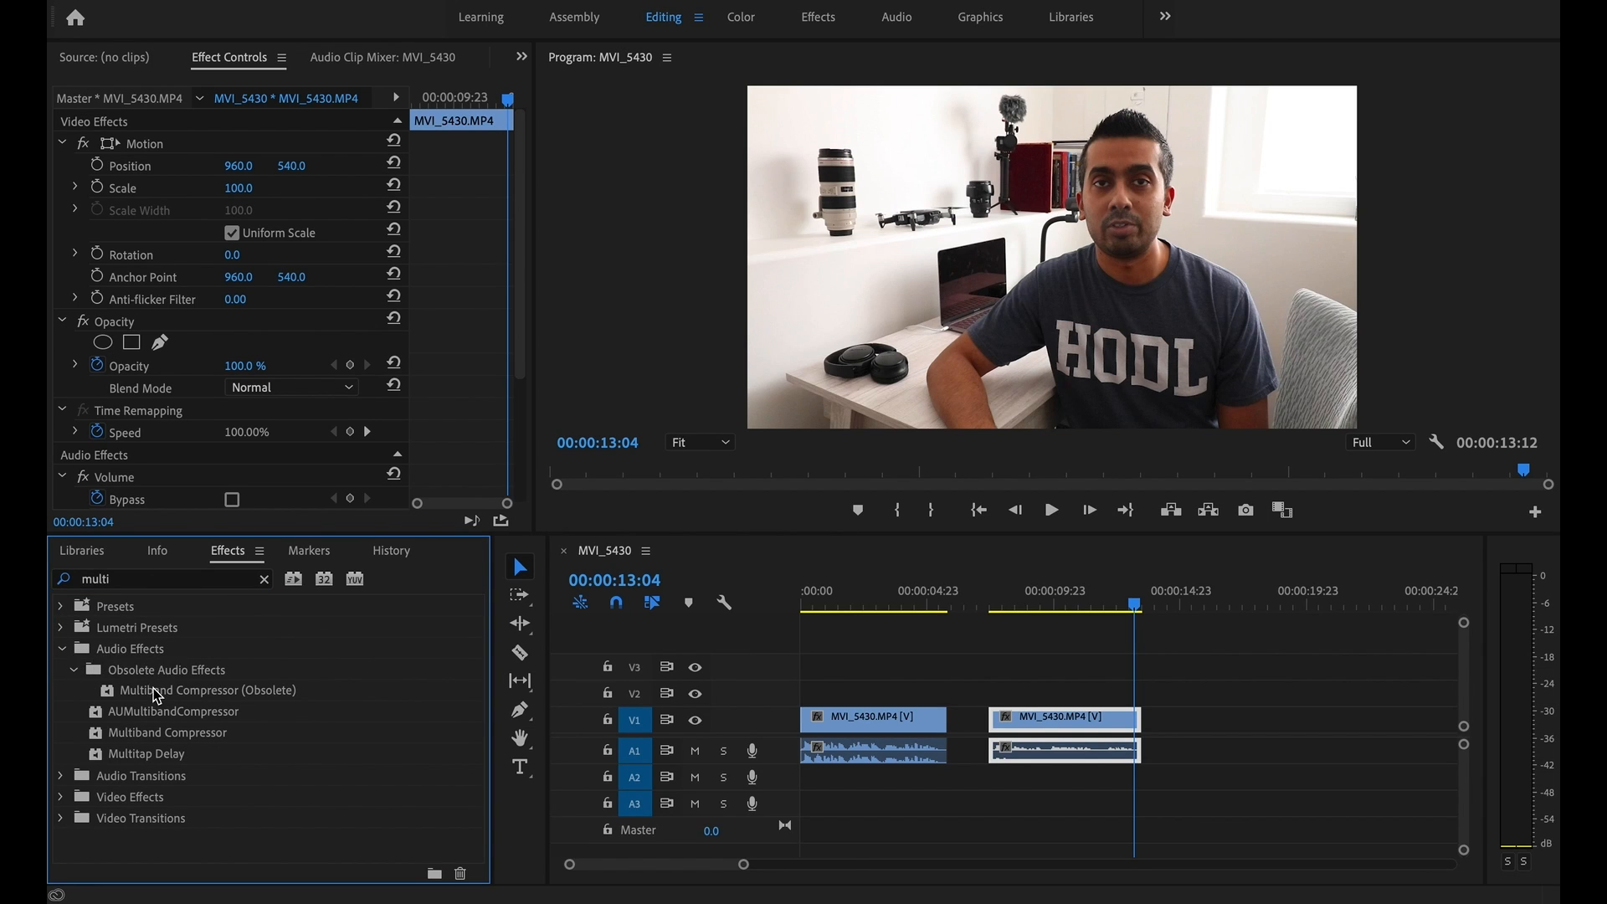
{"action": "mouse_move", "coordinate": [277, 701]}
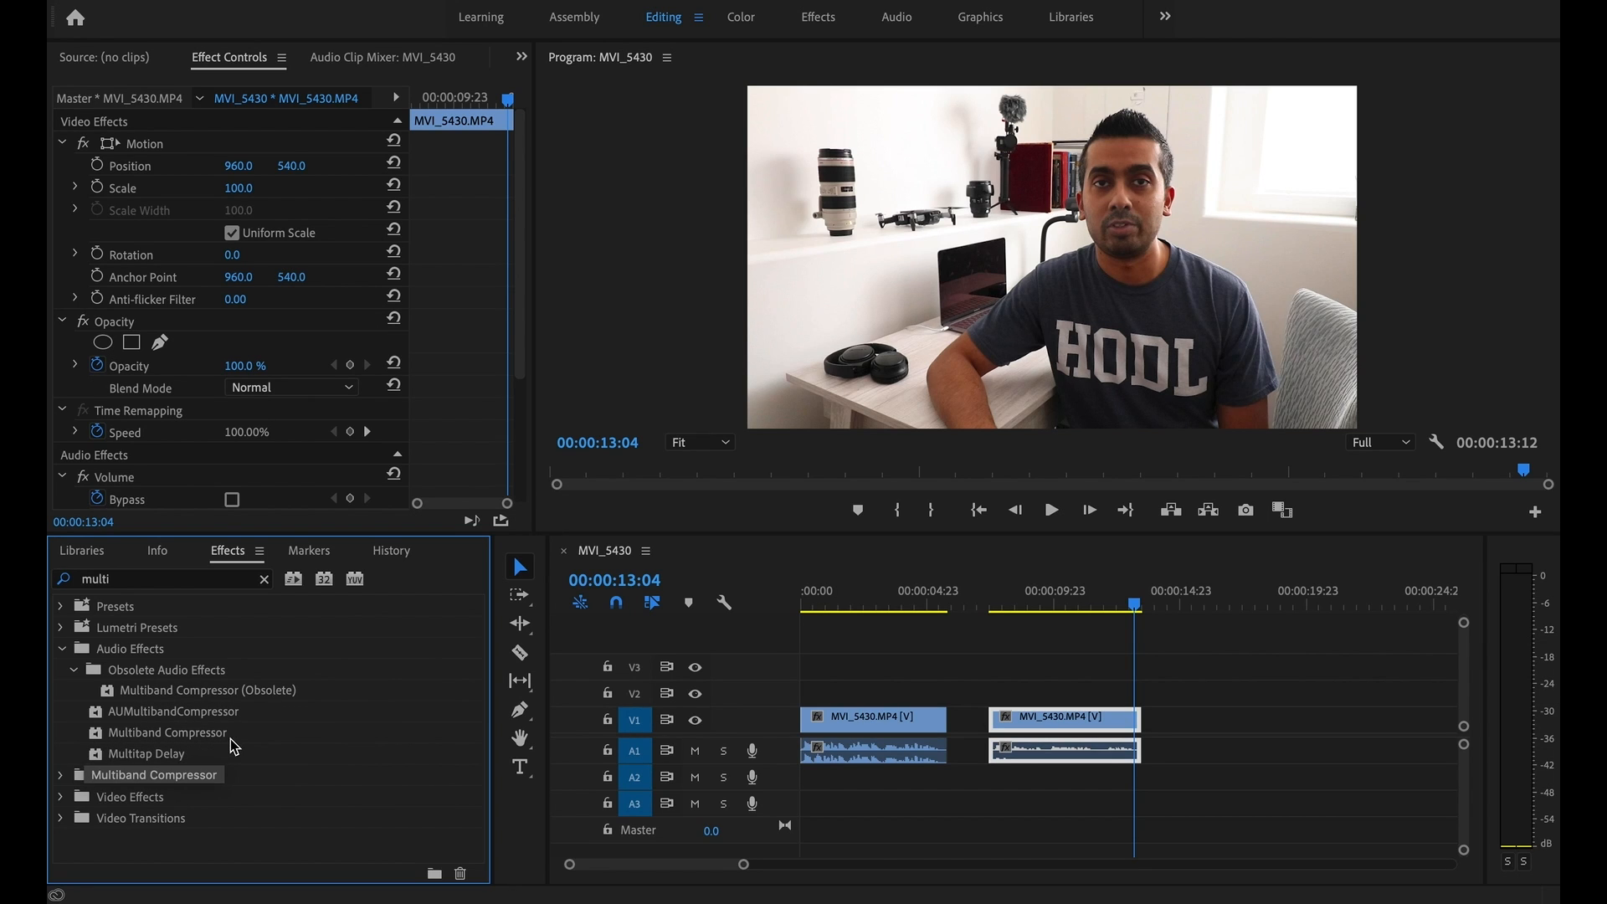
{"action": "mouse_move", "coordinate": [181, 736]}
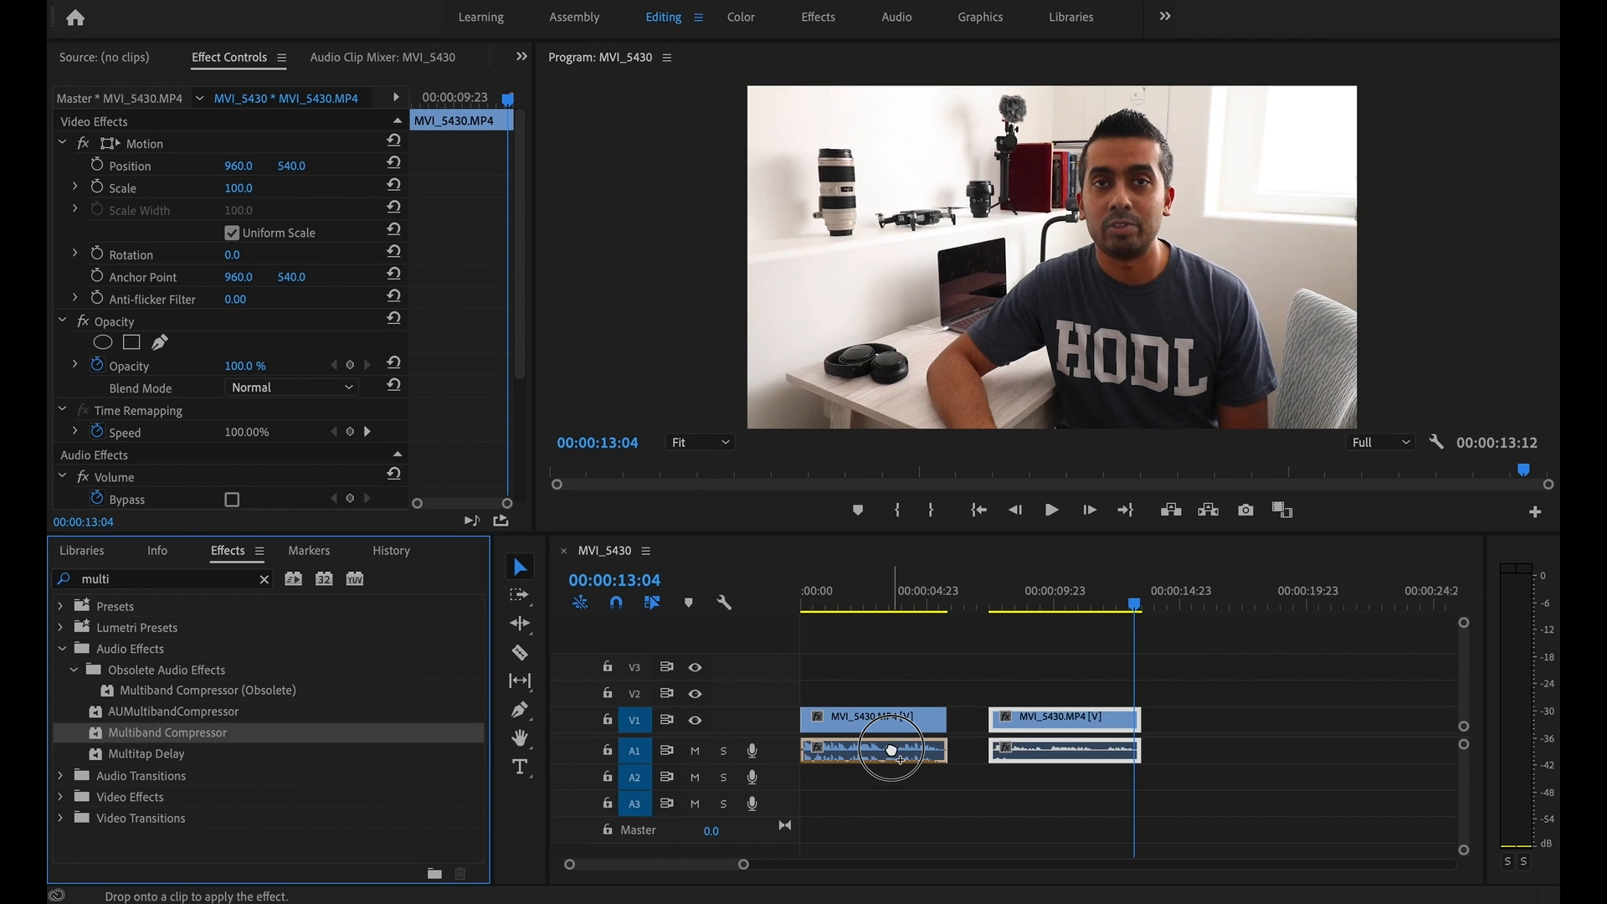
Select the first clip and locate the newly added Multiband Compressor among its effects
{"action": "left_click", "coordinate": [828, 605]}
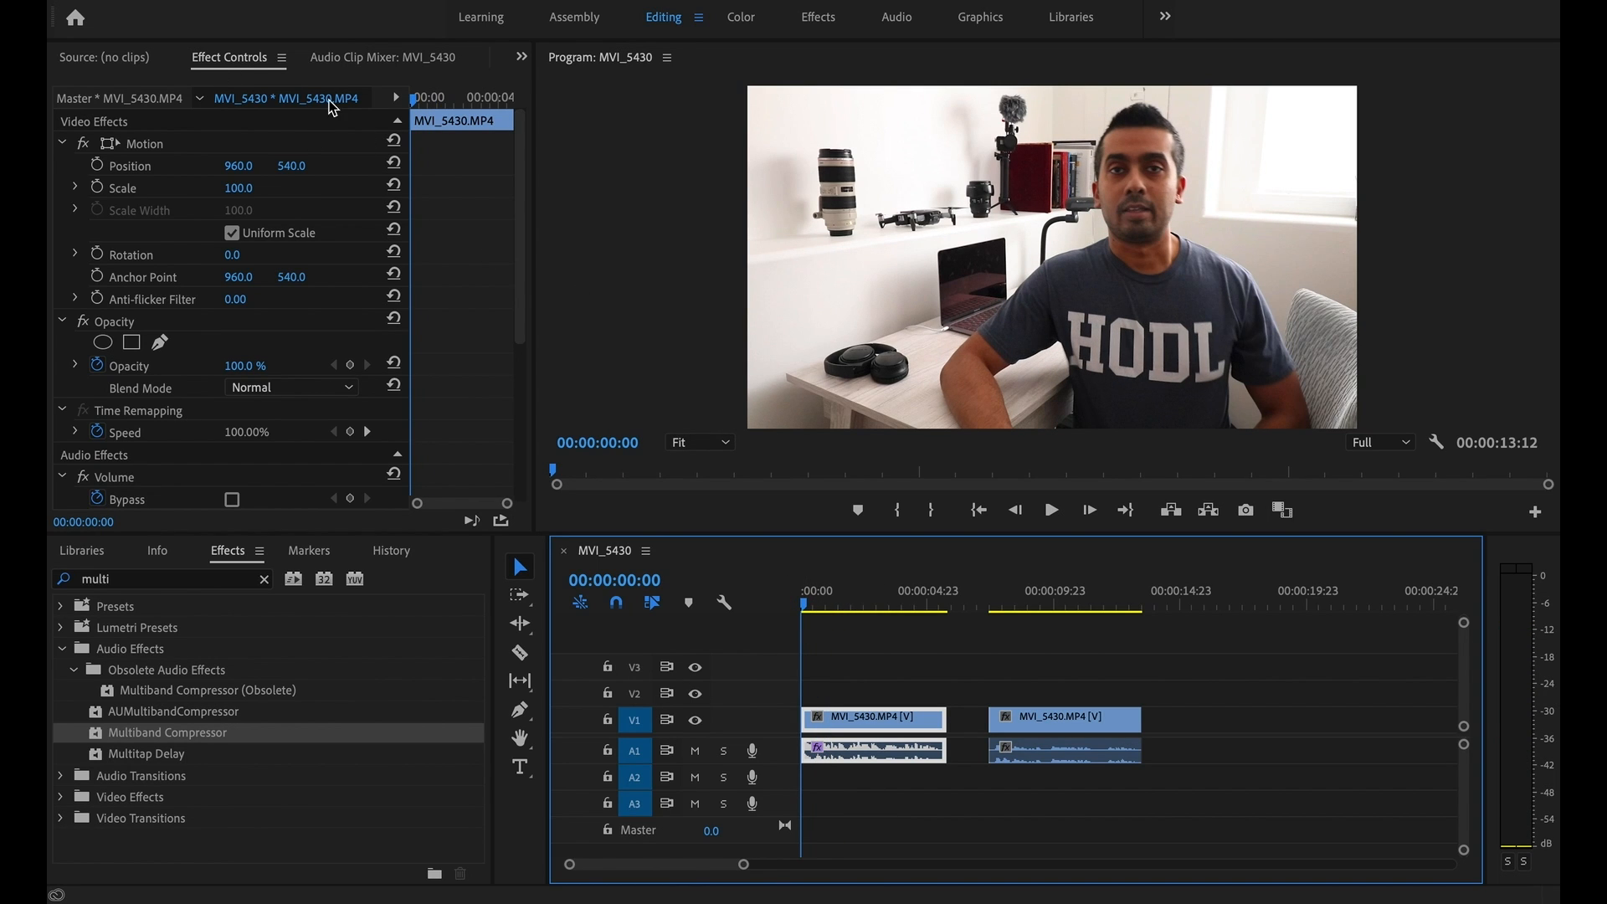
{"action": "scroll", "scroll_direction": "down", "scroll_amount": 3}
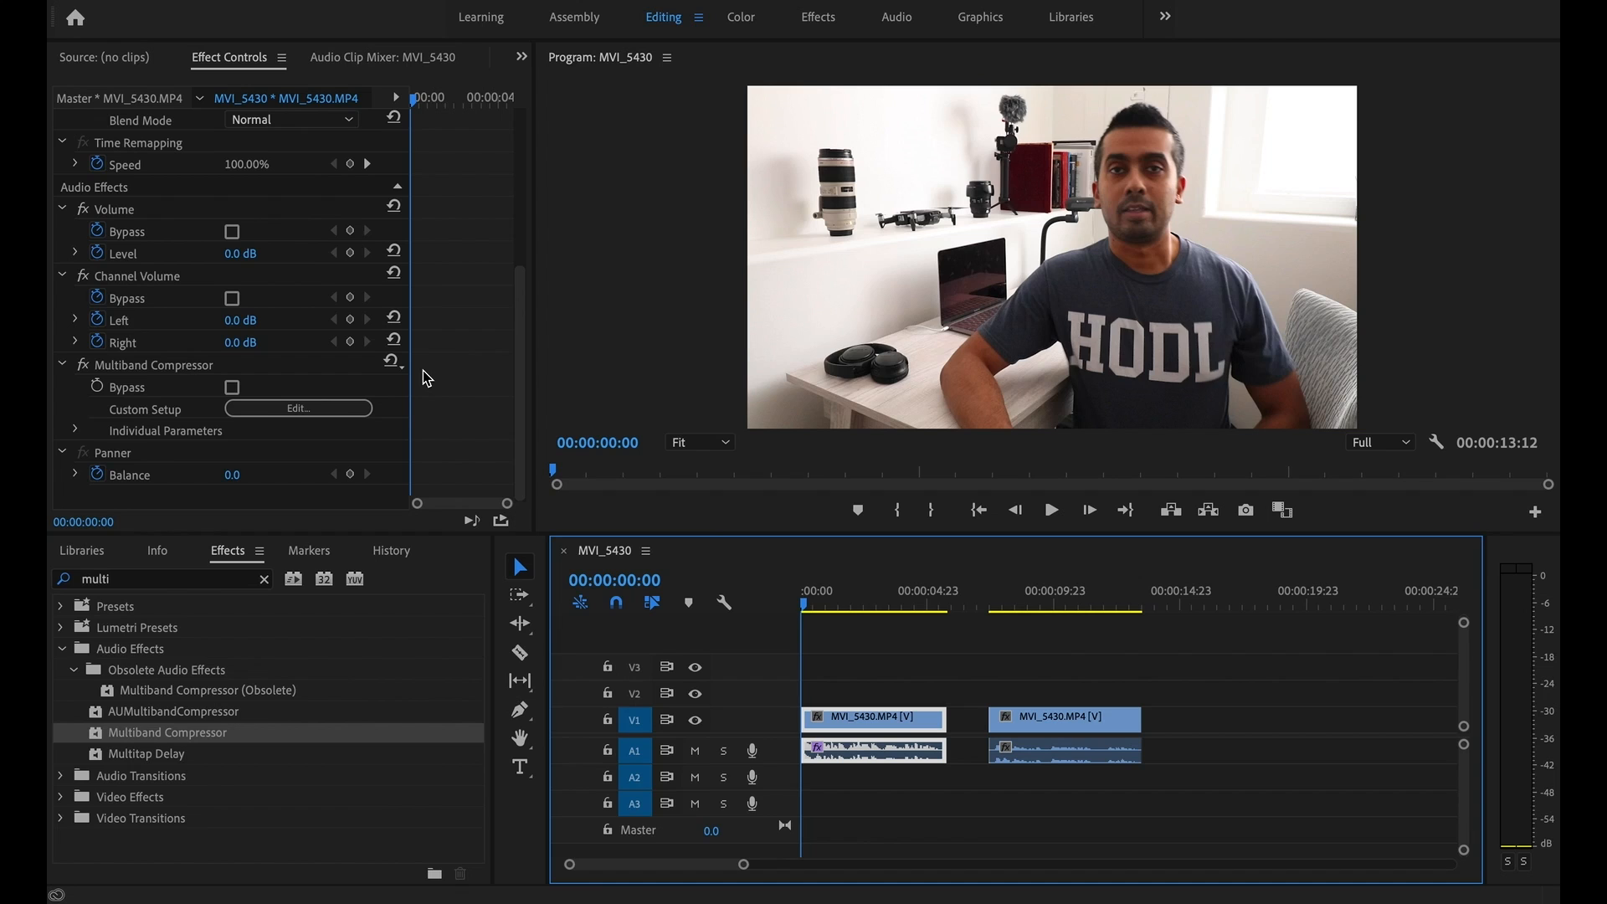
{"action": "mouse_move", "coordinate": [207, 377]}
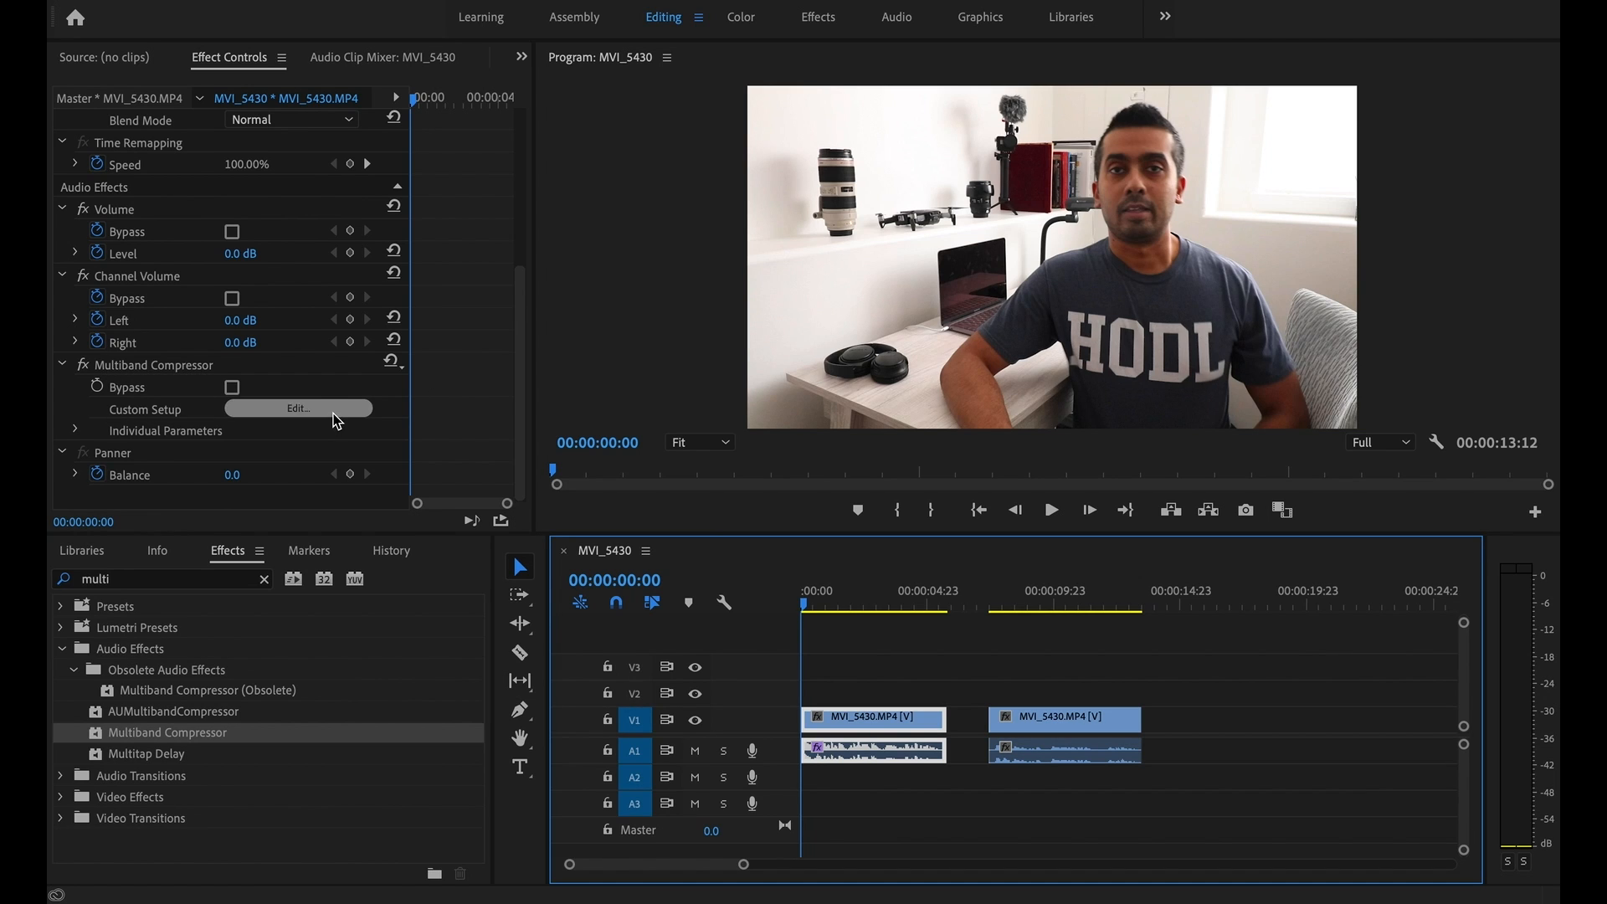
Open the Multiband Compressor's Custom Setup editor via Edit…
{"action": "left_click", "coordinate": [298, 408]}
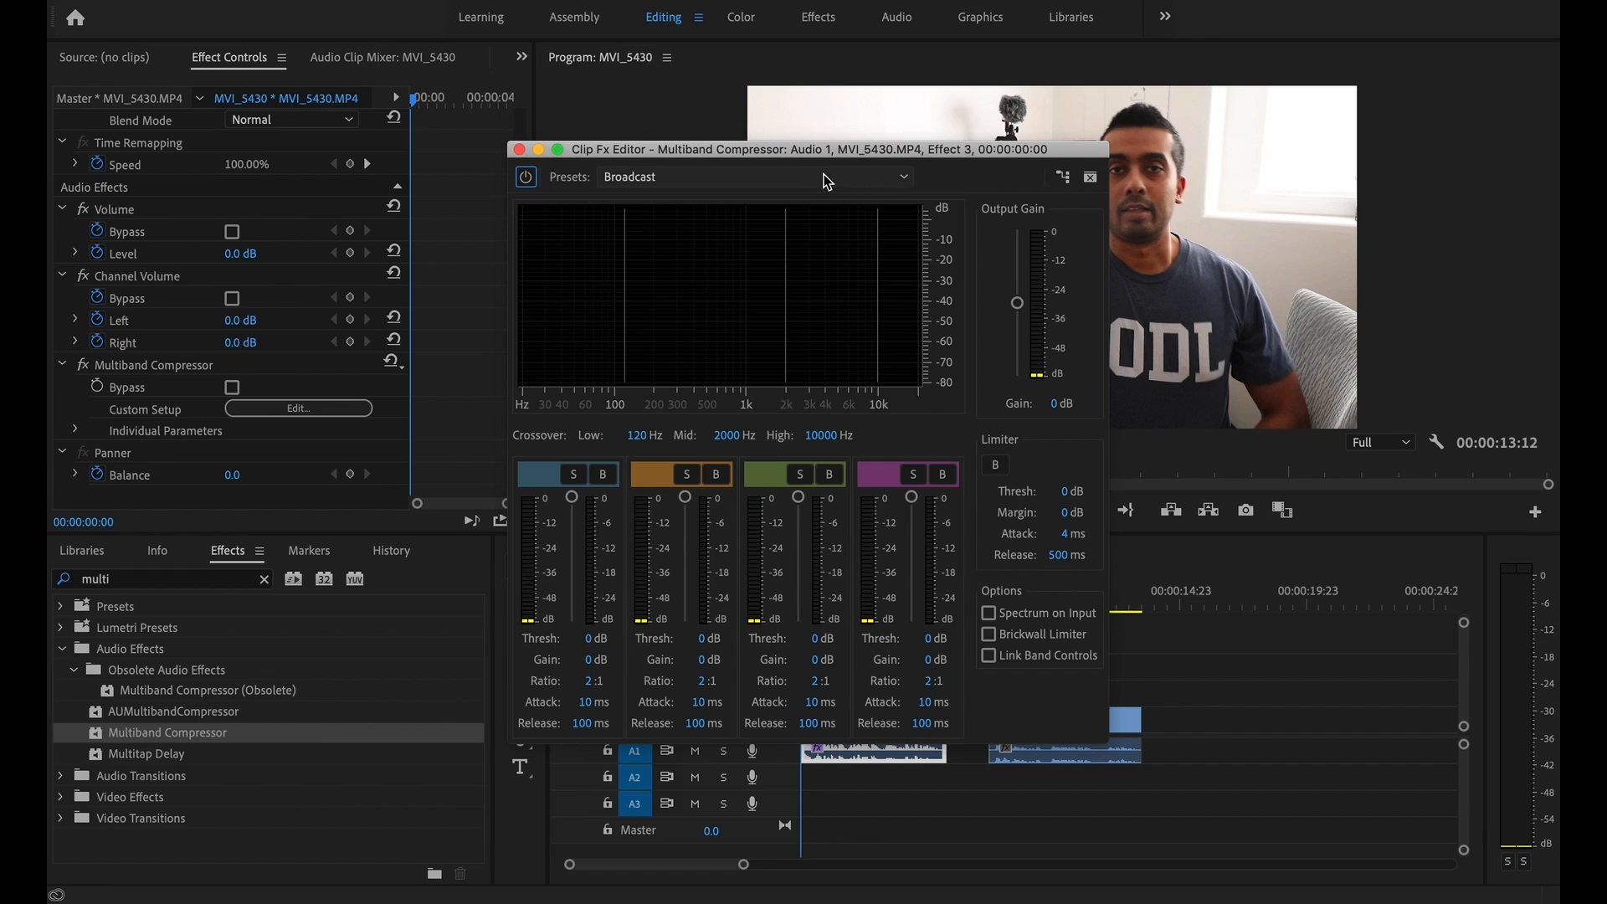
{"action": "mouse_move", "coordinate": [810, 479]}
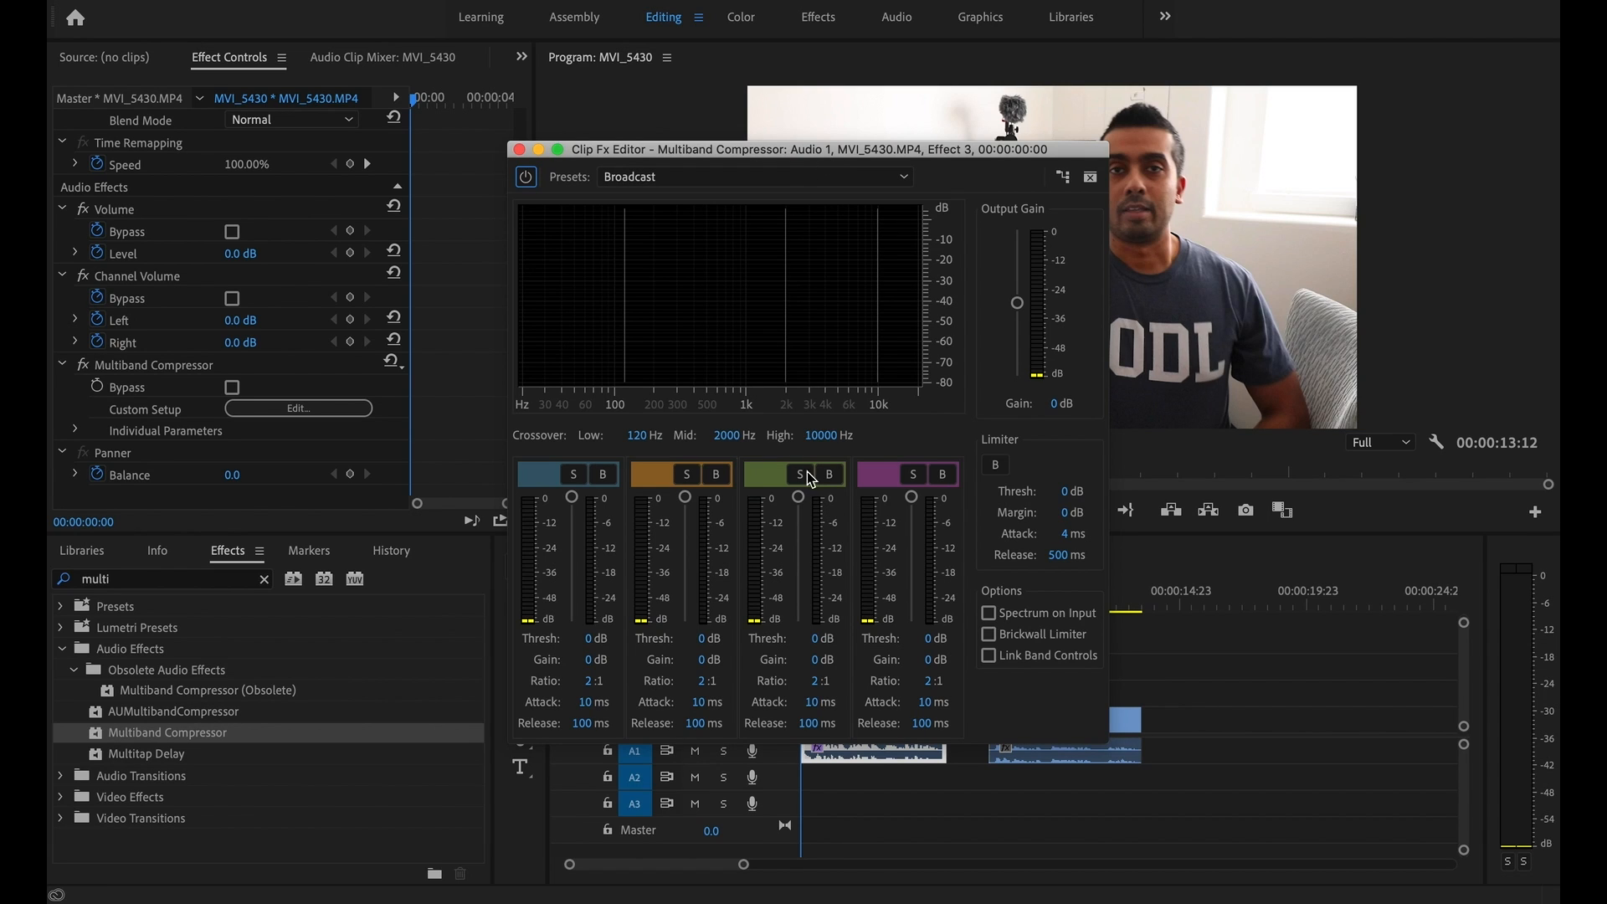
{"action": "mouse_move", "coordinate": [892, 385]}
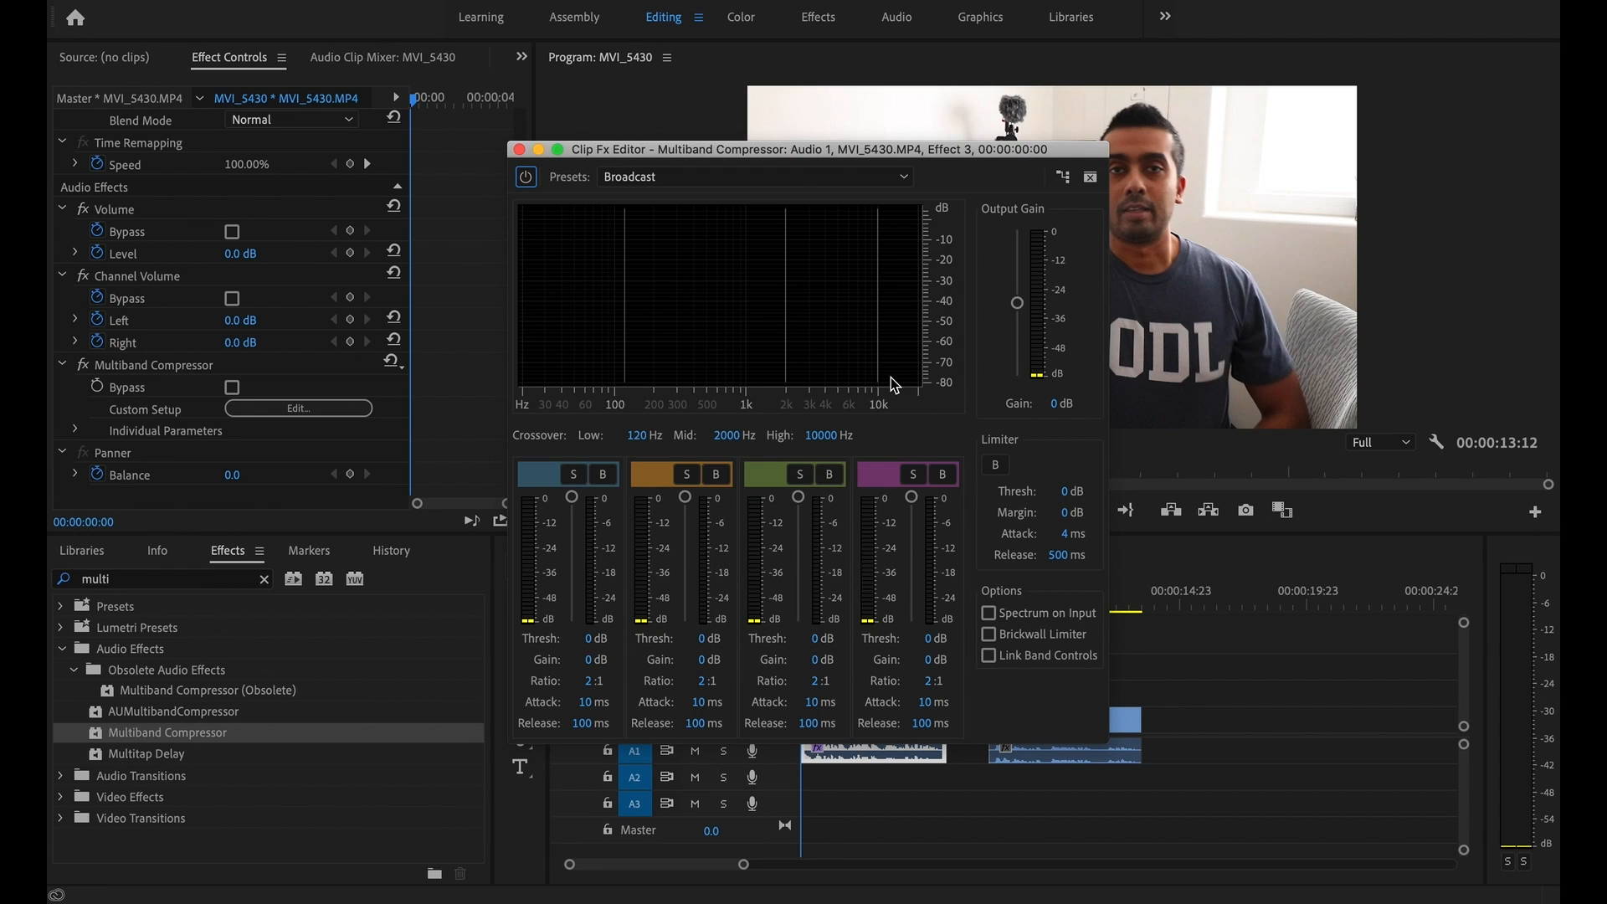
{"action": "mouse_move", "coordinate": [673, 199]}
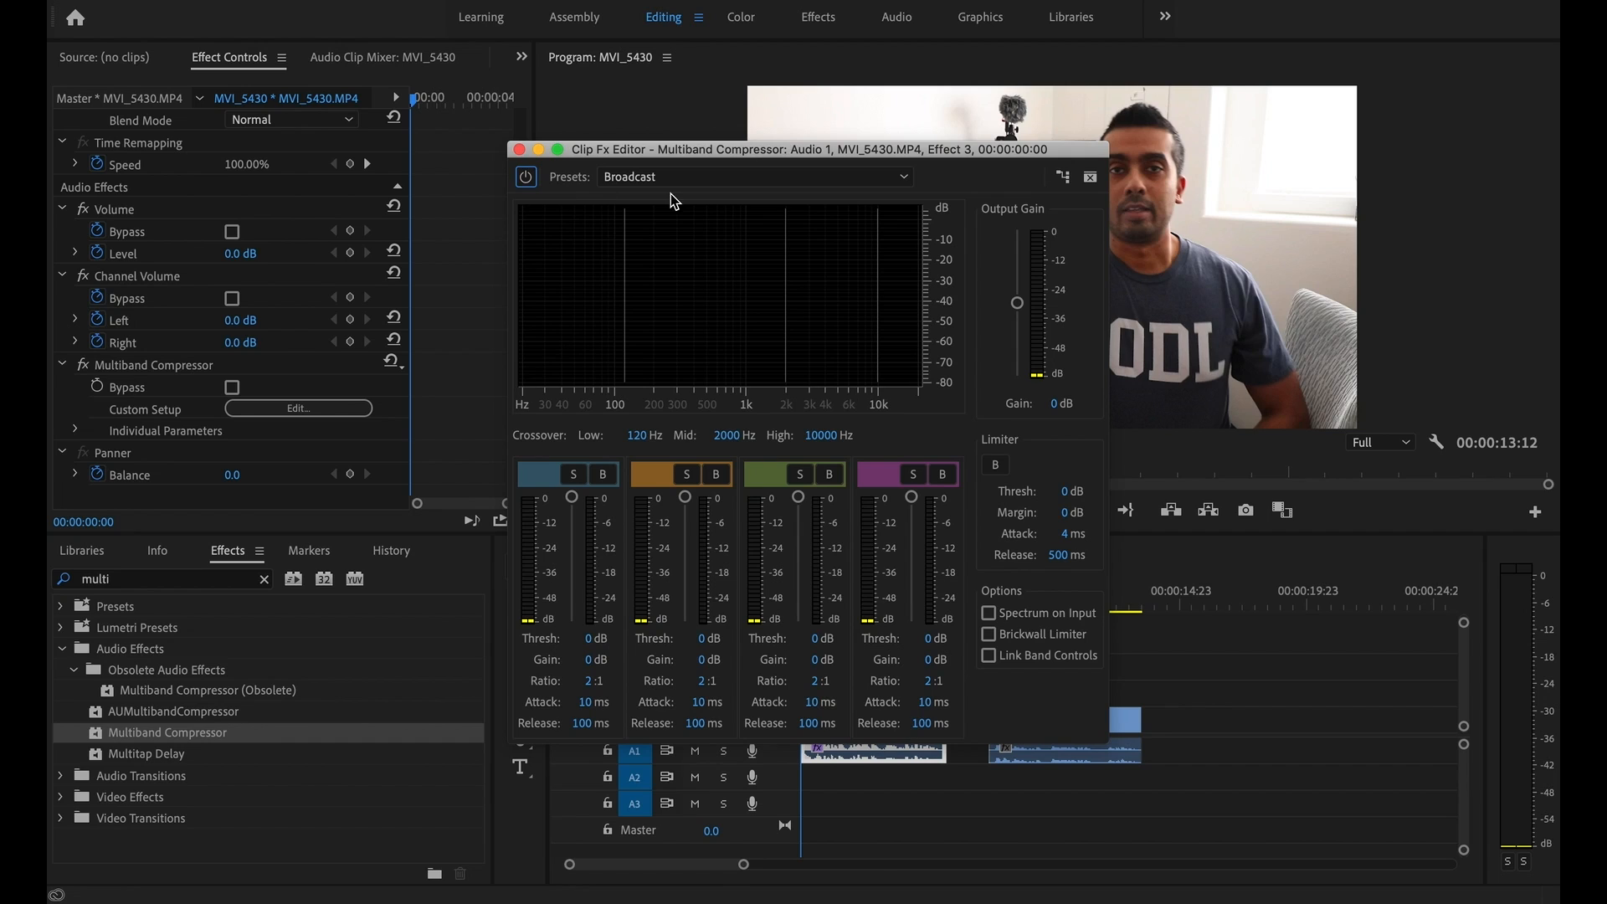
{"action": "mouse_move", "coordinate": [573, 191]}
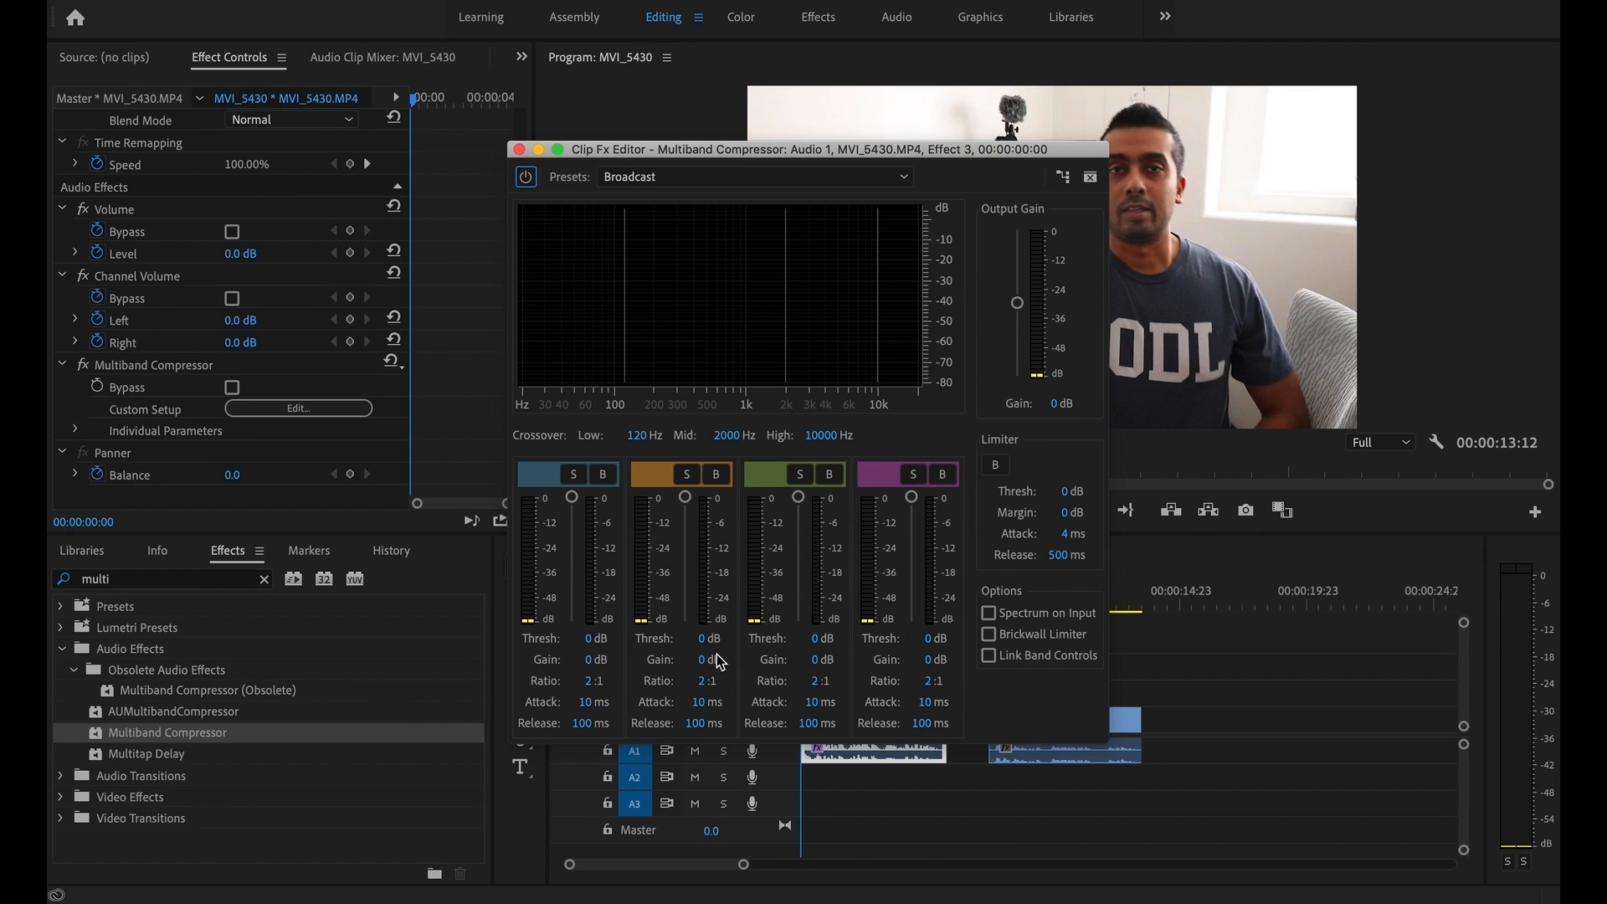
{"action": "mouse_move", "coordinate": [835, 175]}
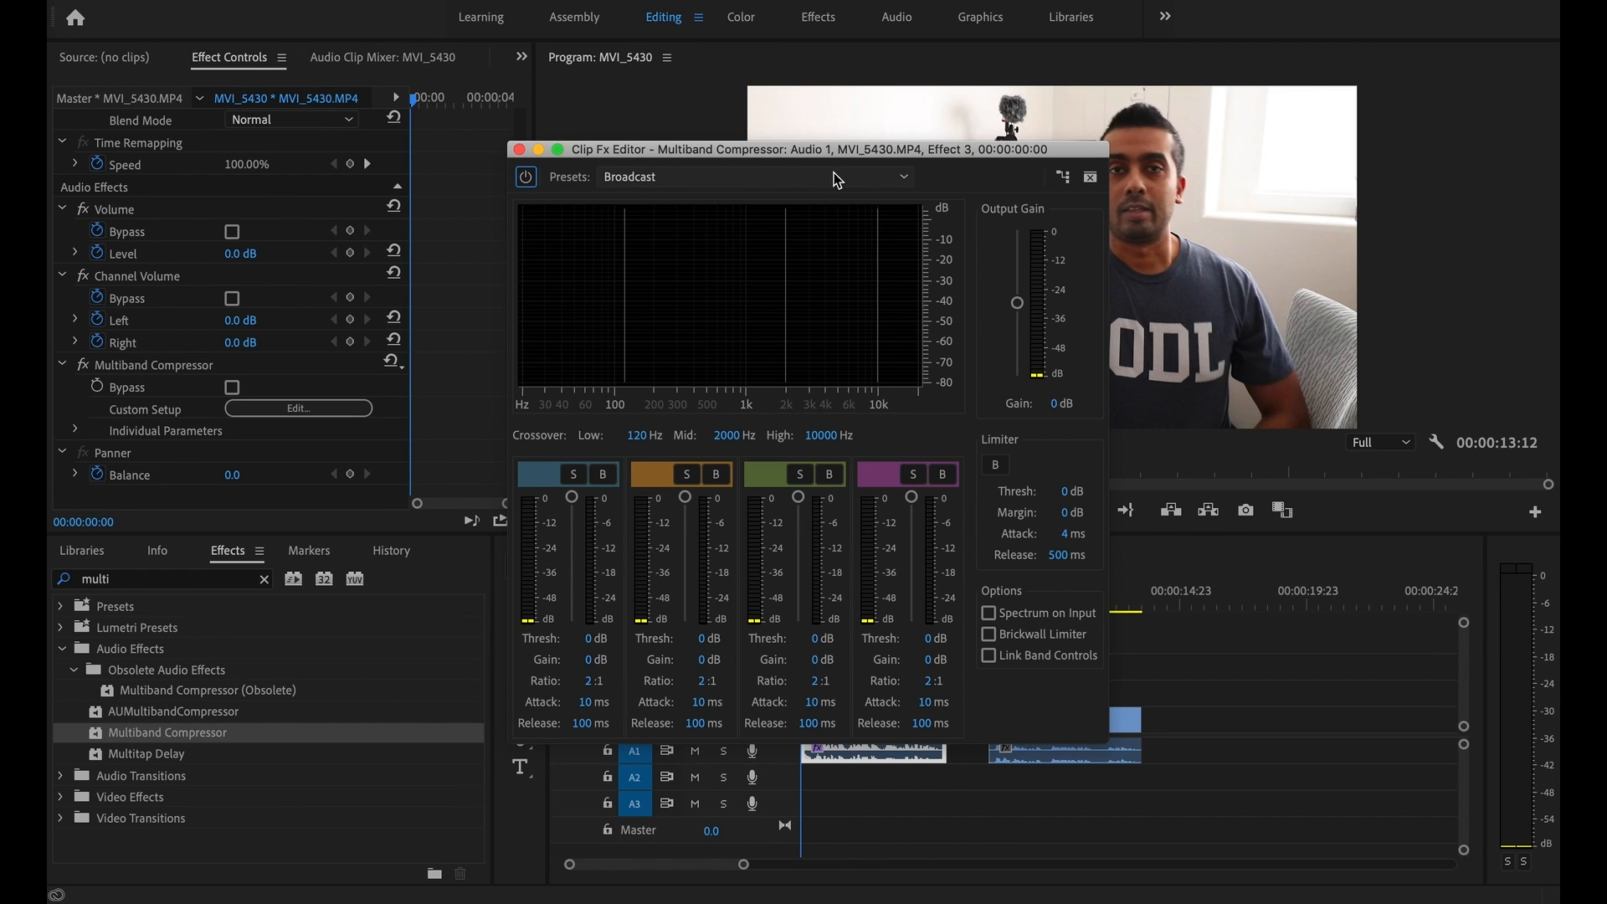
Apply Full Reset then the Broadcast preset, set limiter release to 300 ms, and close the editor
{"action": "left_click", "coordinate": [902, 176]}
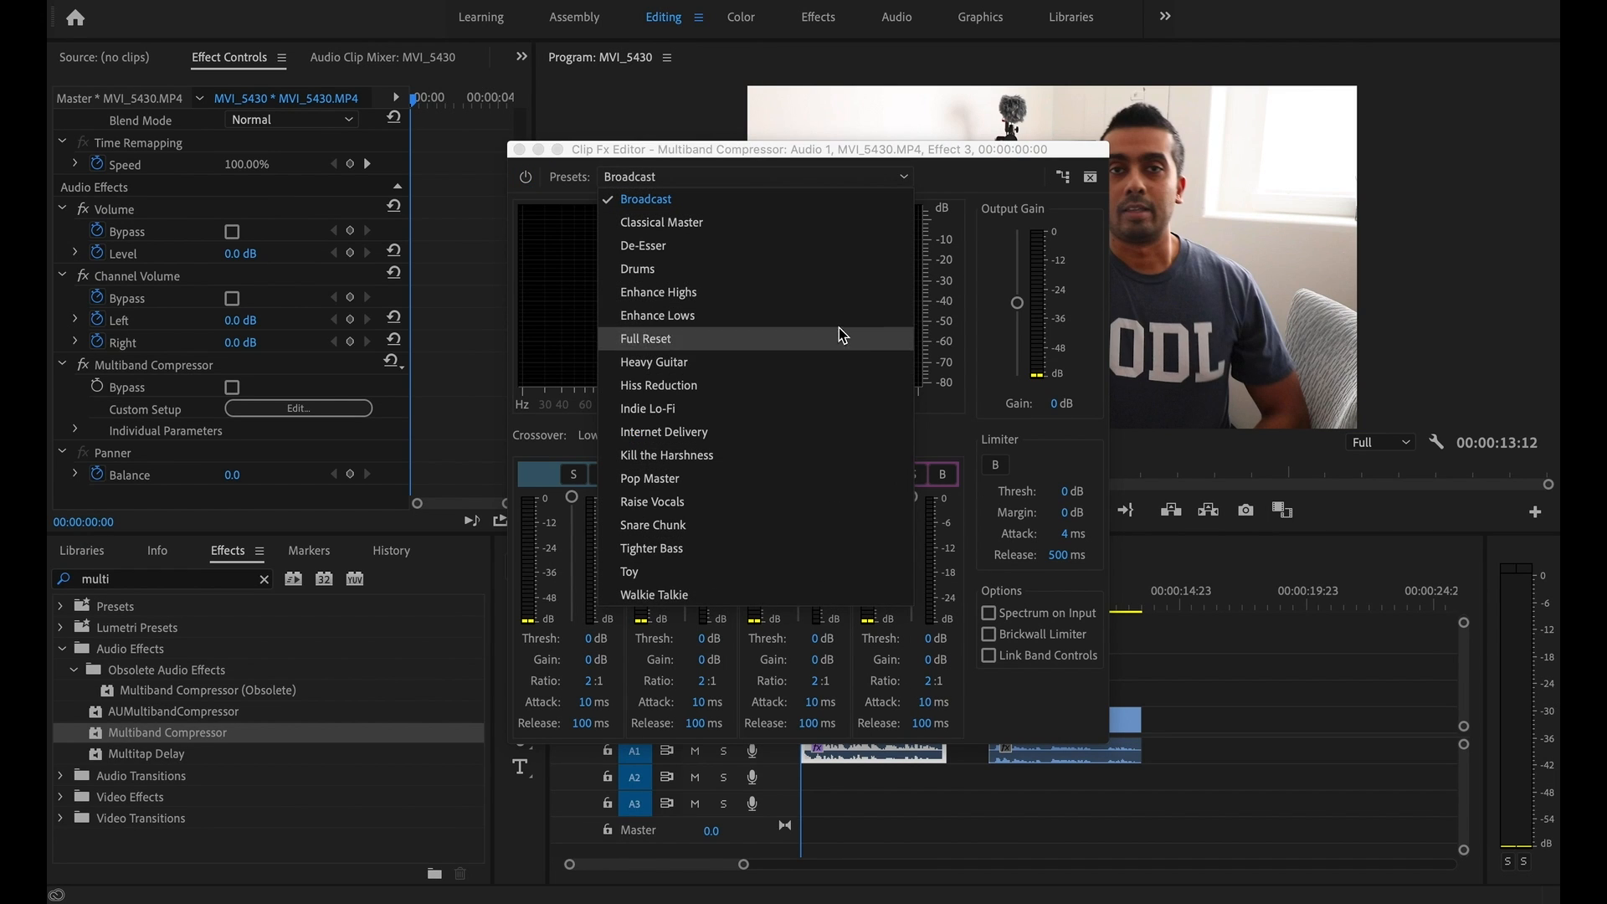
{"action": "left_click", "coordinate": [646, 339]}
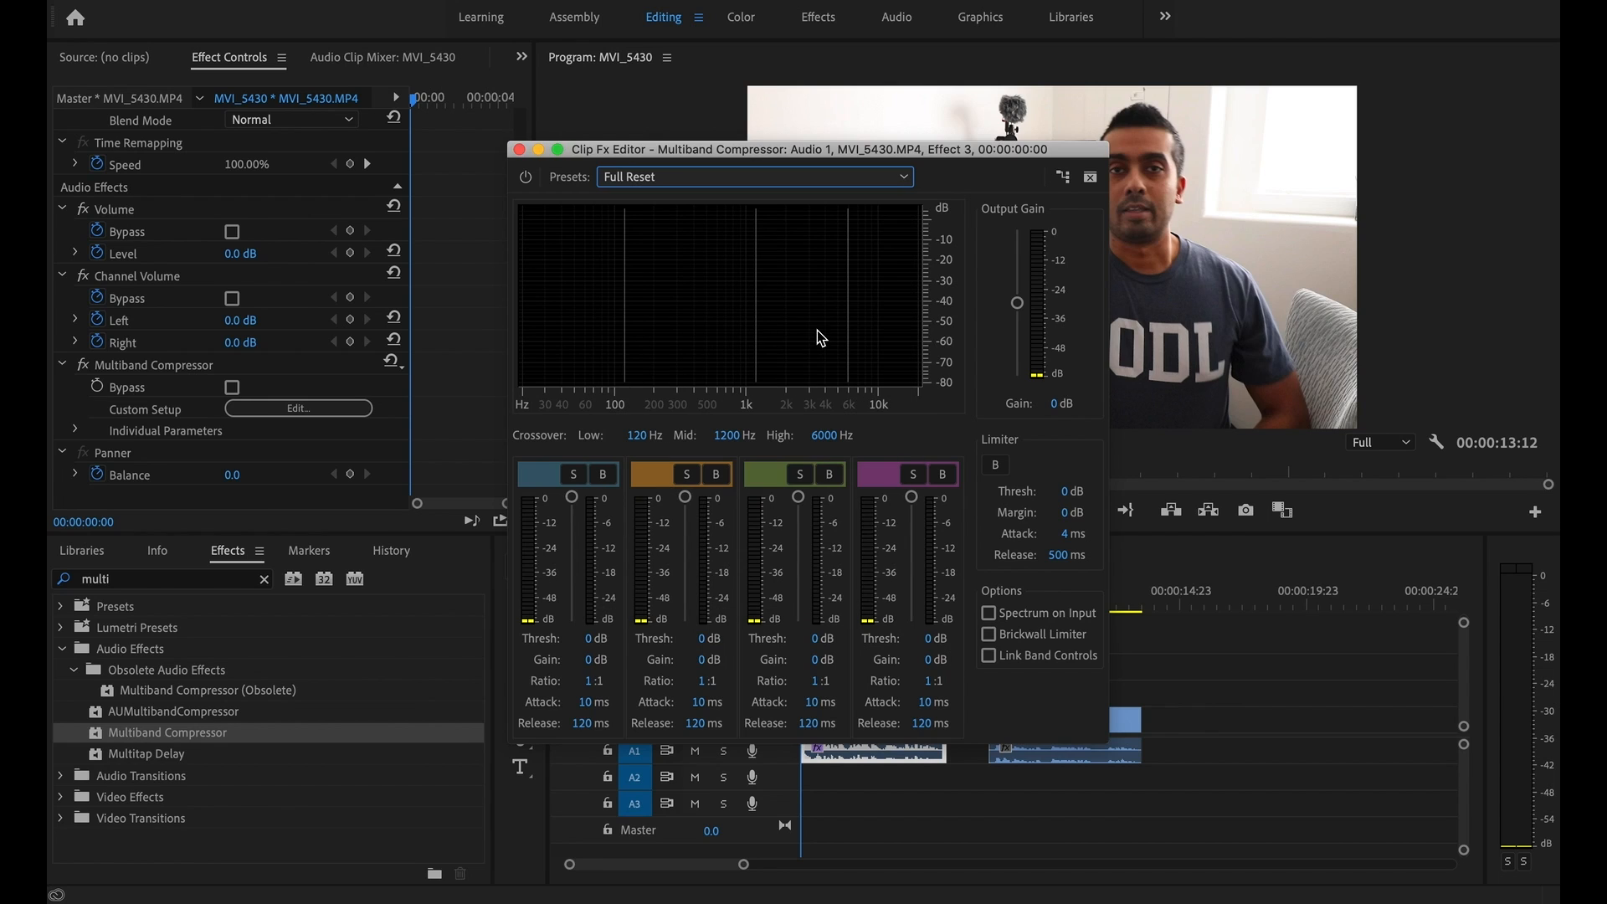
{"action": "left_click", "coordinate": [901, 176]}
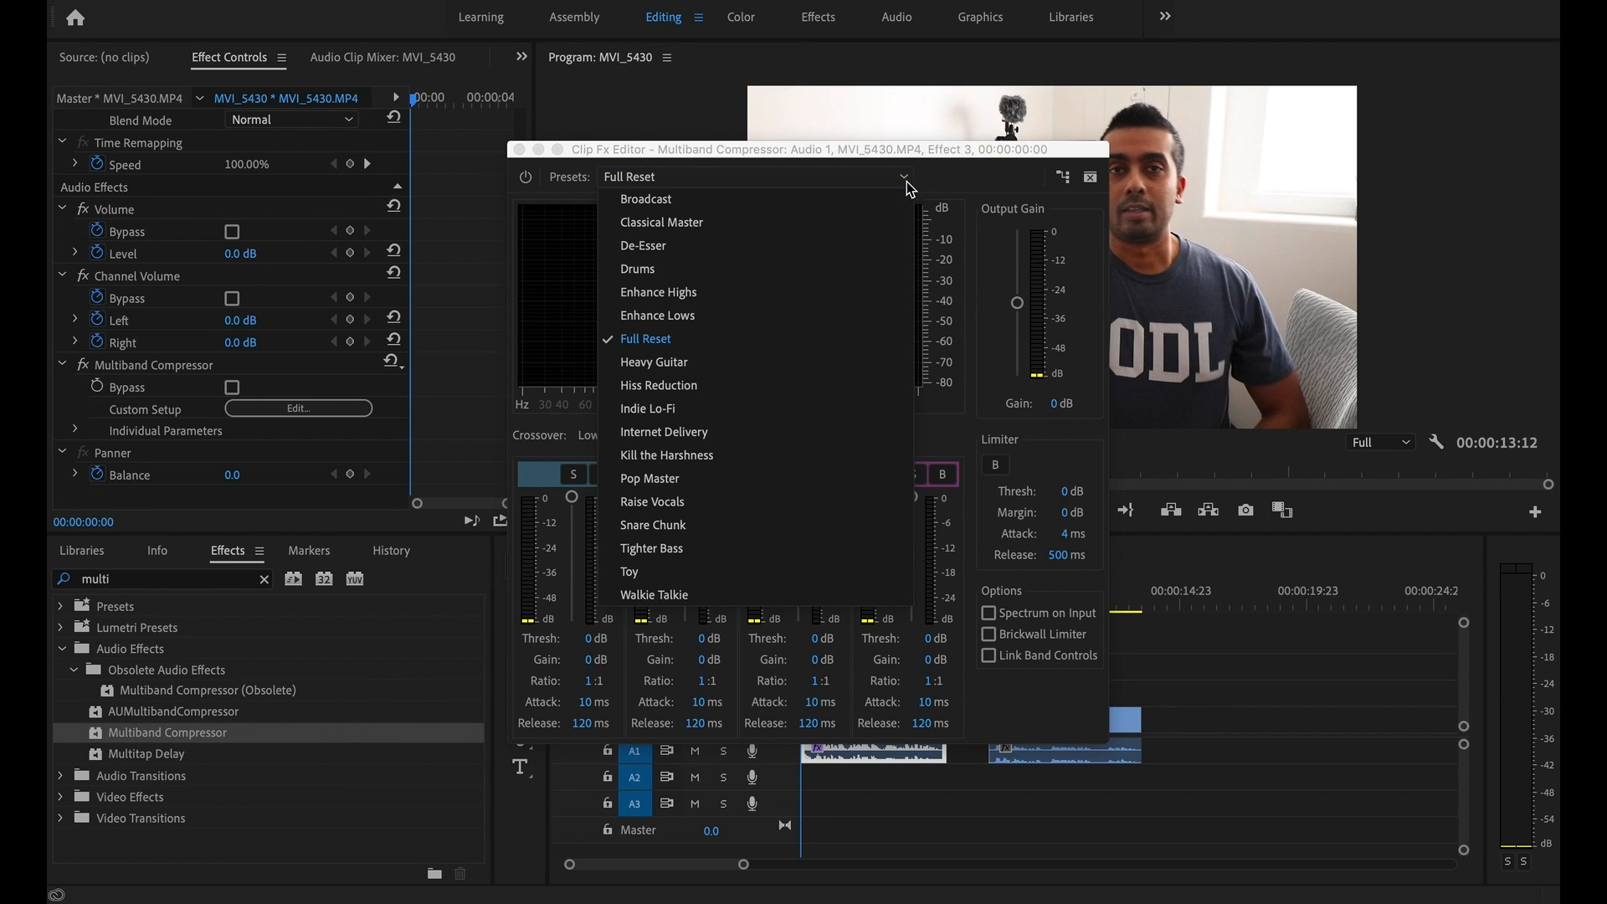
{"action": "left_click", "coordinate": [646, 200]}
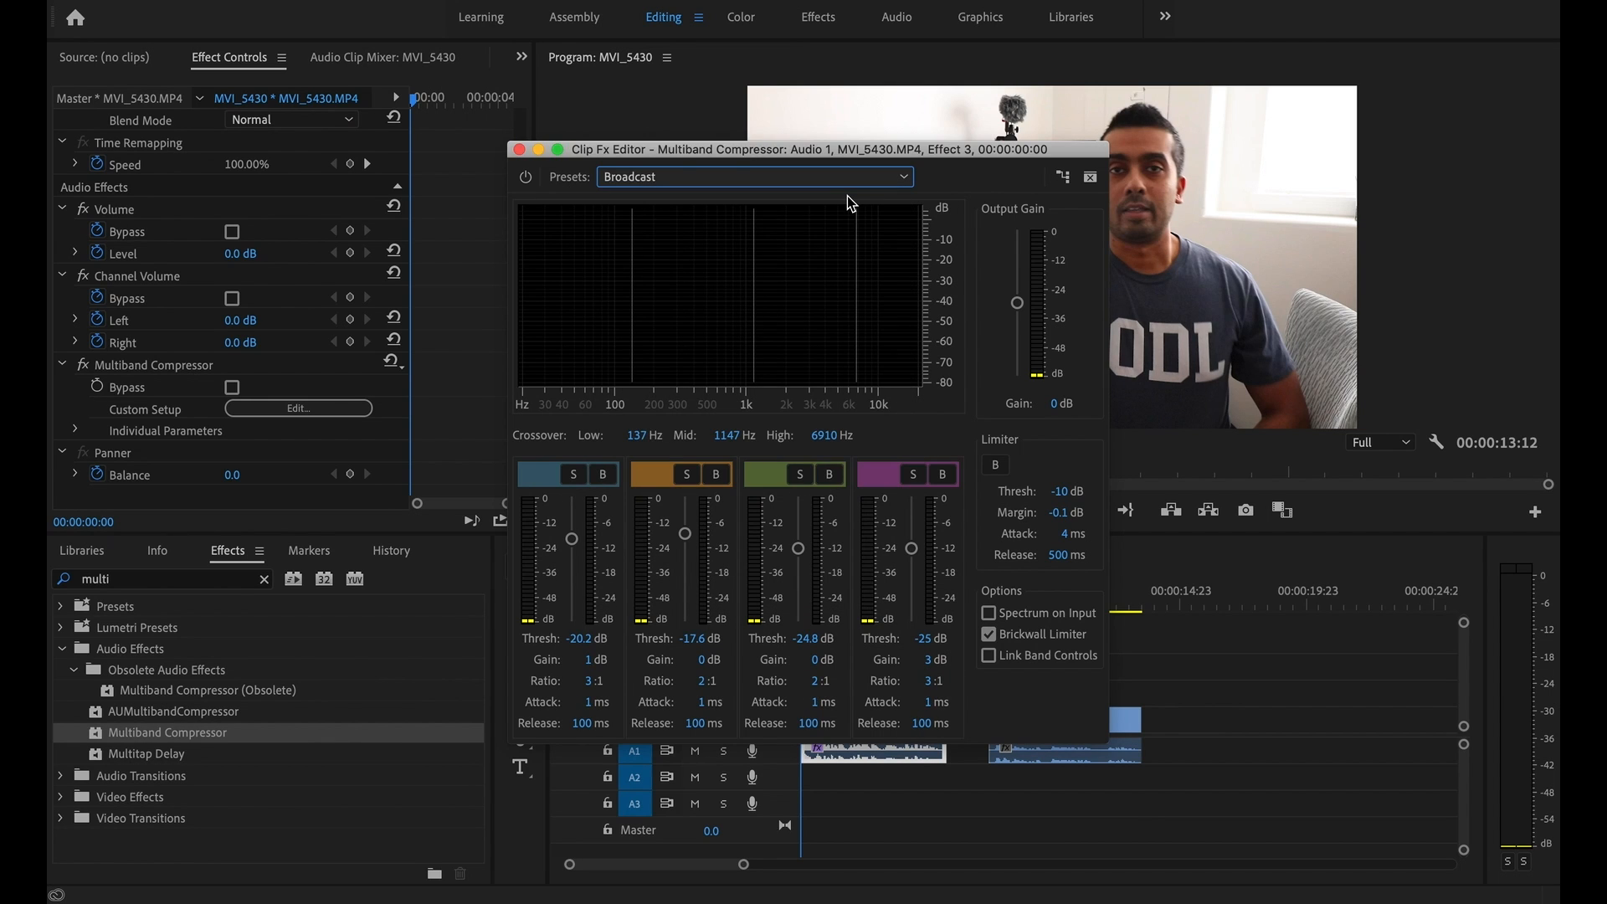
{"action": "mouse_move", "coordinate": [618, 606]}
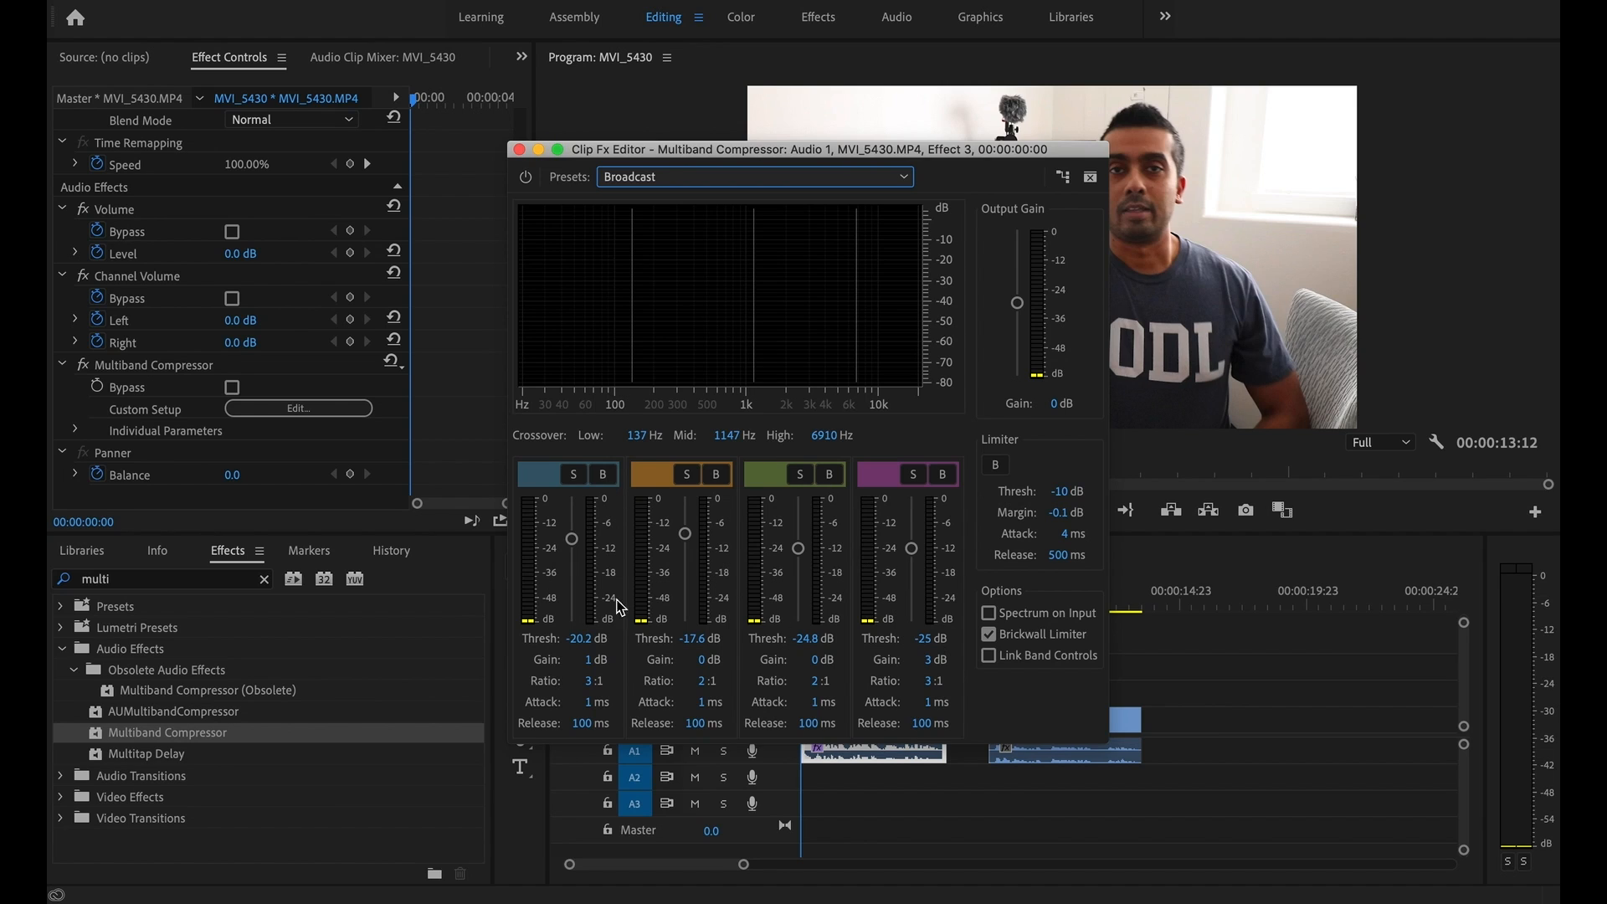
{"action": "mouse_move", "coordinate": [742, 320]}
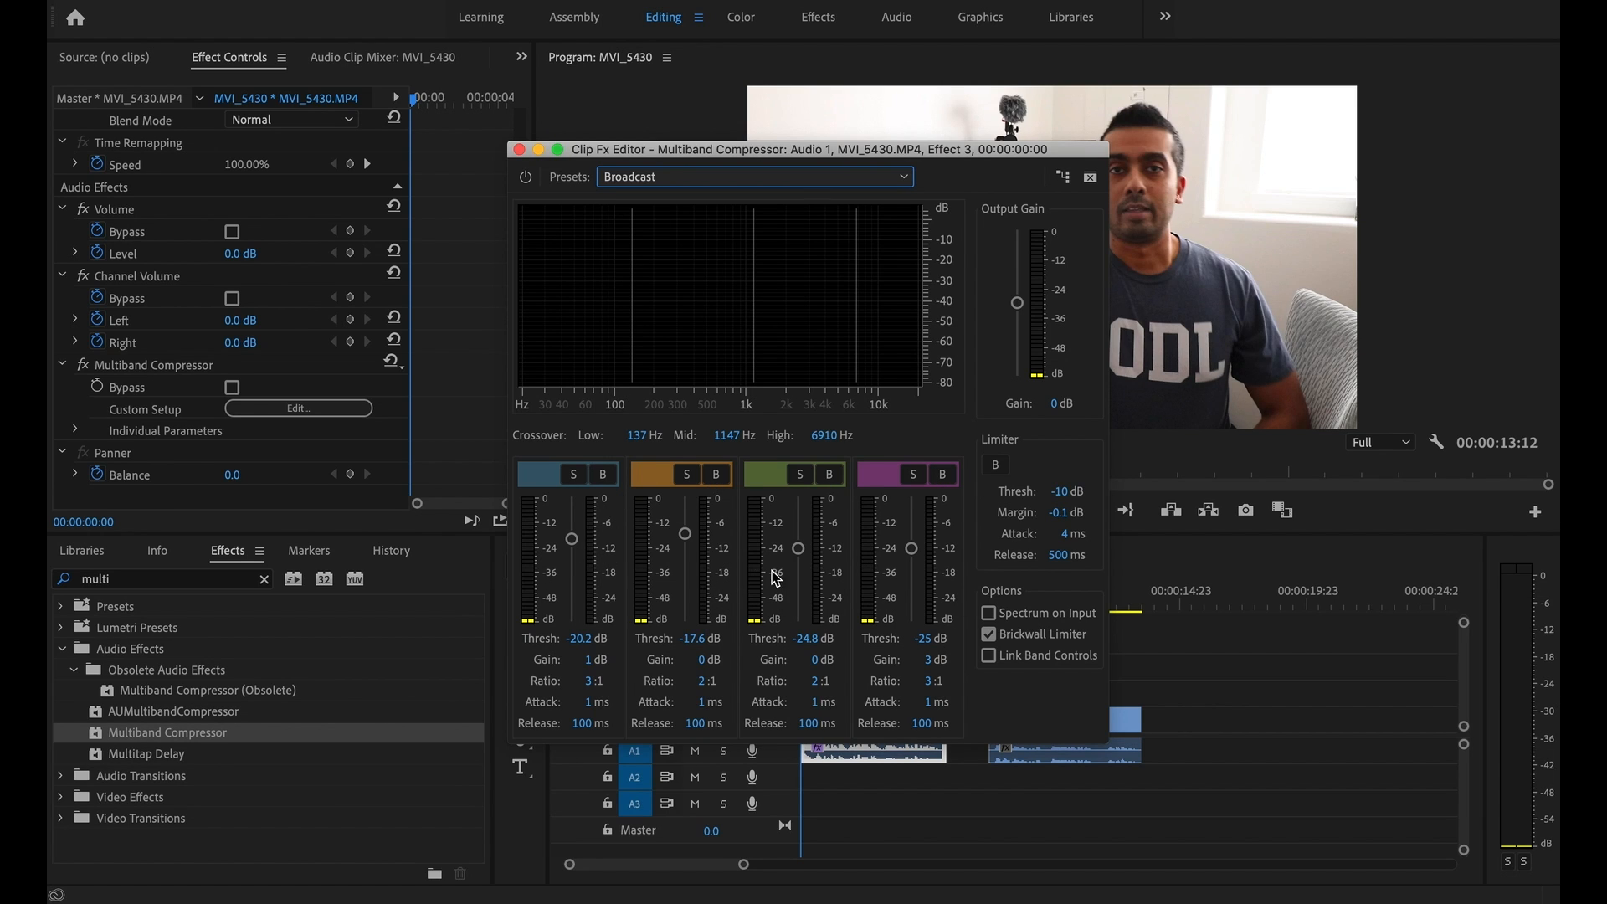
{"action": "mouse_move", "coordinate": [1033, 472]}
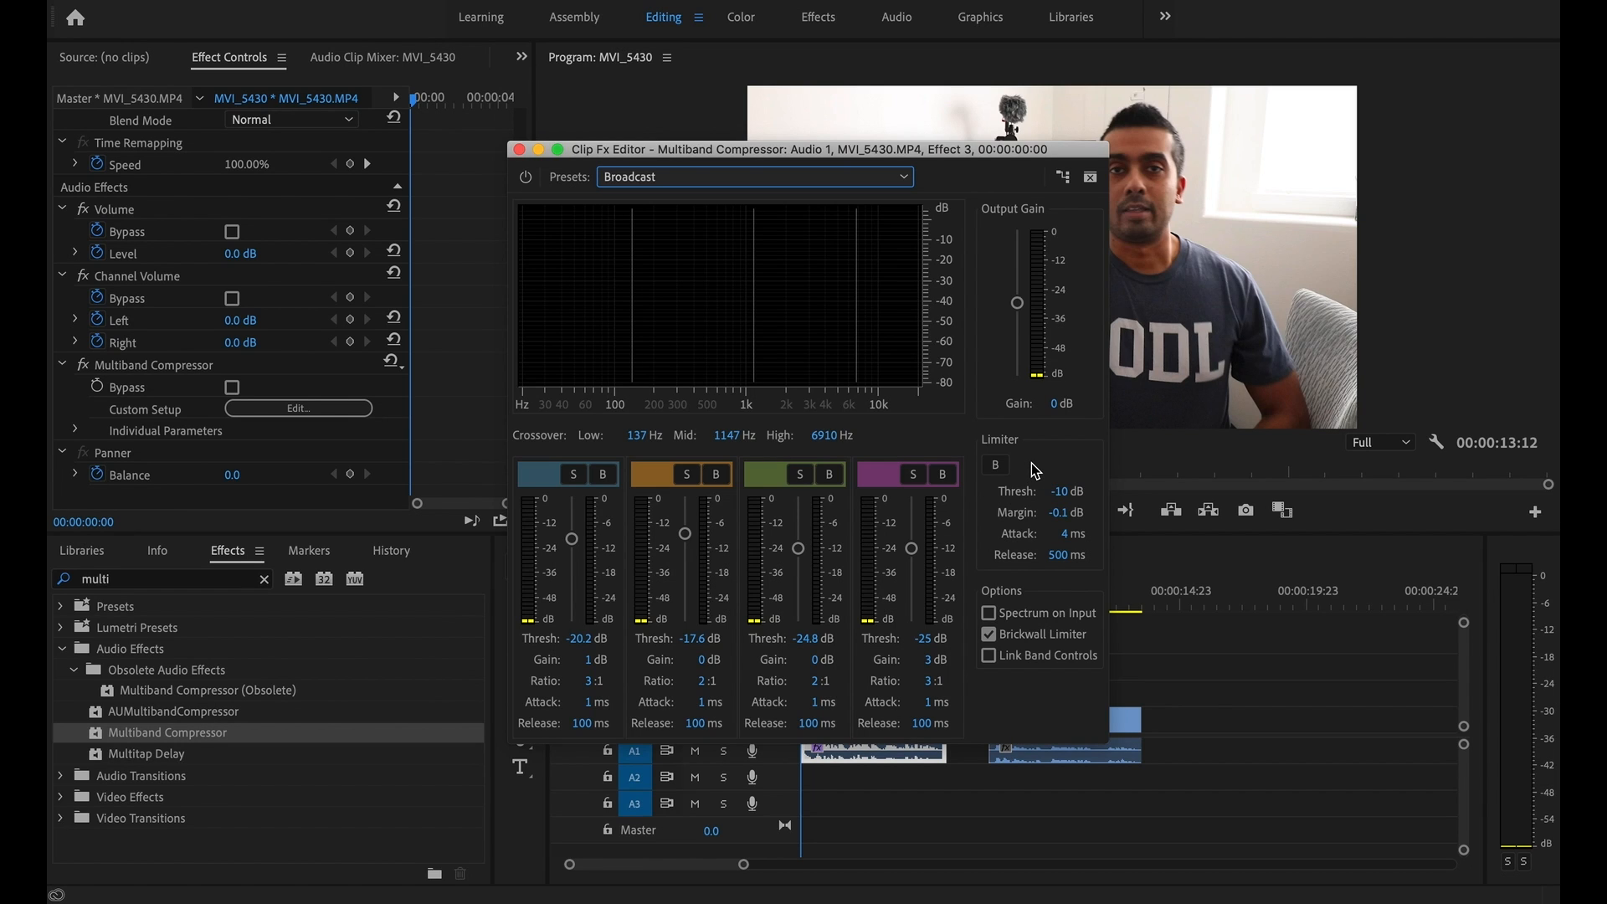
{"action": "mouse_move", "coordinate": [1028, 549]}
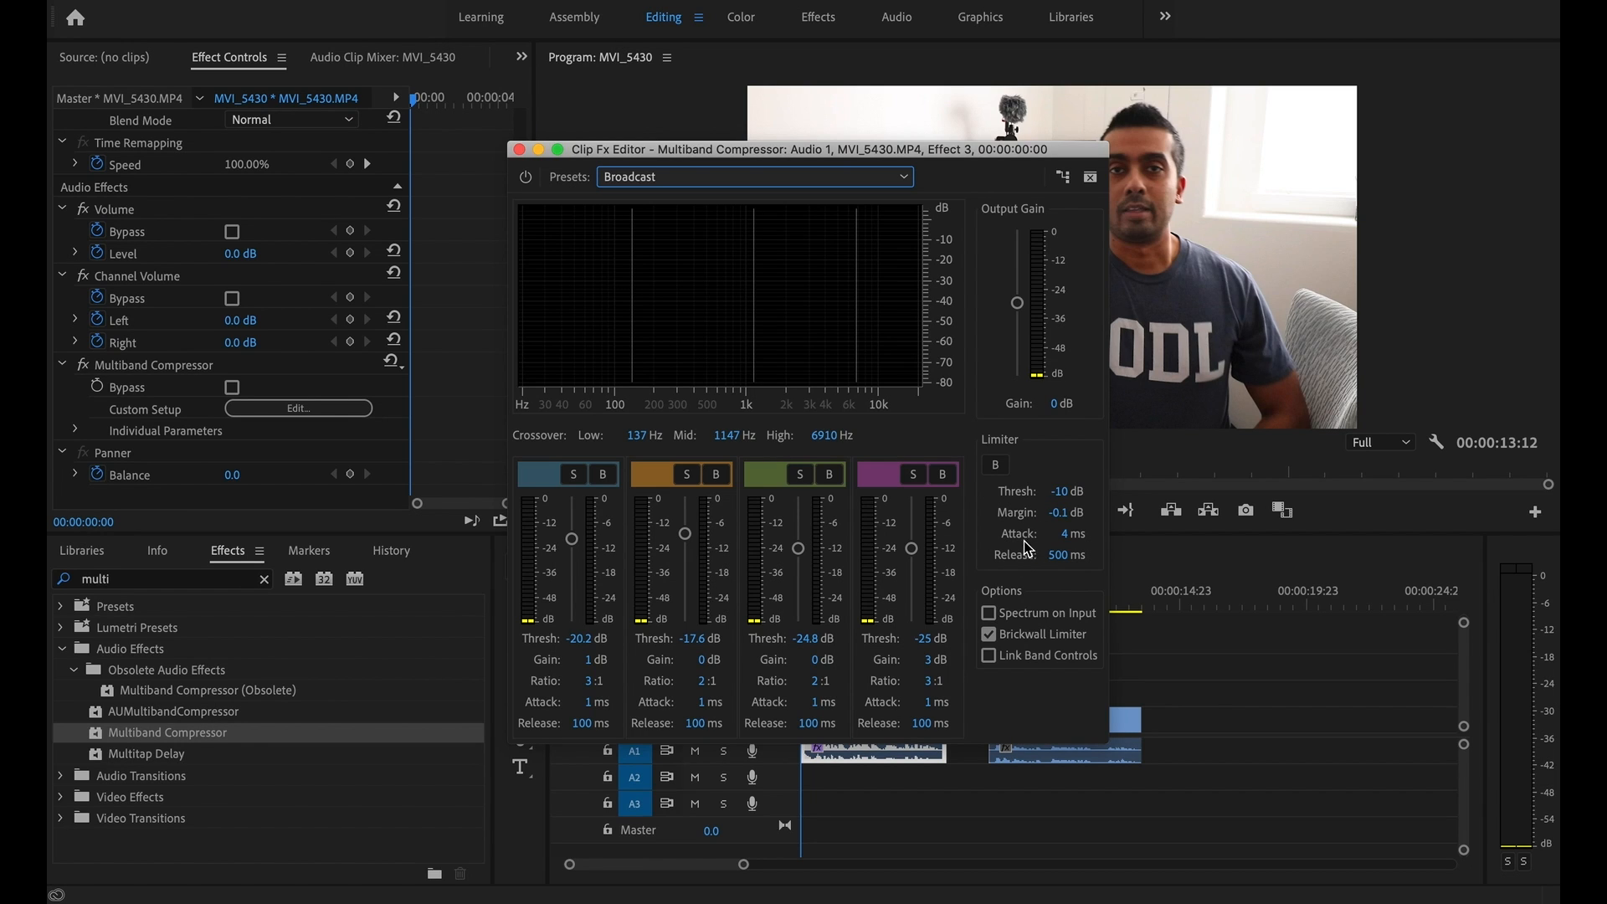
{"action": "mouse_move", "coordinate": [1027, 567]}
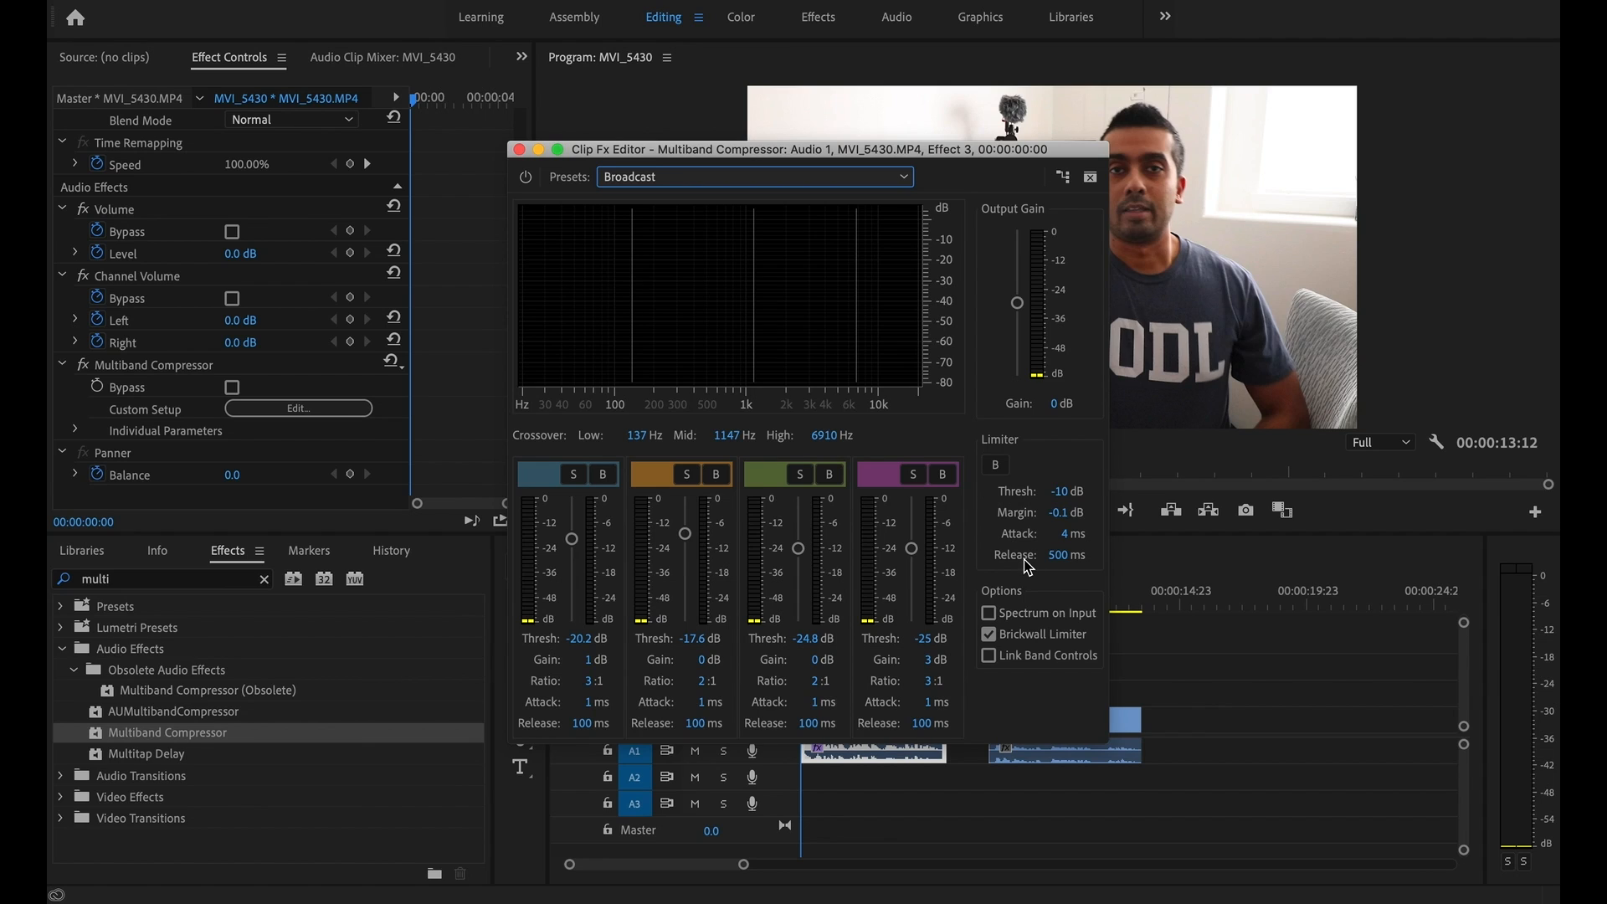
{"action": "mouse_move", "coordinate": [1025, 537]}
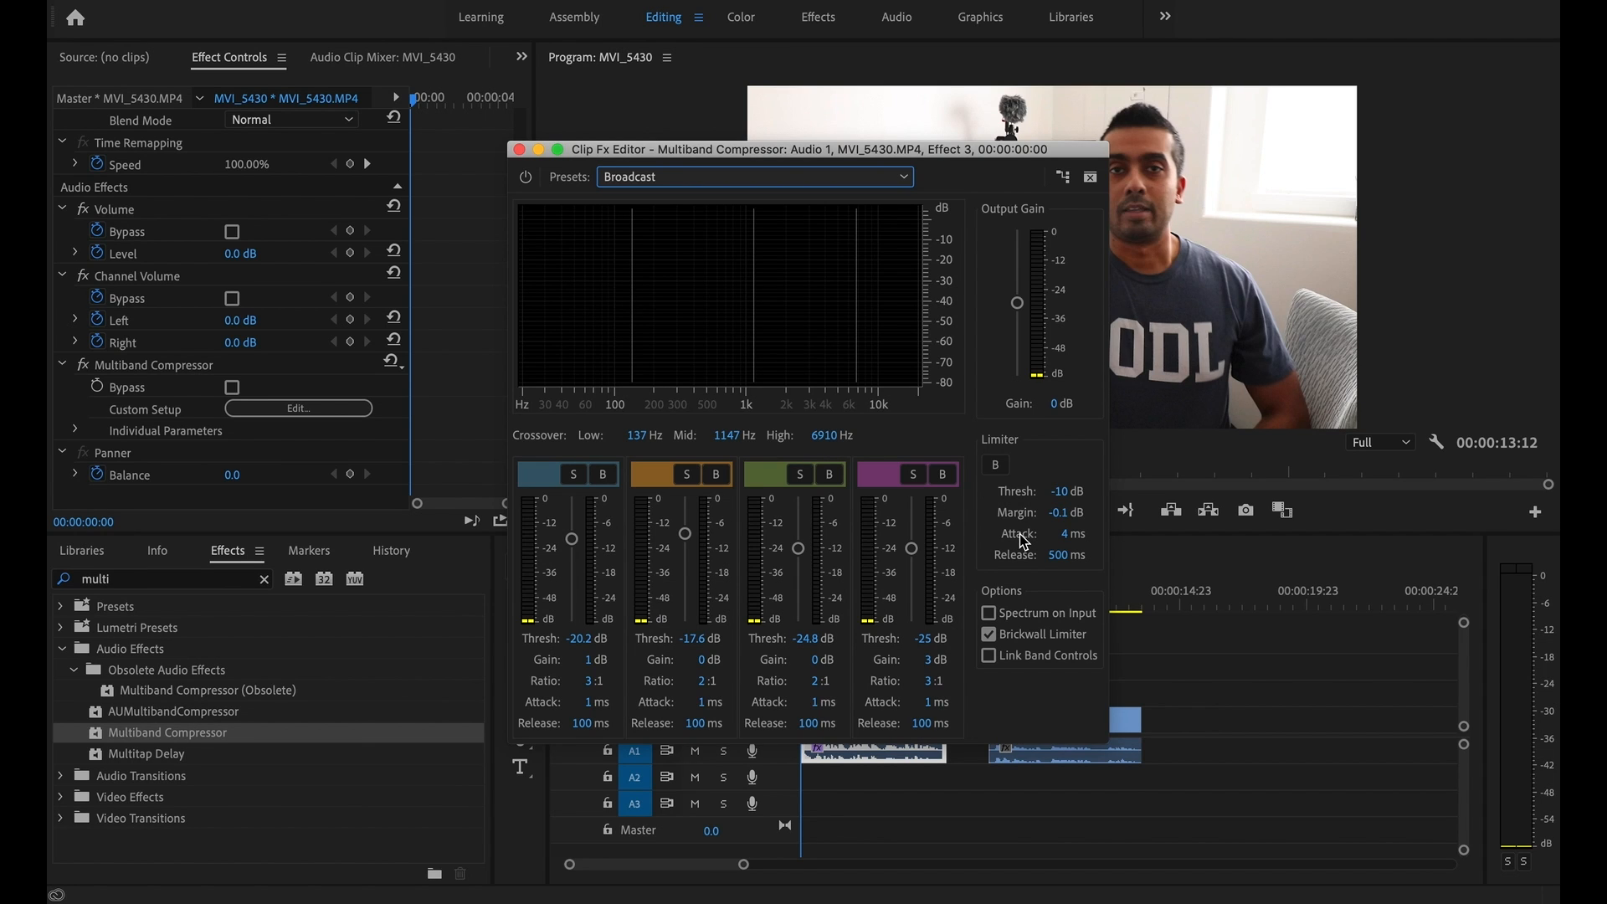
{"action": "mouse_move", "coordinate": [1062, 541]}
{"action": "type", "text": "2"}
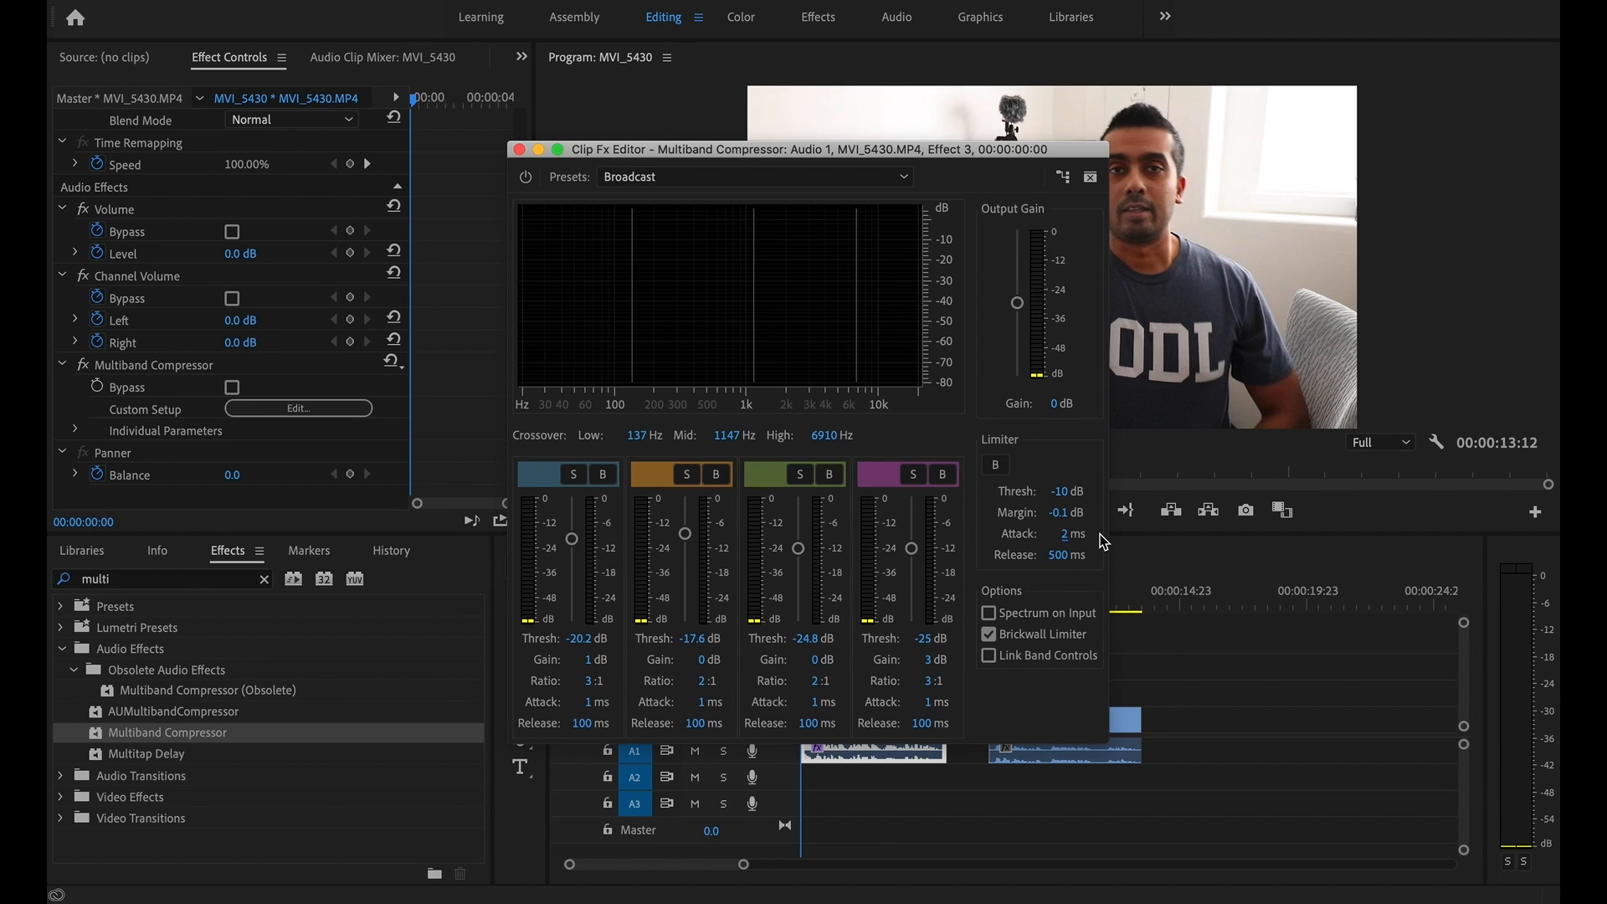
{"action": "mouse_move", "coordinate": [1095, 544]}
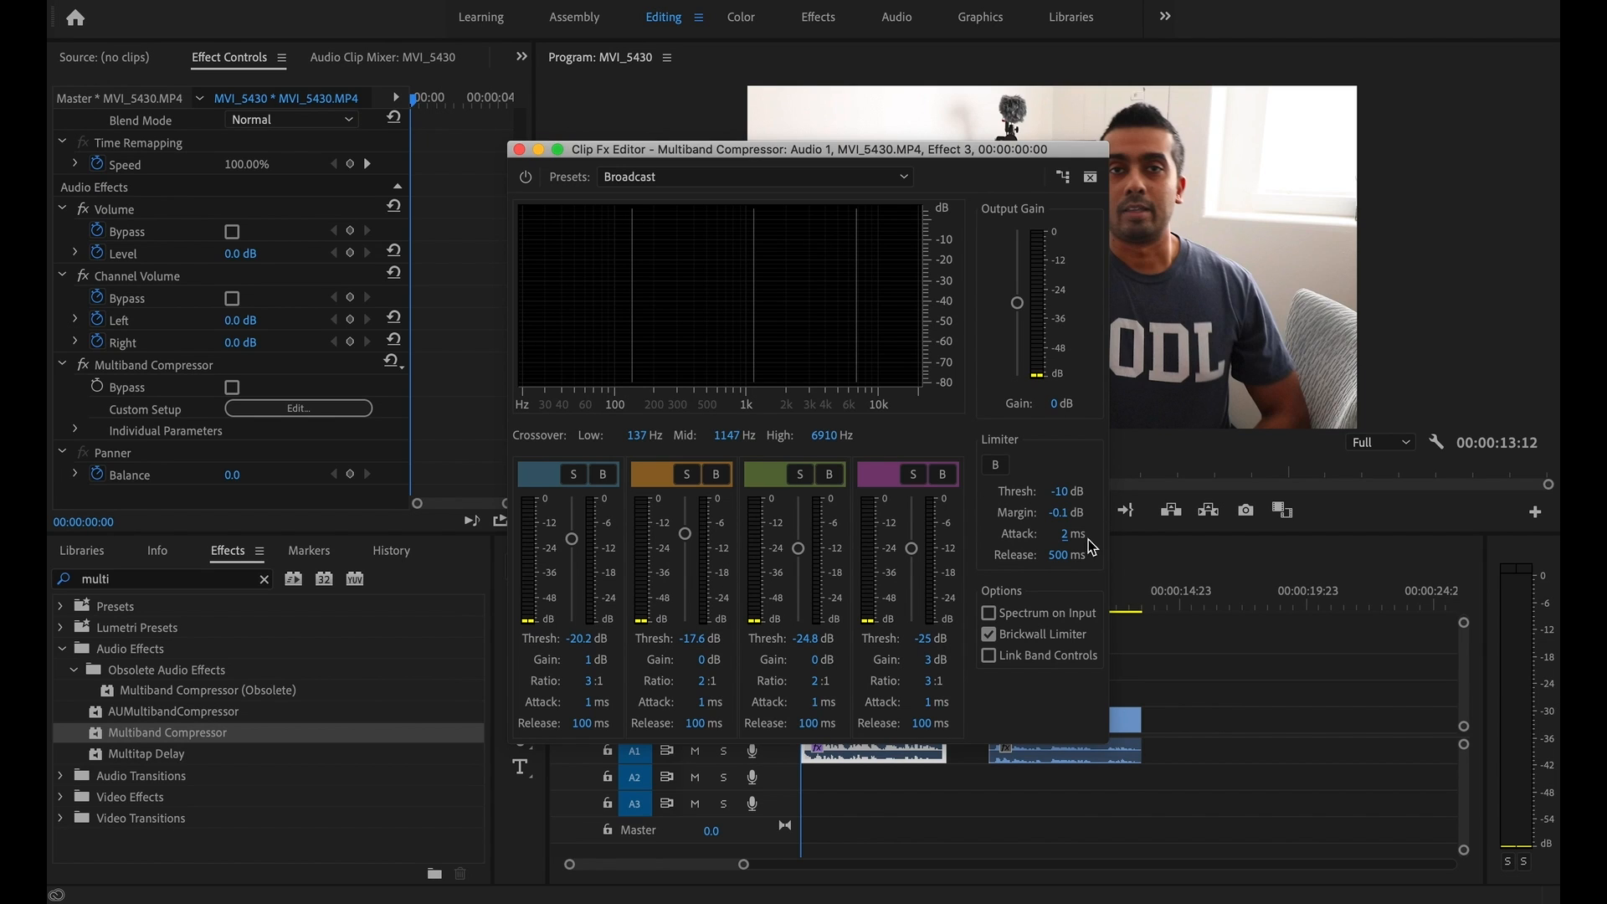
{"action": "mouse_move", "coordinate": [1090, 544]}
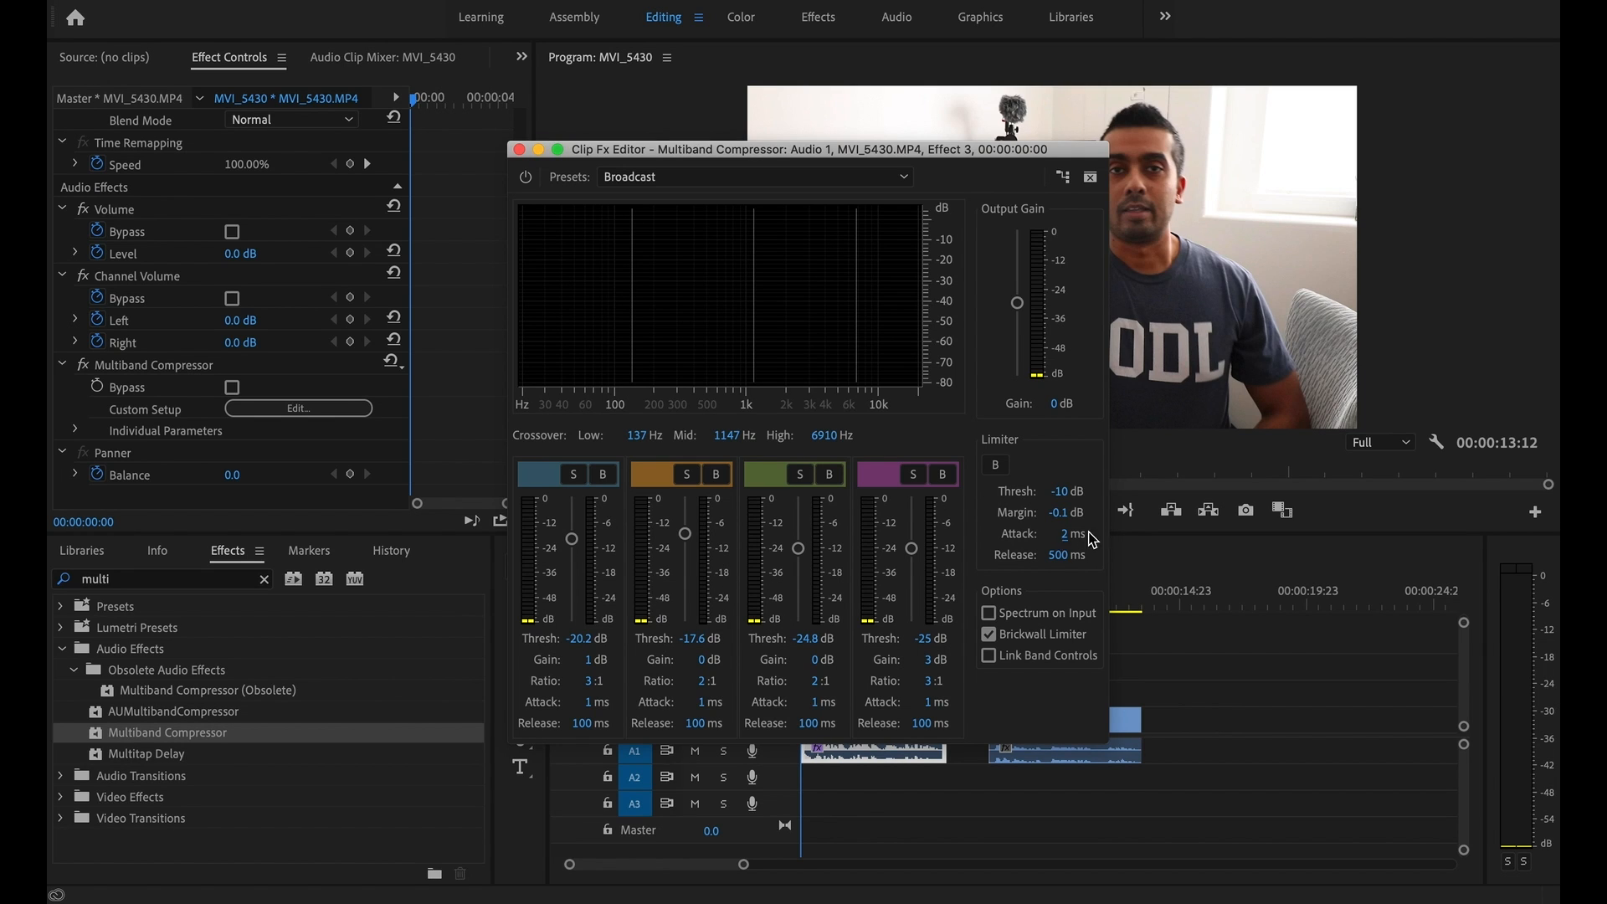
{"action": "mouse_move", "coordinate": [1100, 593]}
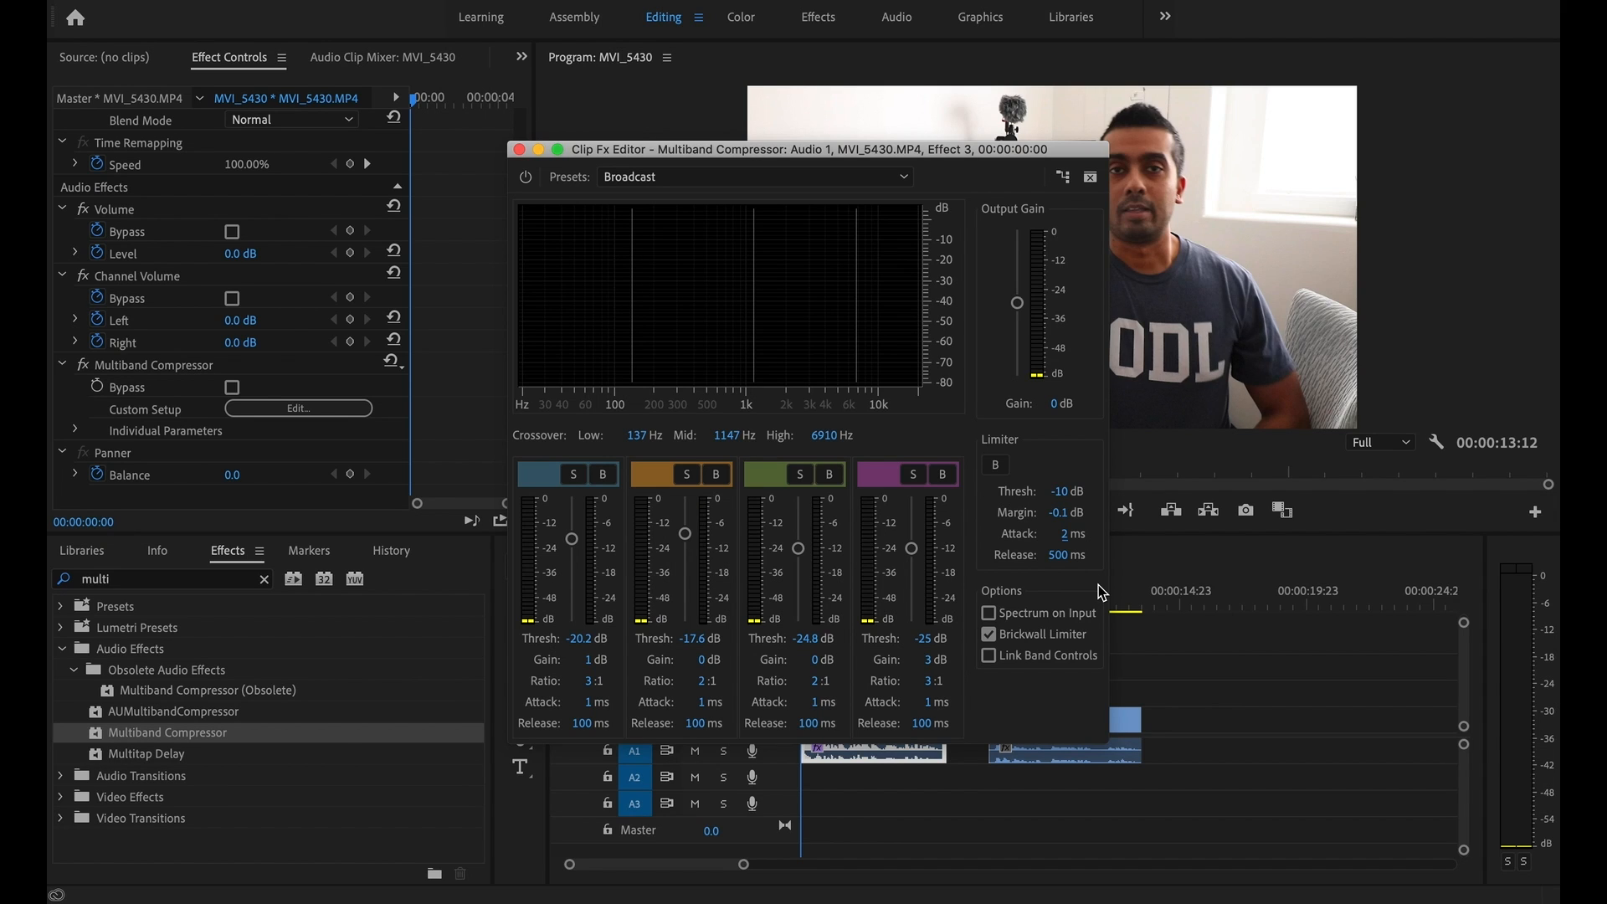
{"action": "mouse_move", "coordinate": [1030, 593]}
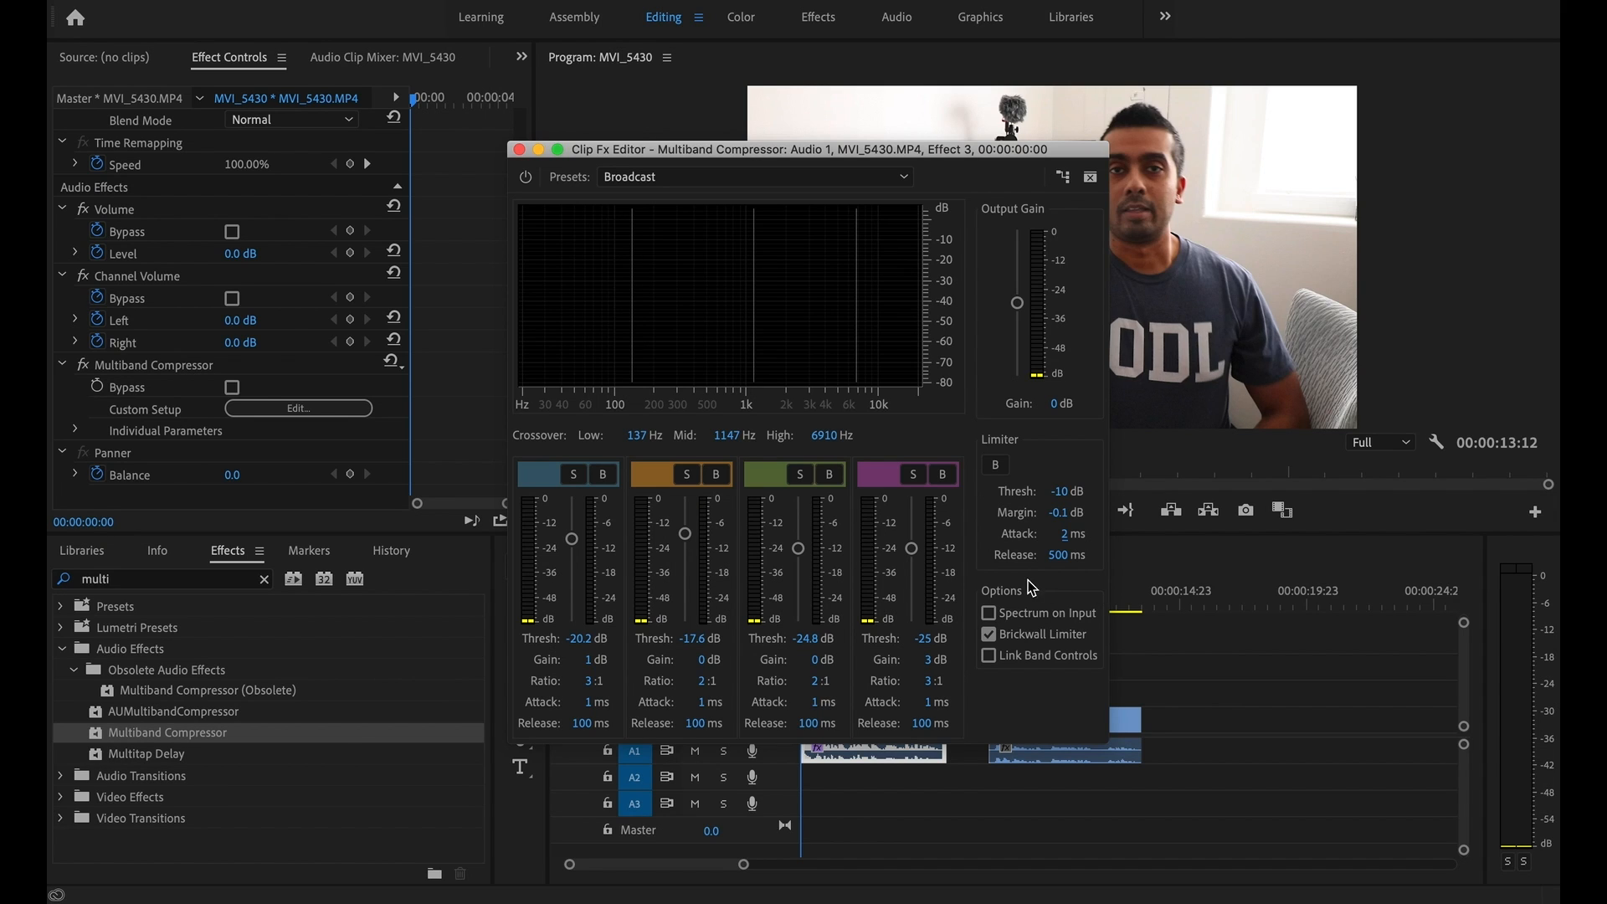
{"action": "mouse_move", "coordinate": [1096, 547]}
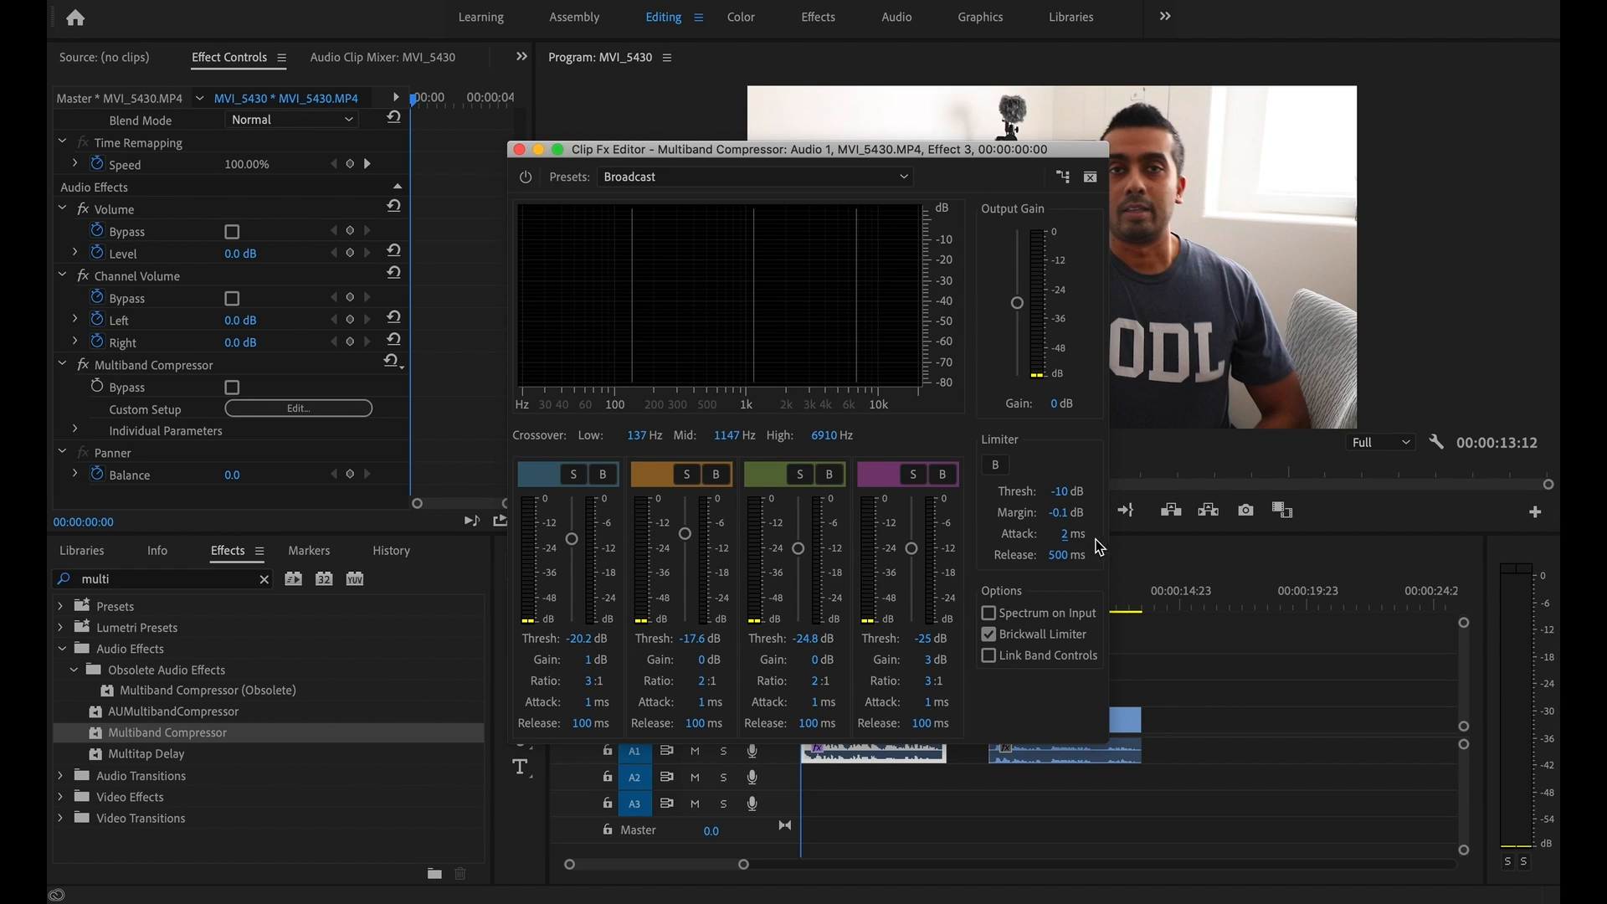
{"action": "mouse_move", "coordinate": [1038, 562]}
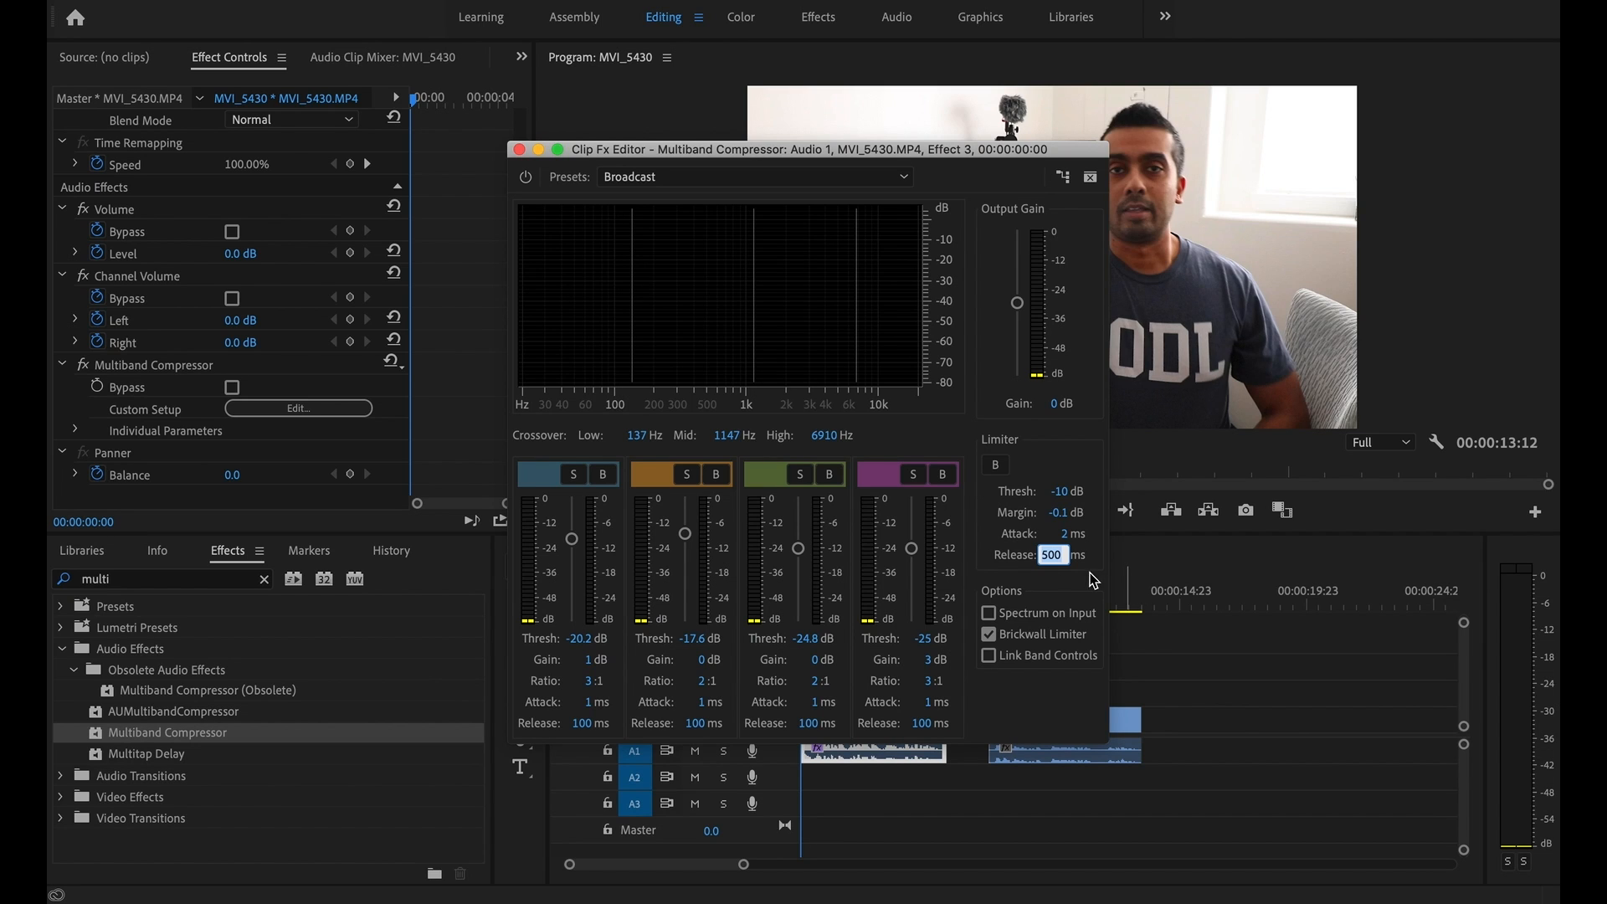
{"action": "mouse_move", "coordinate": [1088, 578]}
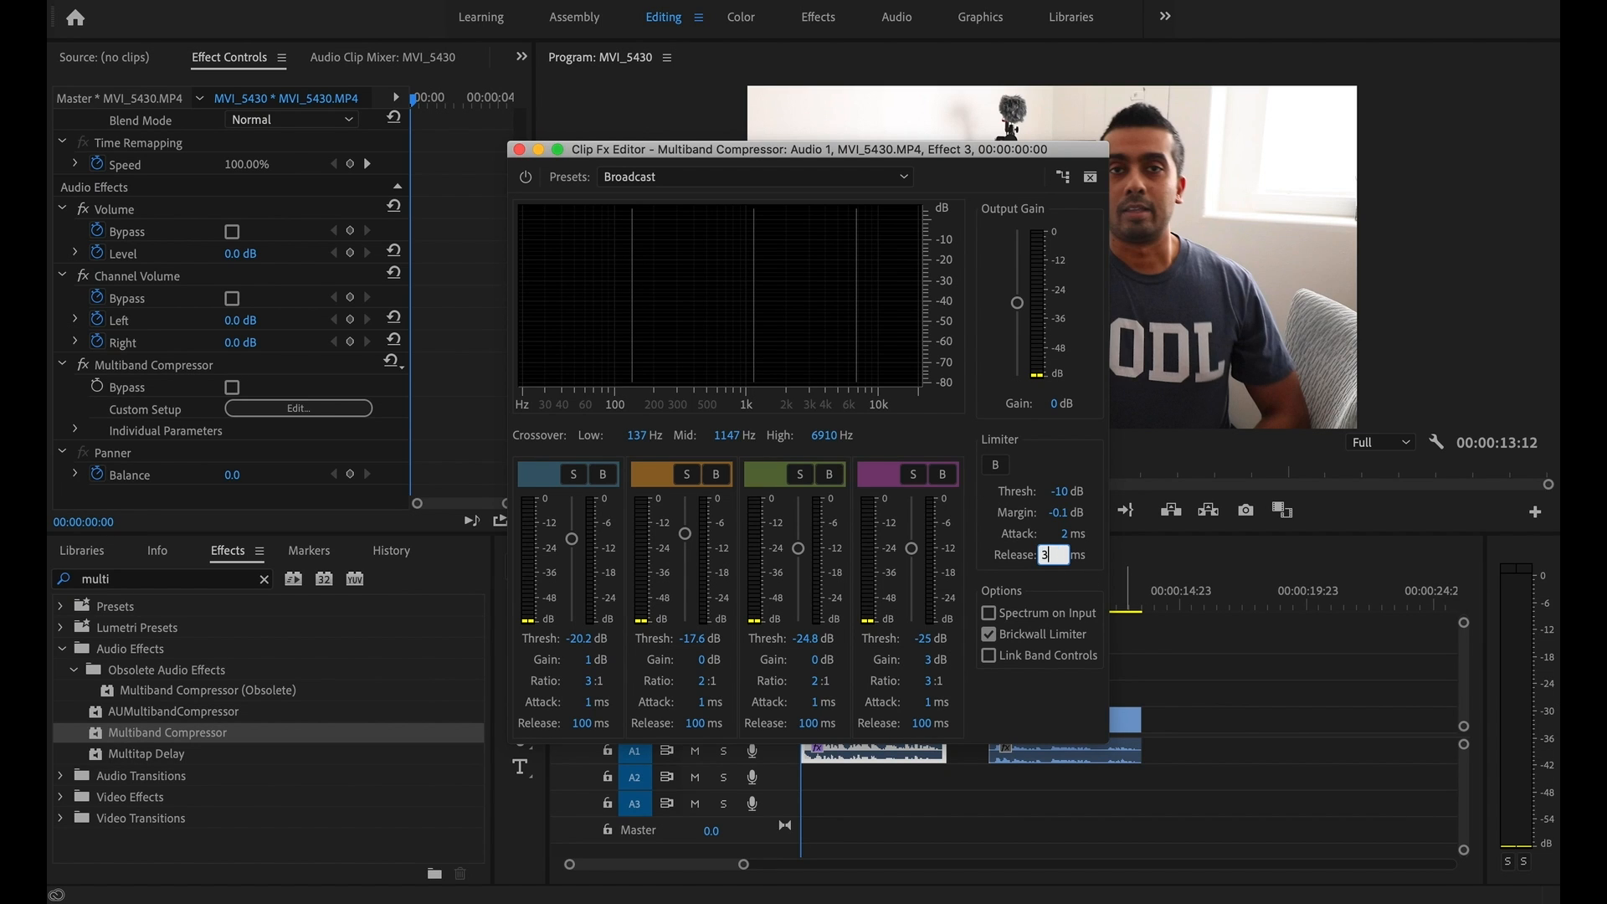
{"action": "type", "text": "300"}
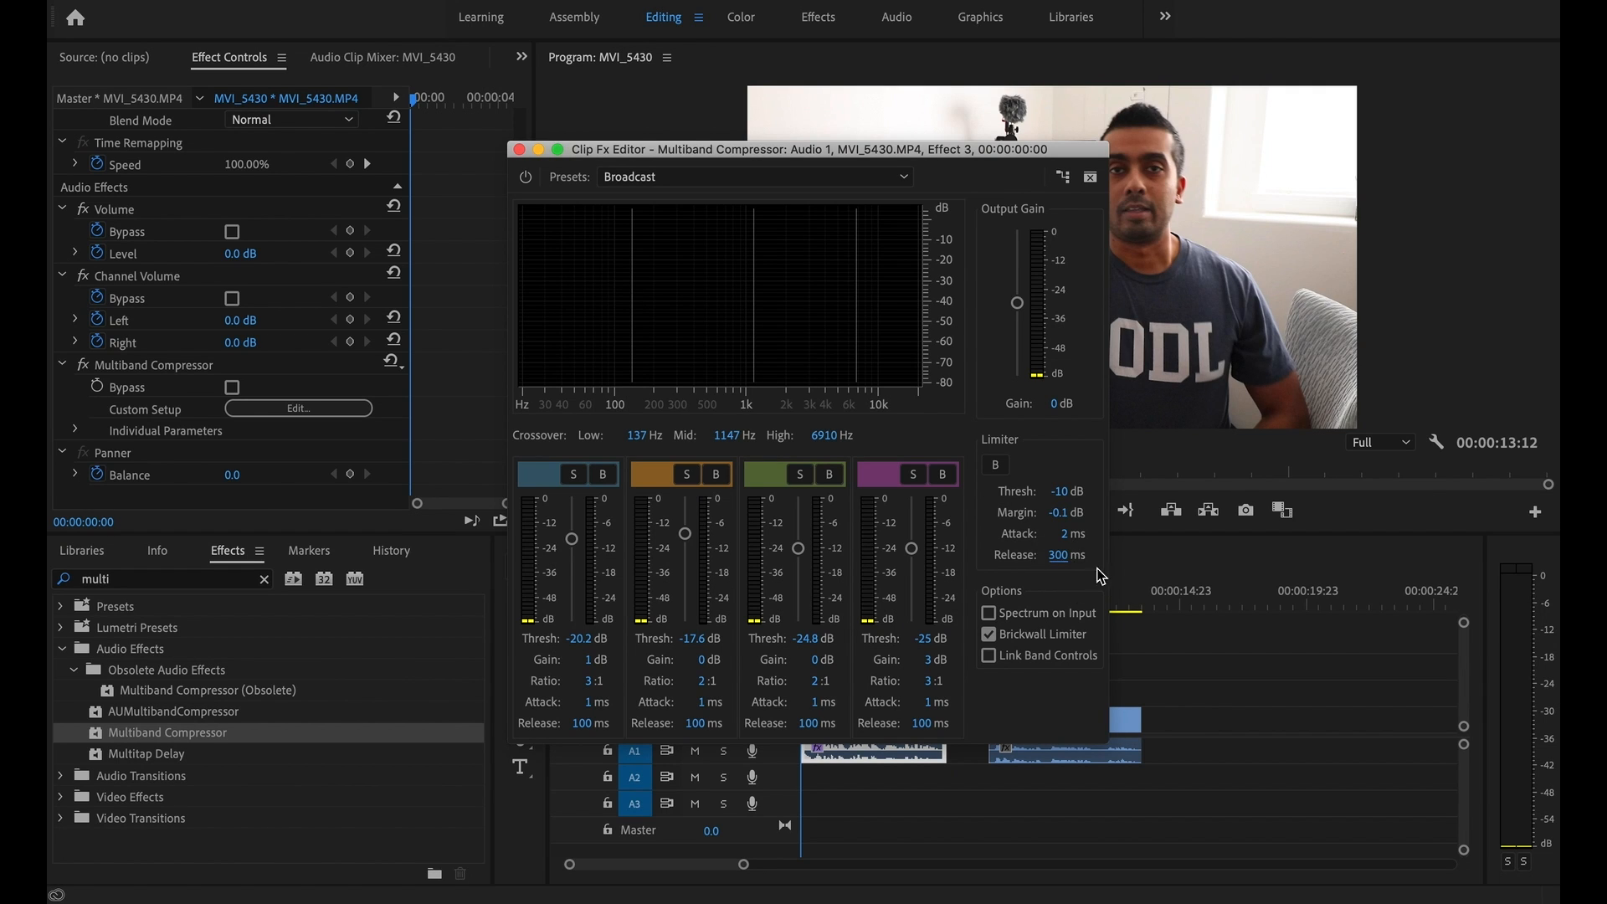
{"action": "mouse_move", "coordinate": [1058, 636]}
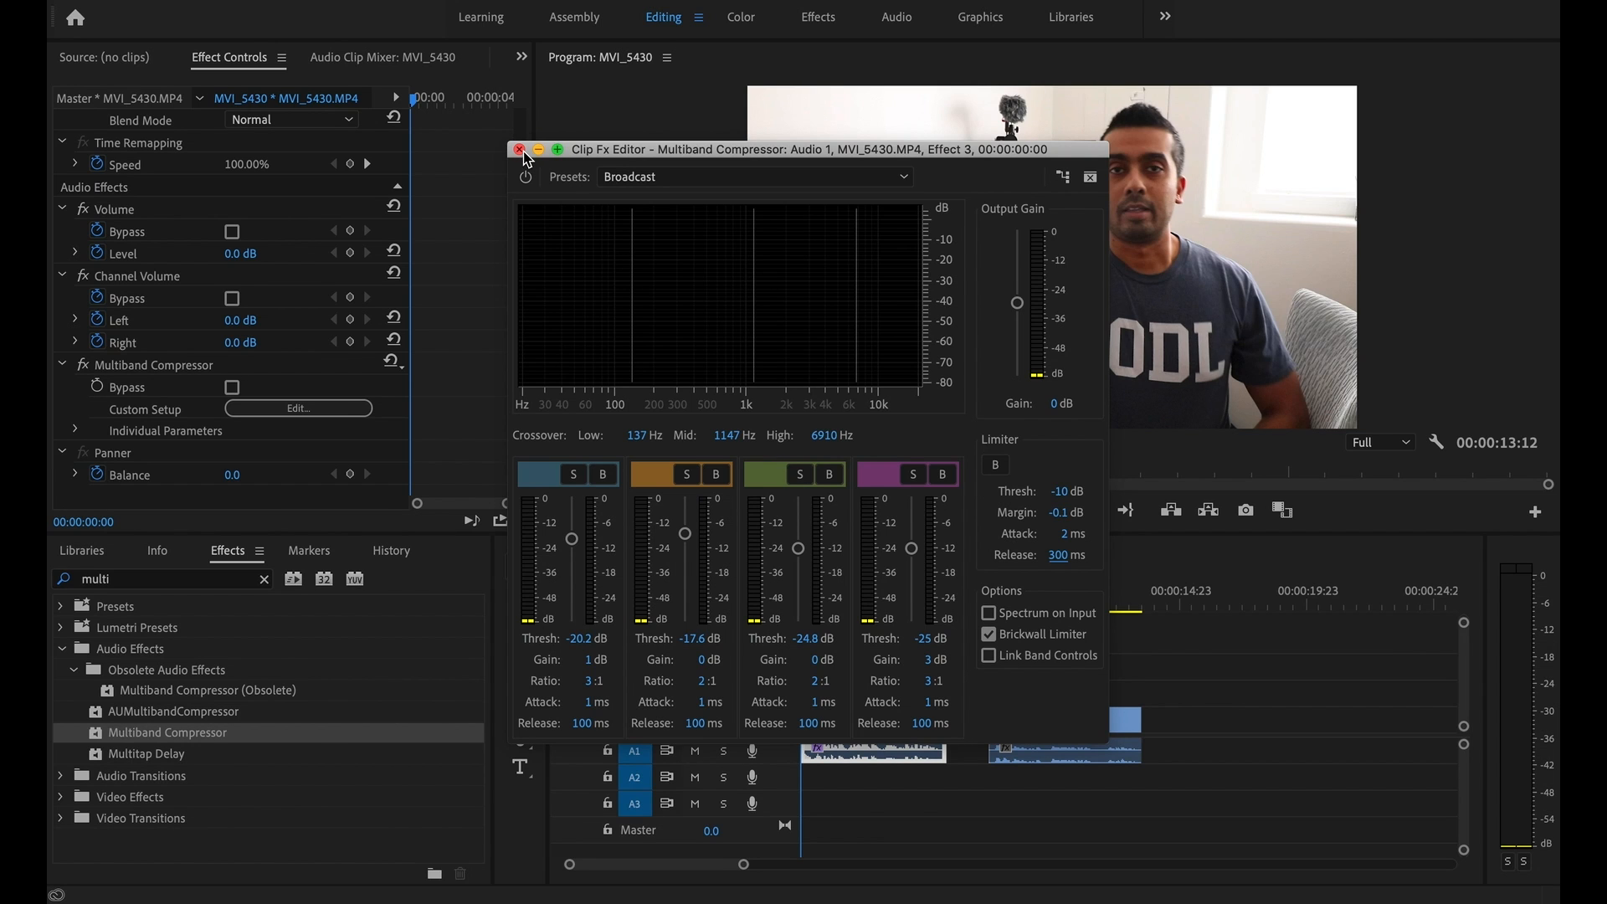
{"action": "left_click", "coordinate": [519, 149]}
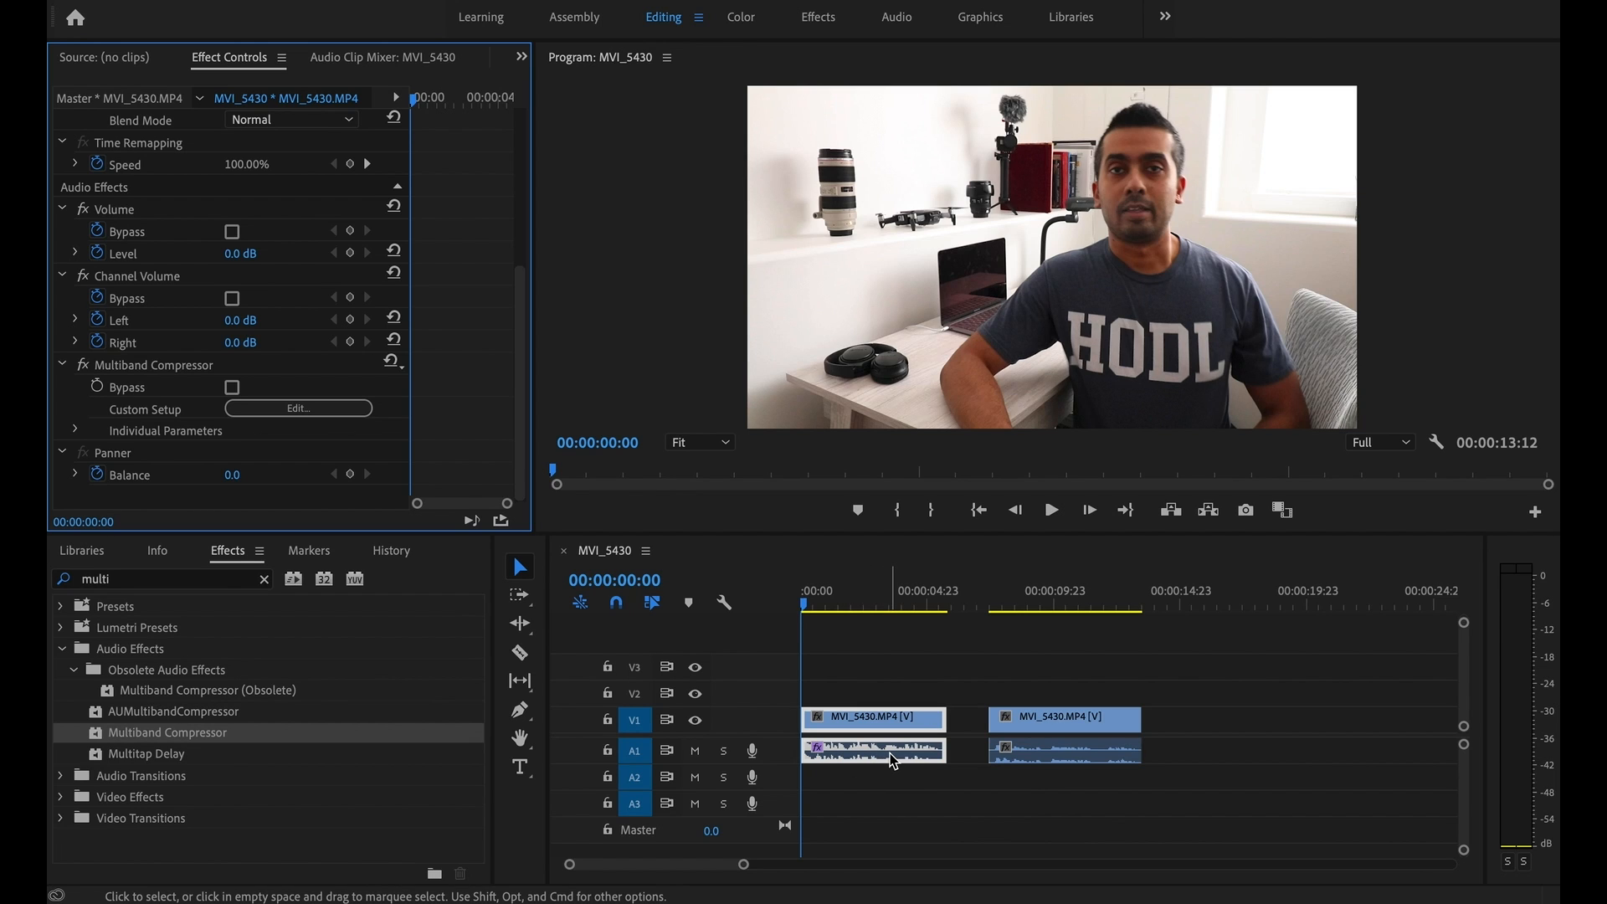
{"action": "mouse_move", "coordinate": [890, 760]}
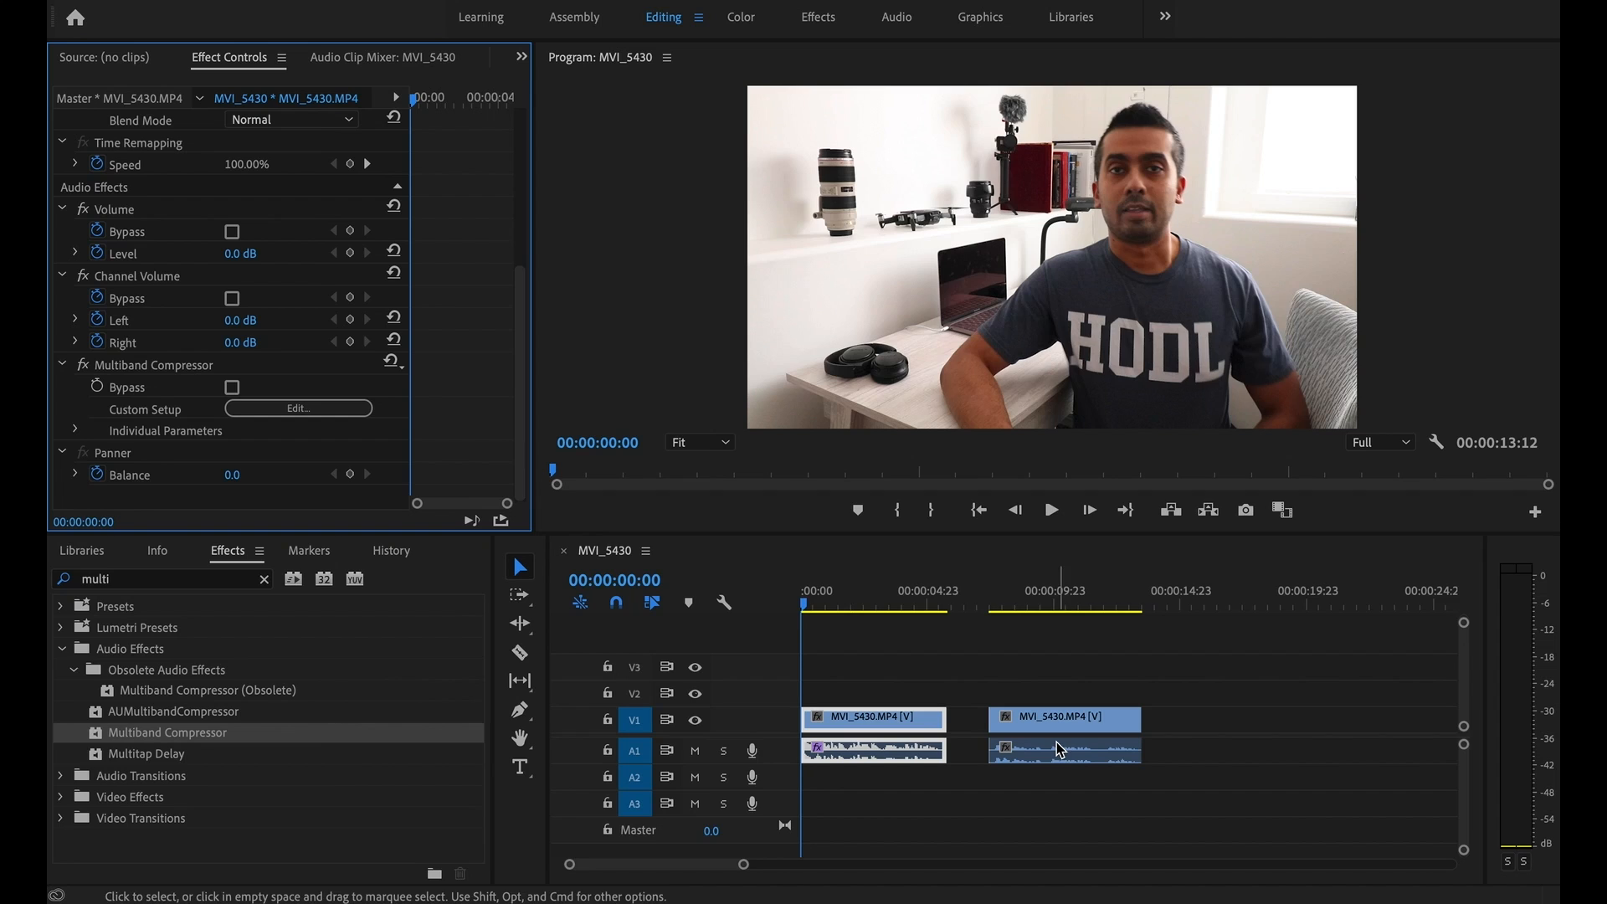
{"action": "mouse_move", "coordinate": [1316, 761]}
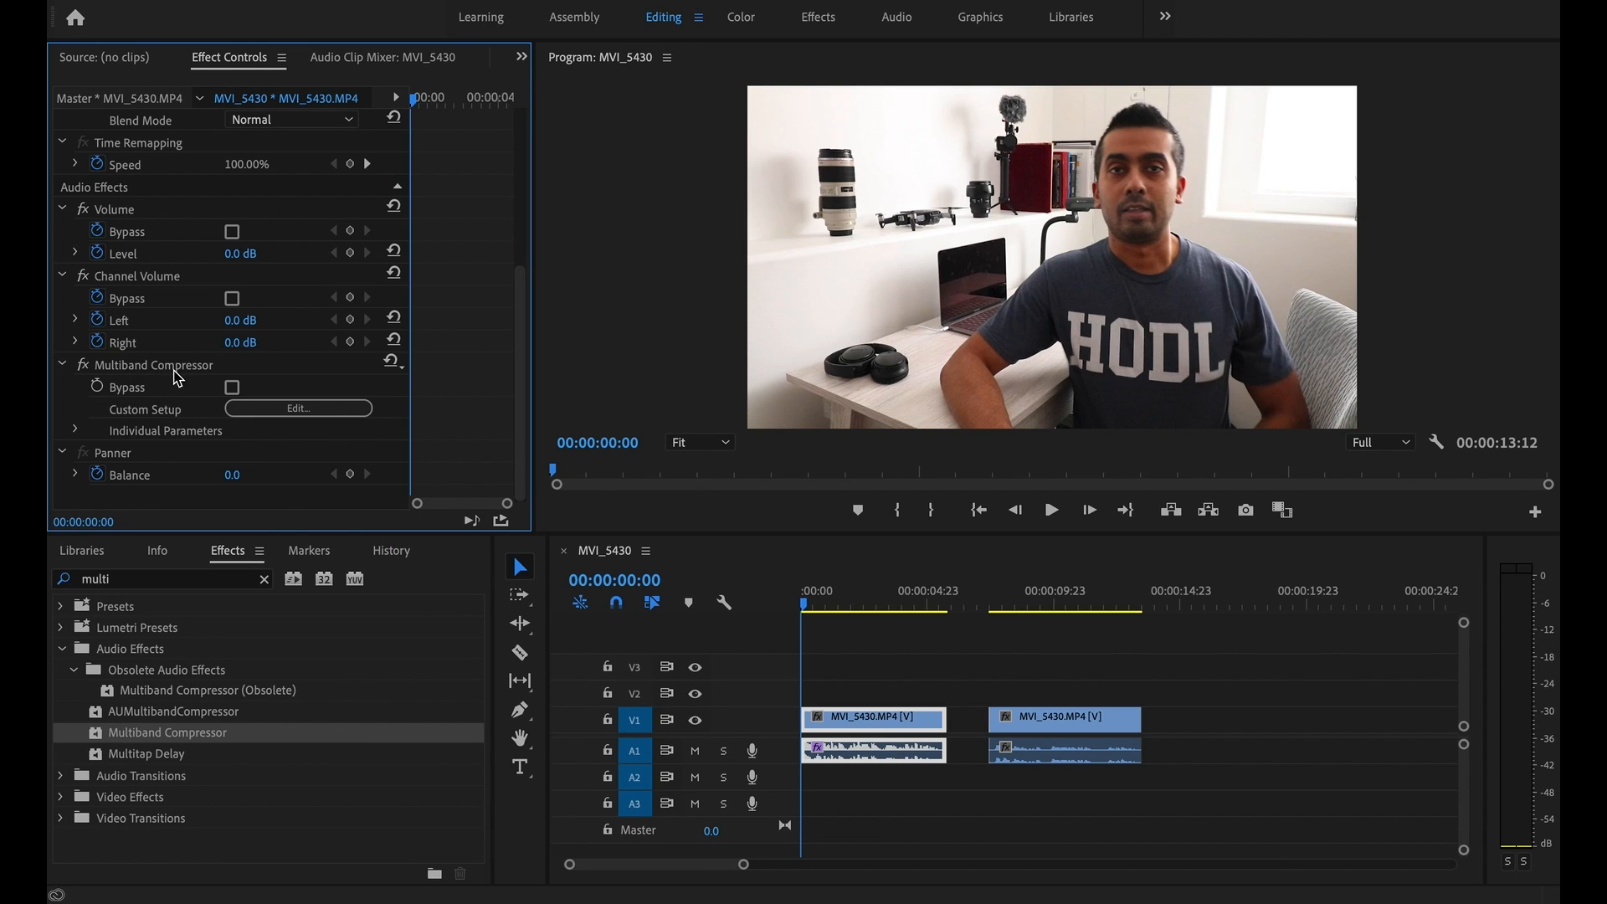
Save the effect as preset "Multiband Compressor Preset - Speaking" from its right-click menu
{"action": "right_click", "coordinate": [154, 365]}
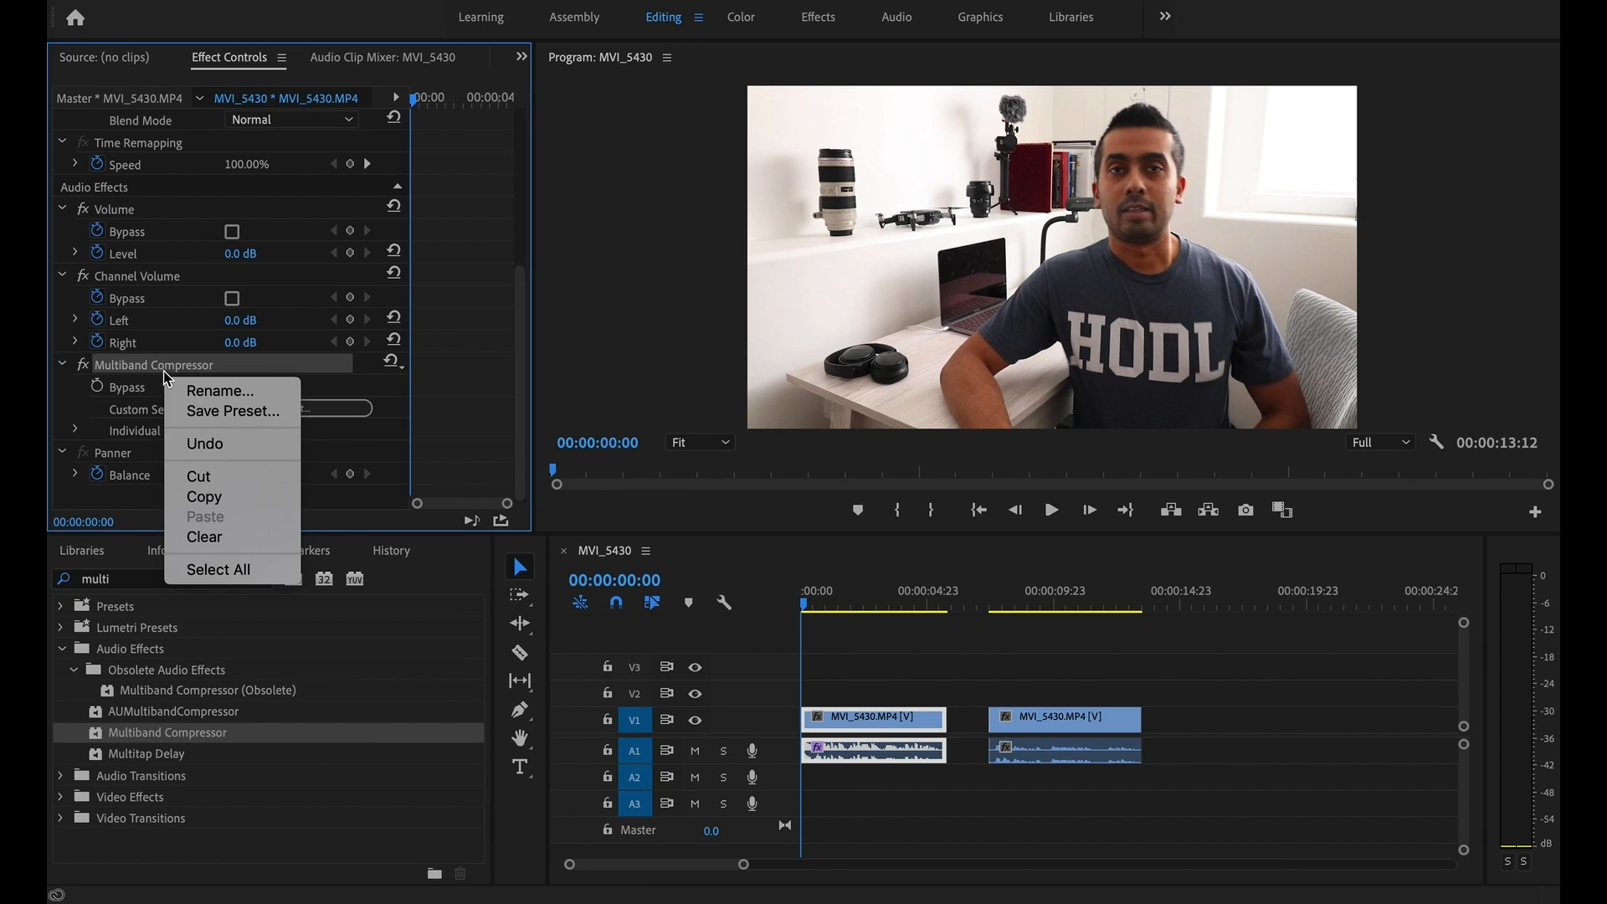
{"action": "mouse_move", "coordinate": [226, 423]}
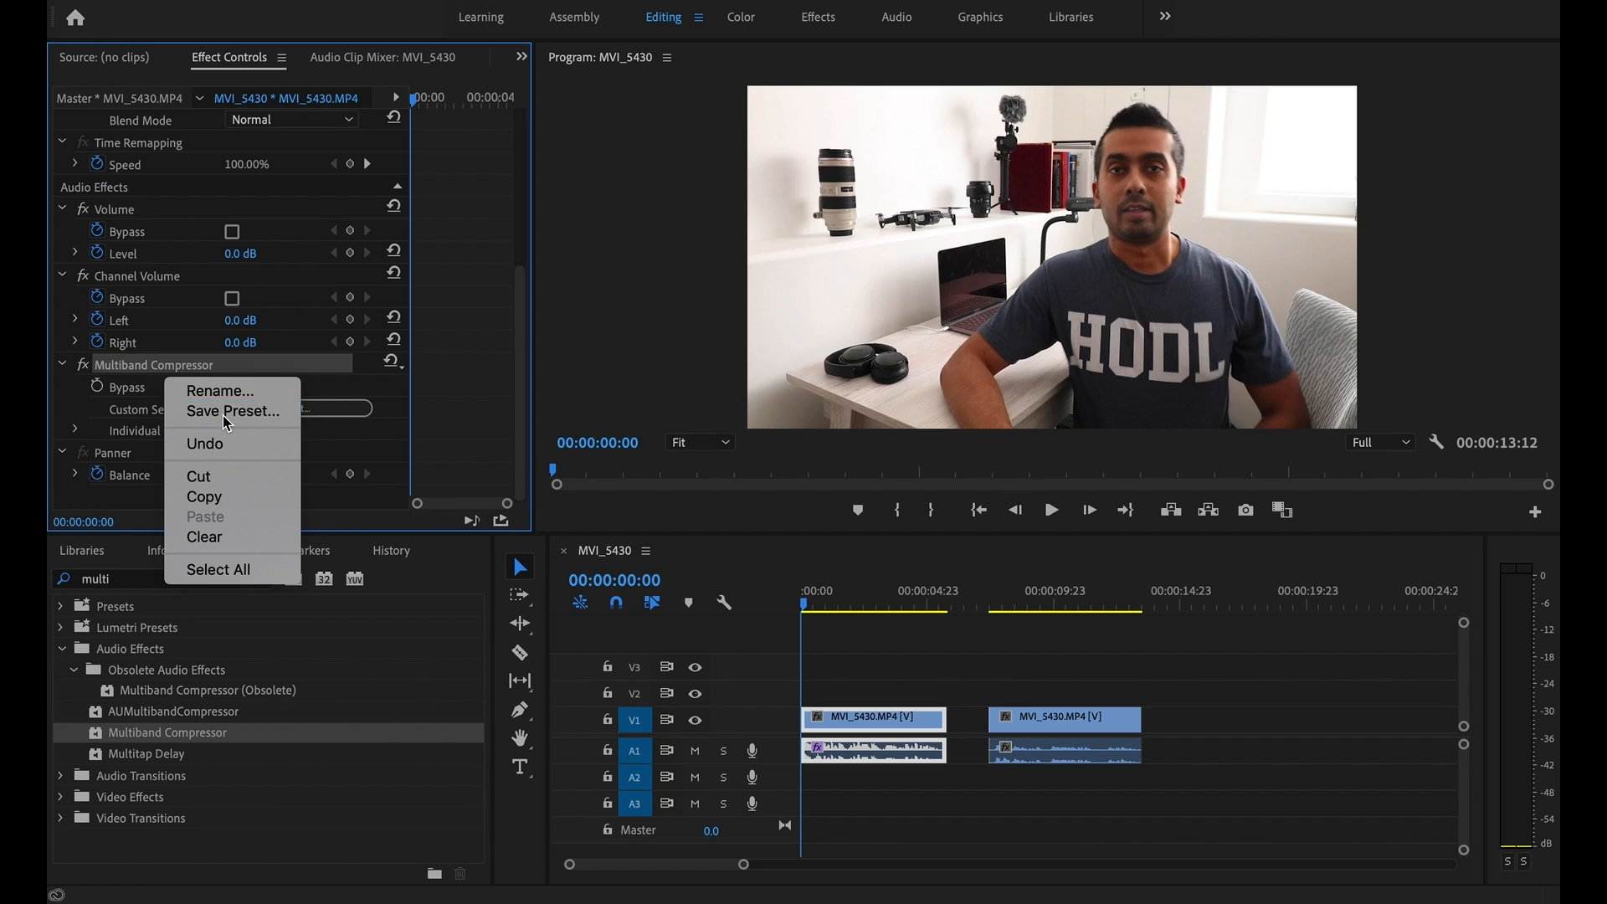
{"action": "left_click", "coordinate": [232, 412]}
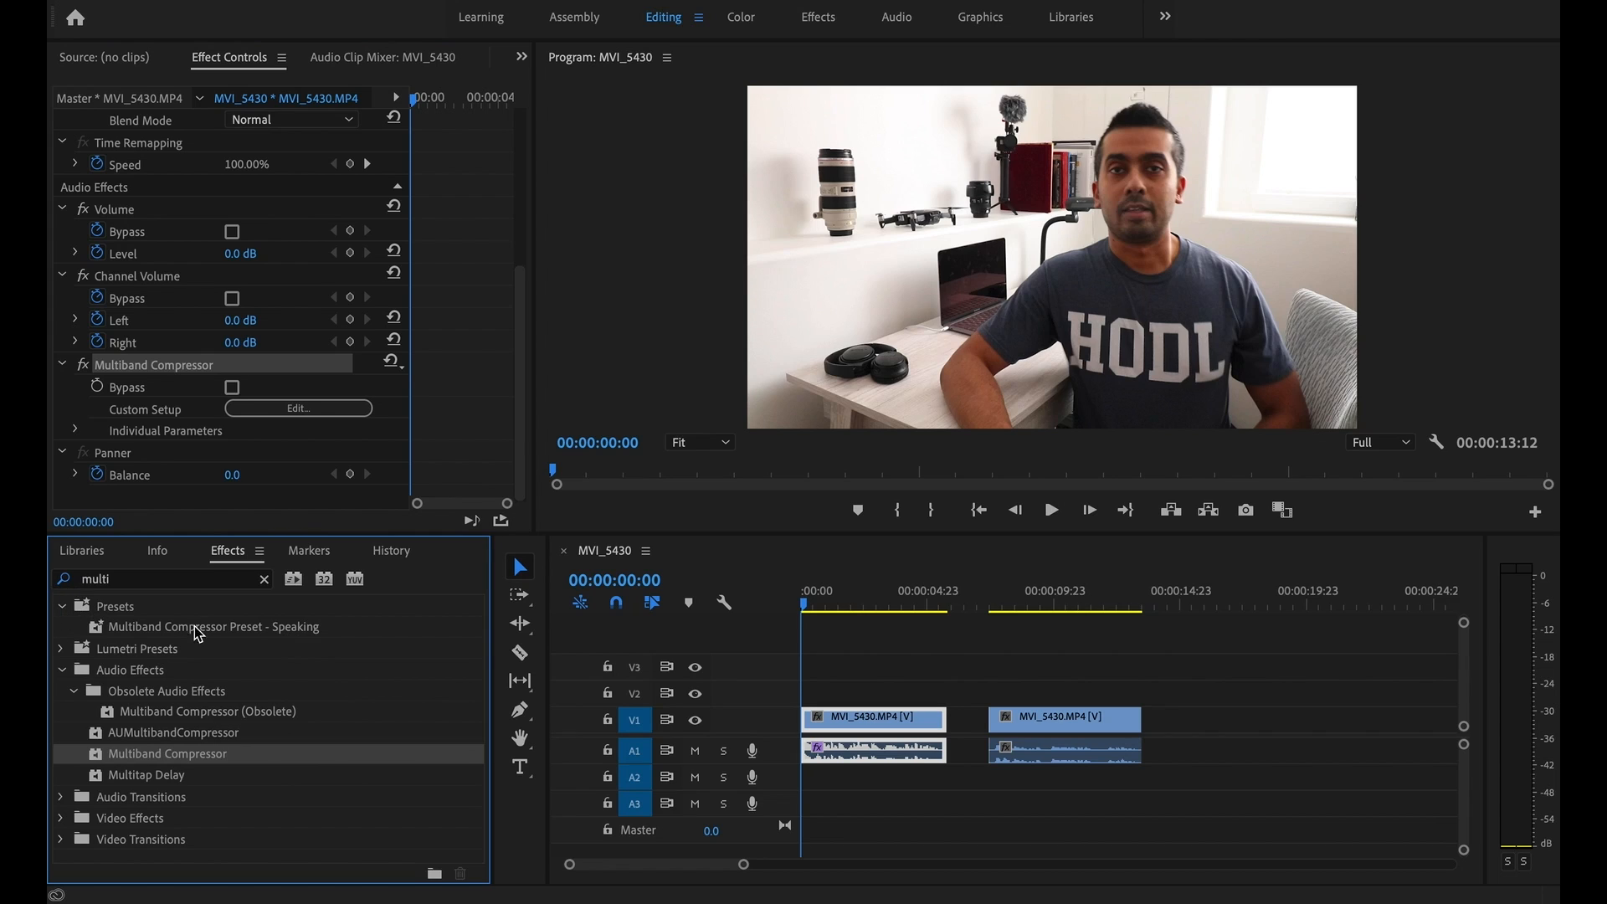
{"action": "mouse_move", "coordinate": [273, 643]}
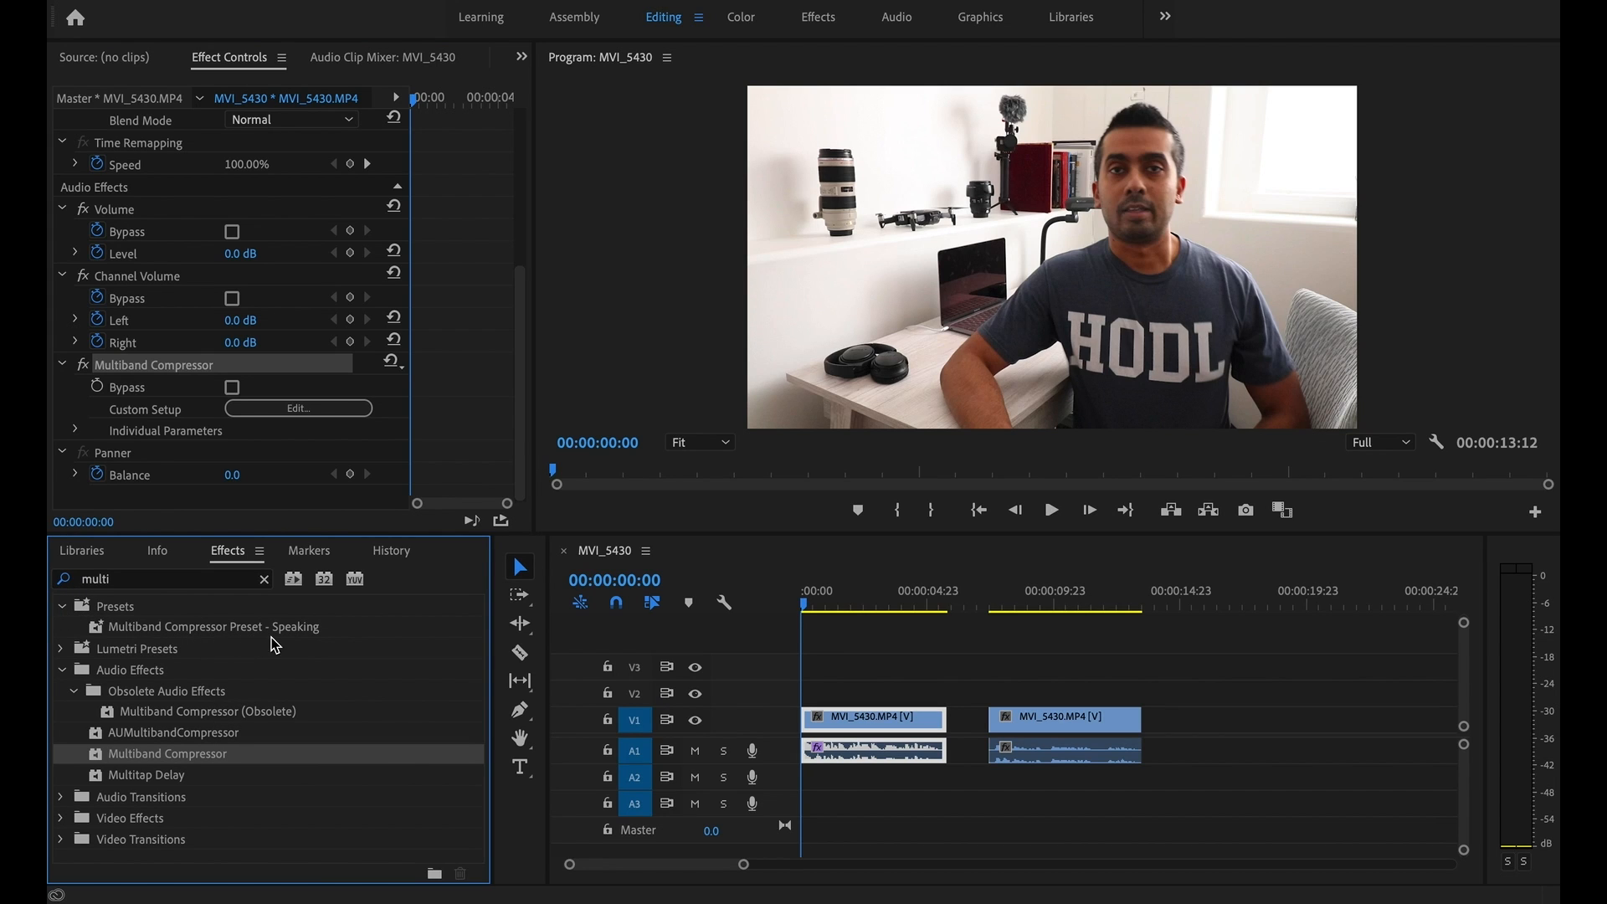
{"action": "mouse_move", "coordinate": [318, 643]}
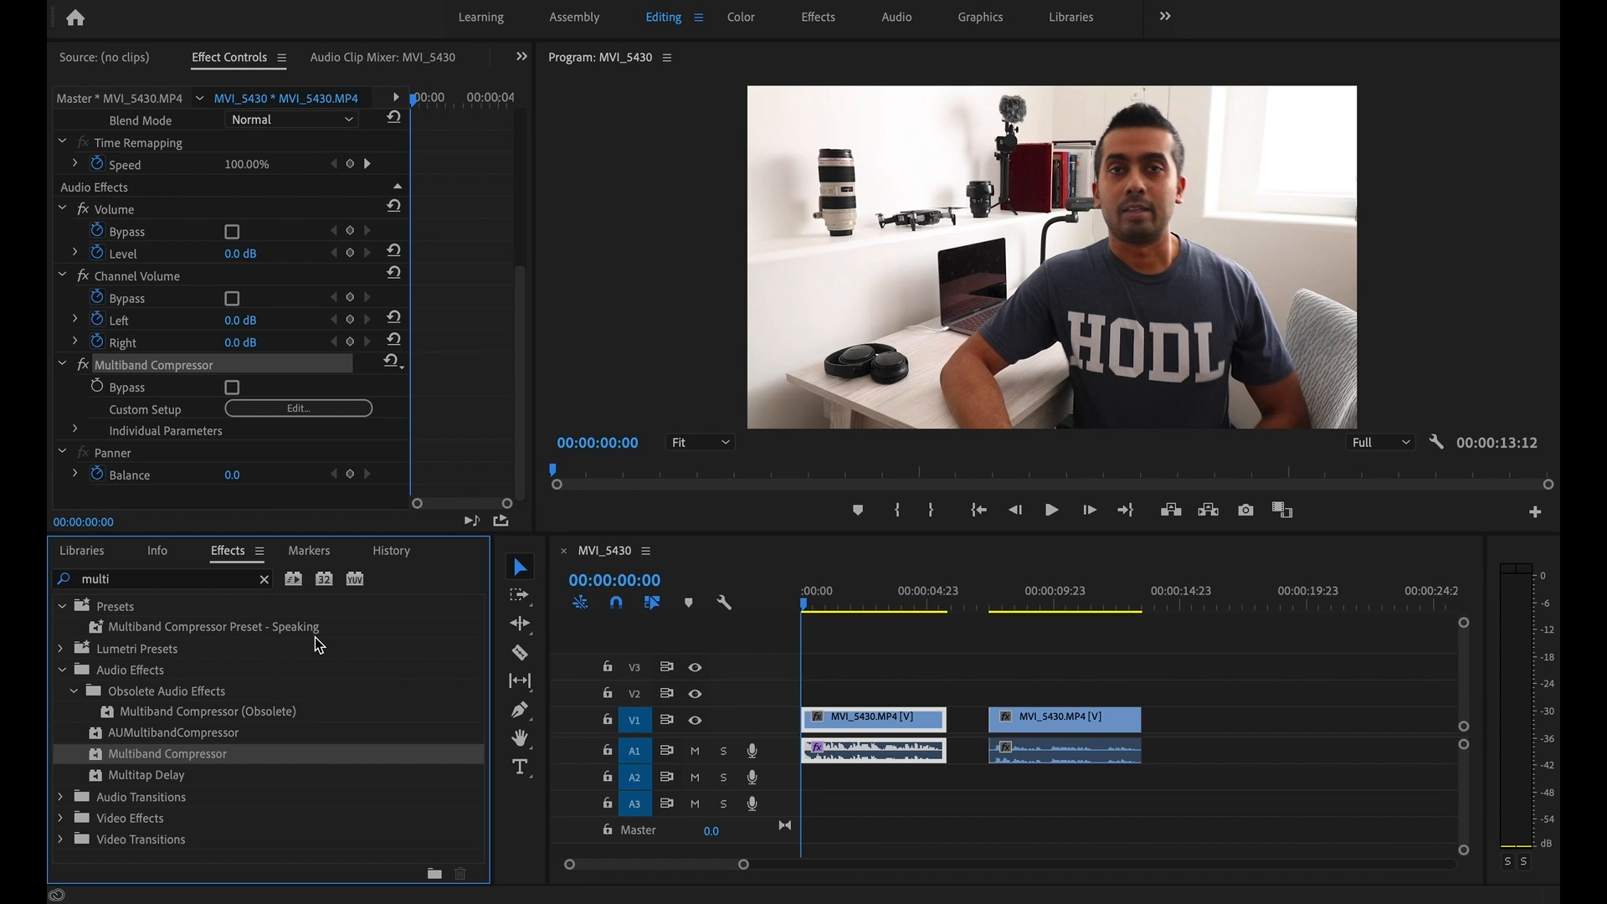
{"action": "mouse_move", "coordinate": [149, 604]}
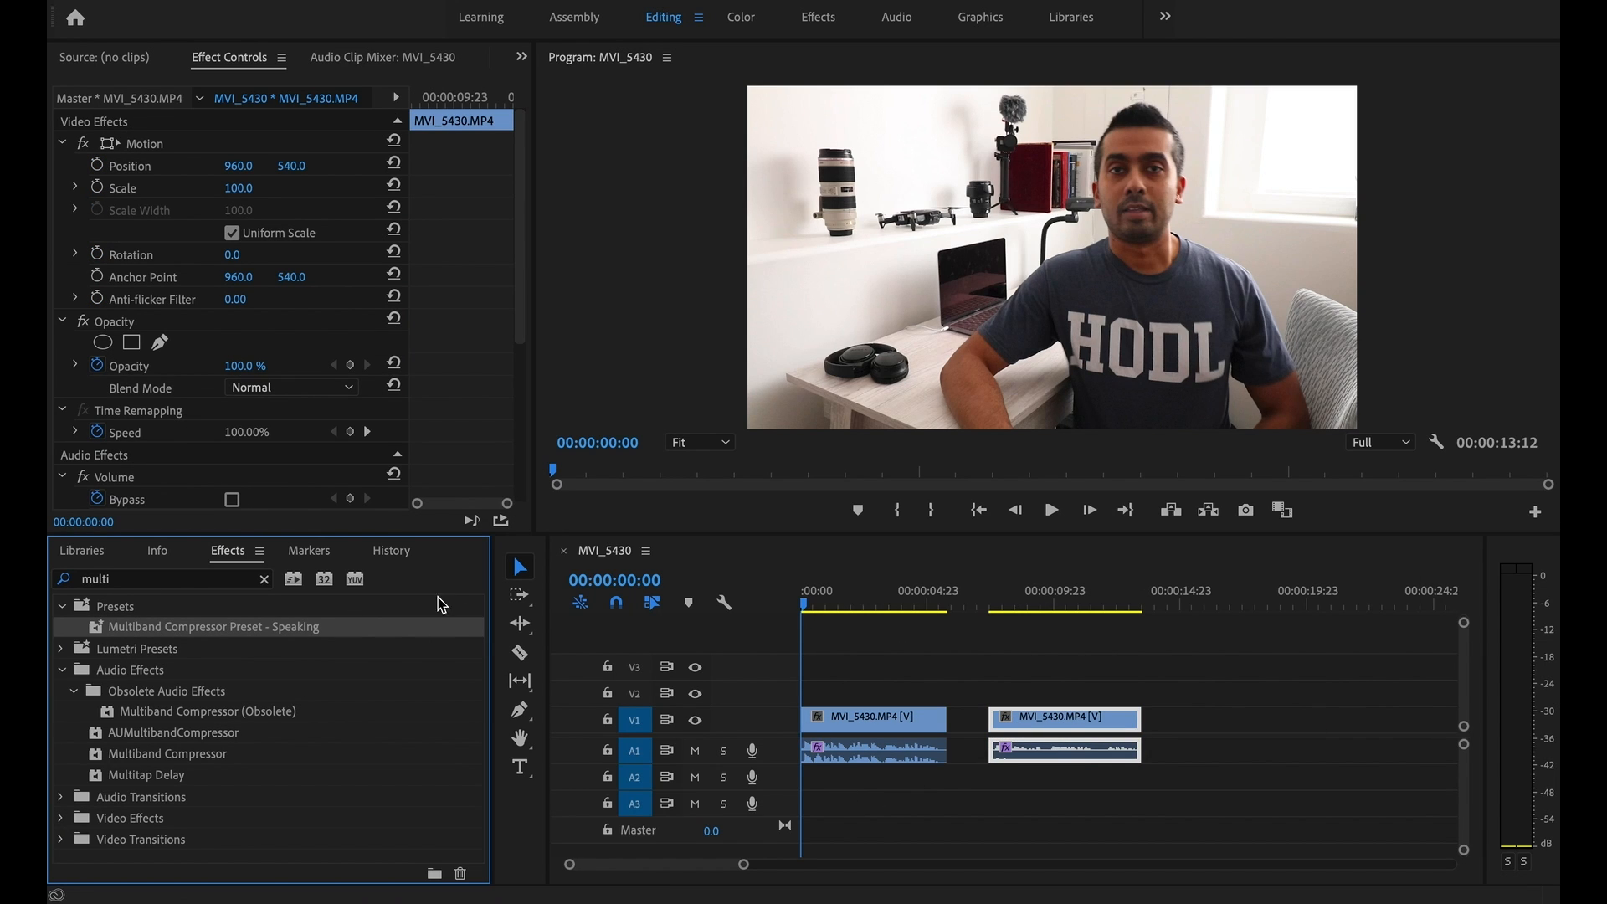
{"action": "mouse_move", "coordinate": [149, 767]}
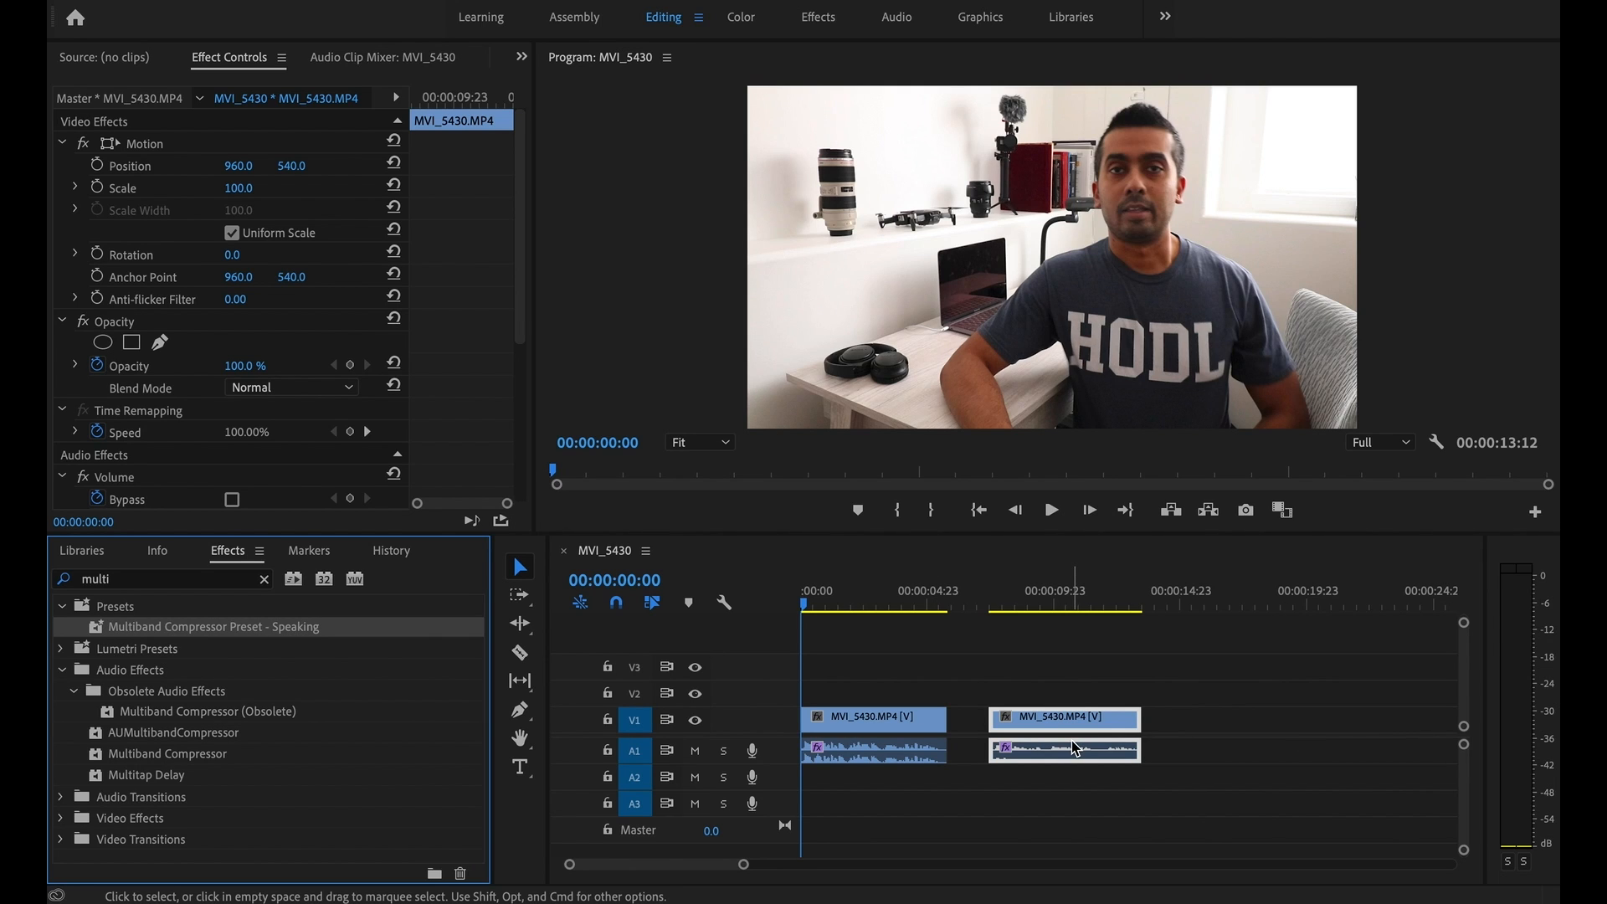
{"action": "mouse_move", "coordinate": [1073, 746]}
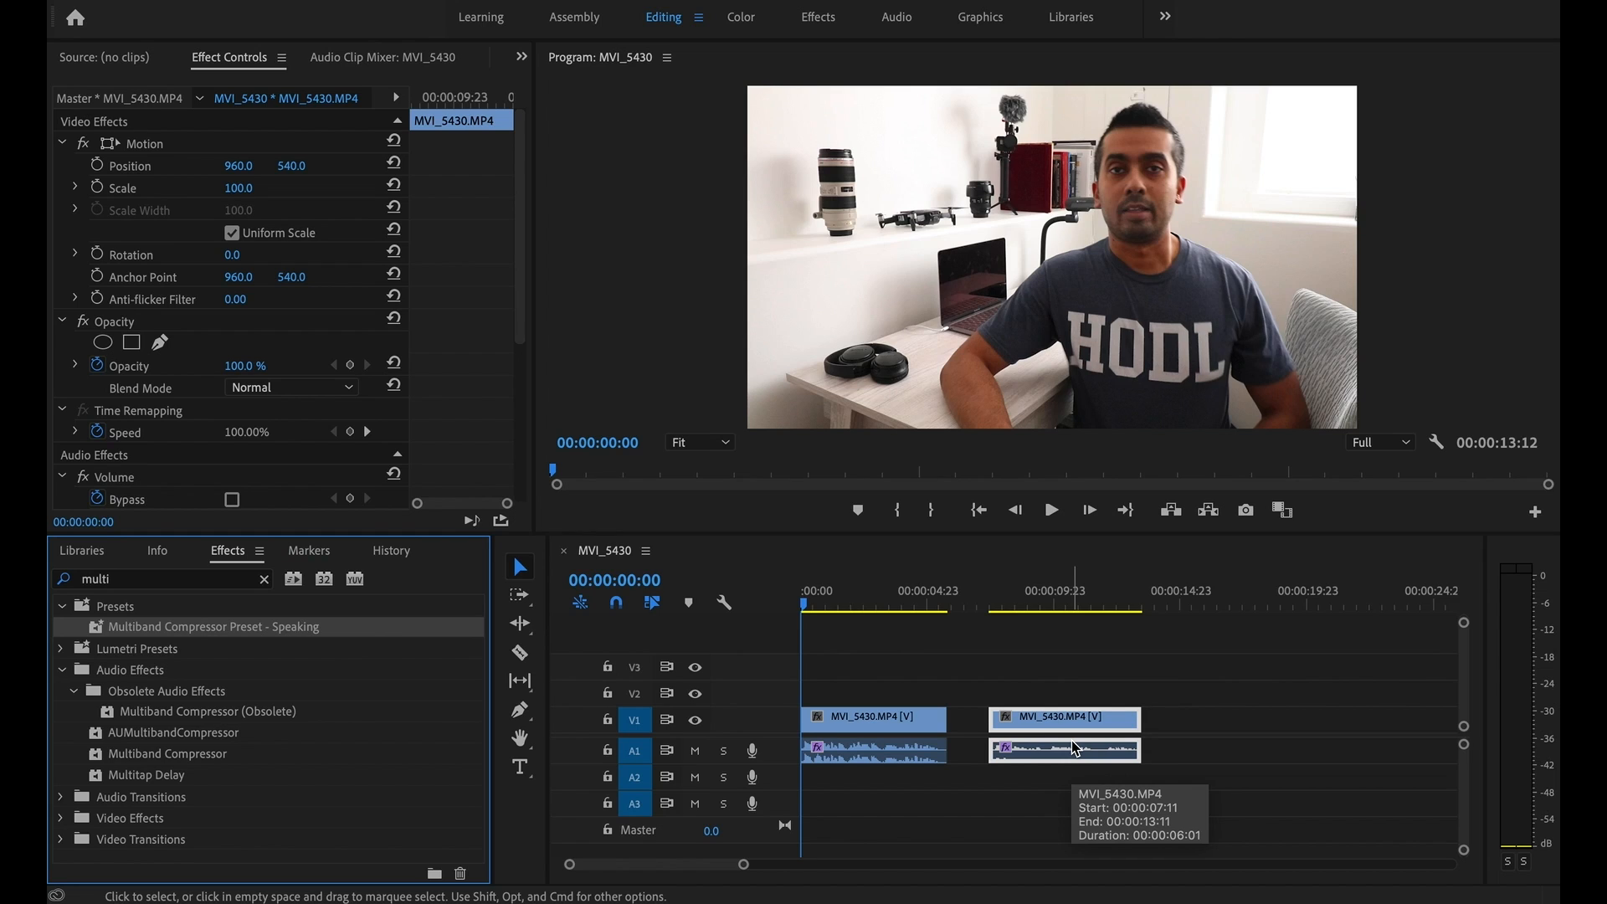
{"action": "mouse_move", "coordinate": [952, 697]}
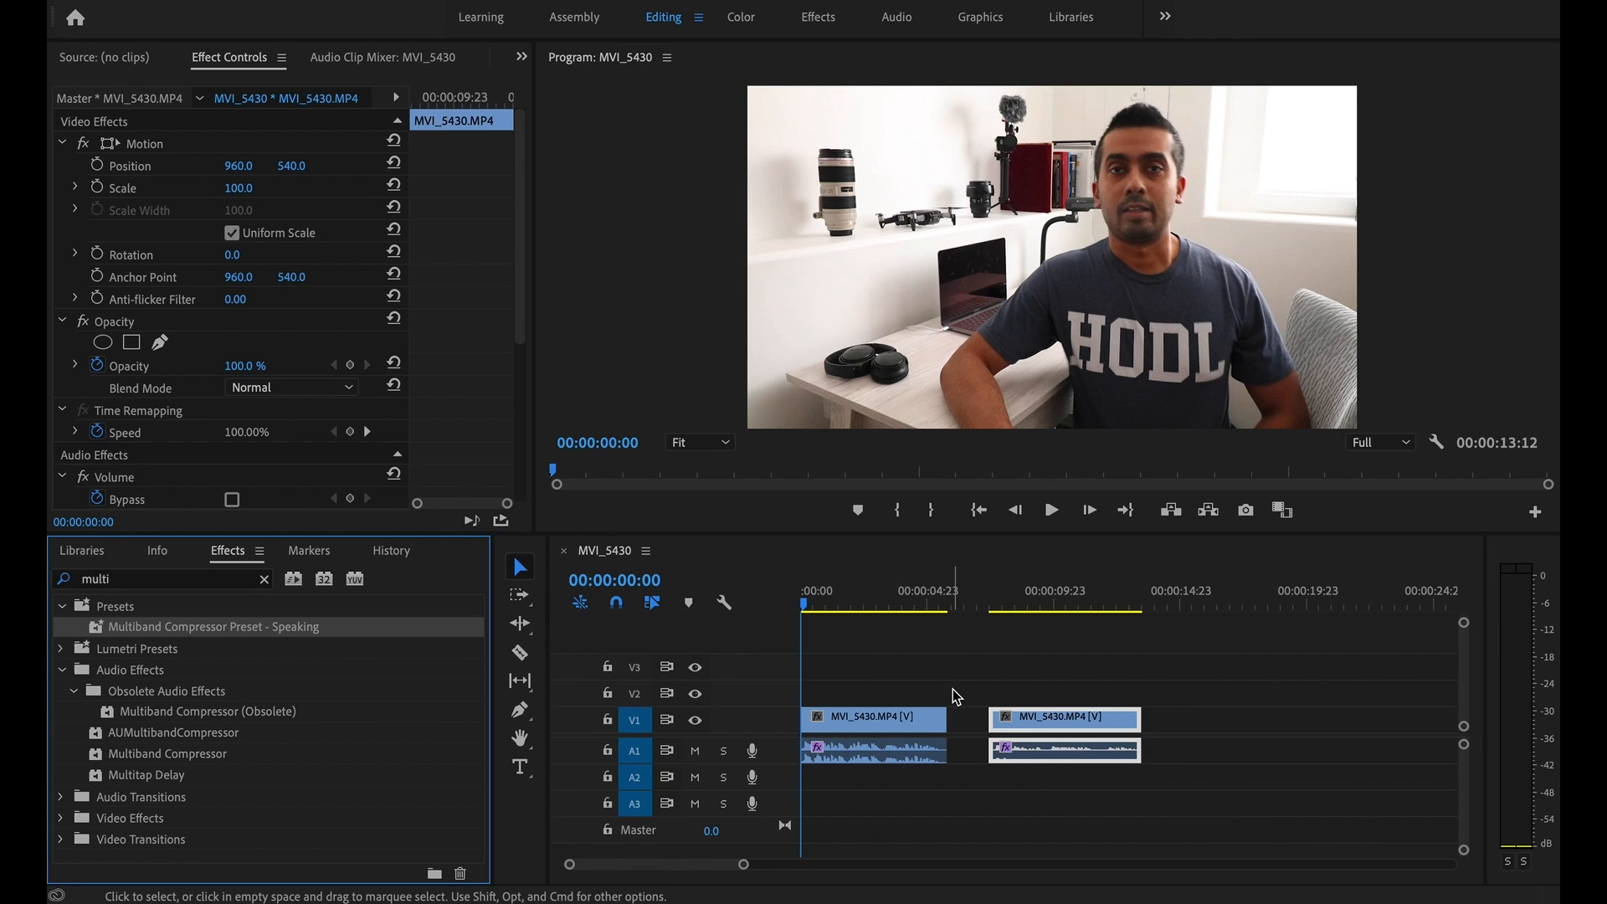
{"action": "mouse_move", "coordinate": [905, 738]}
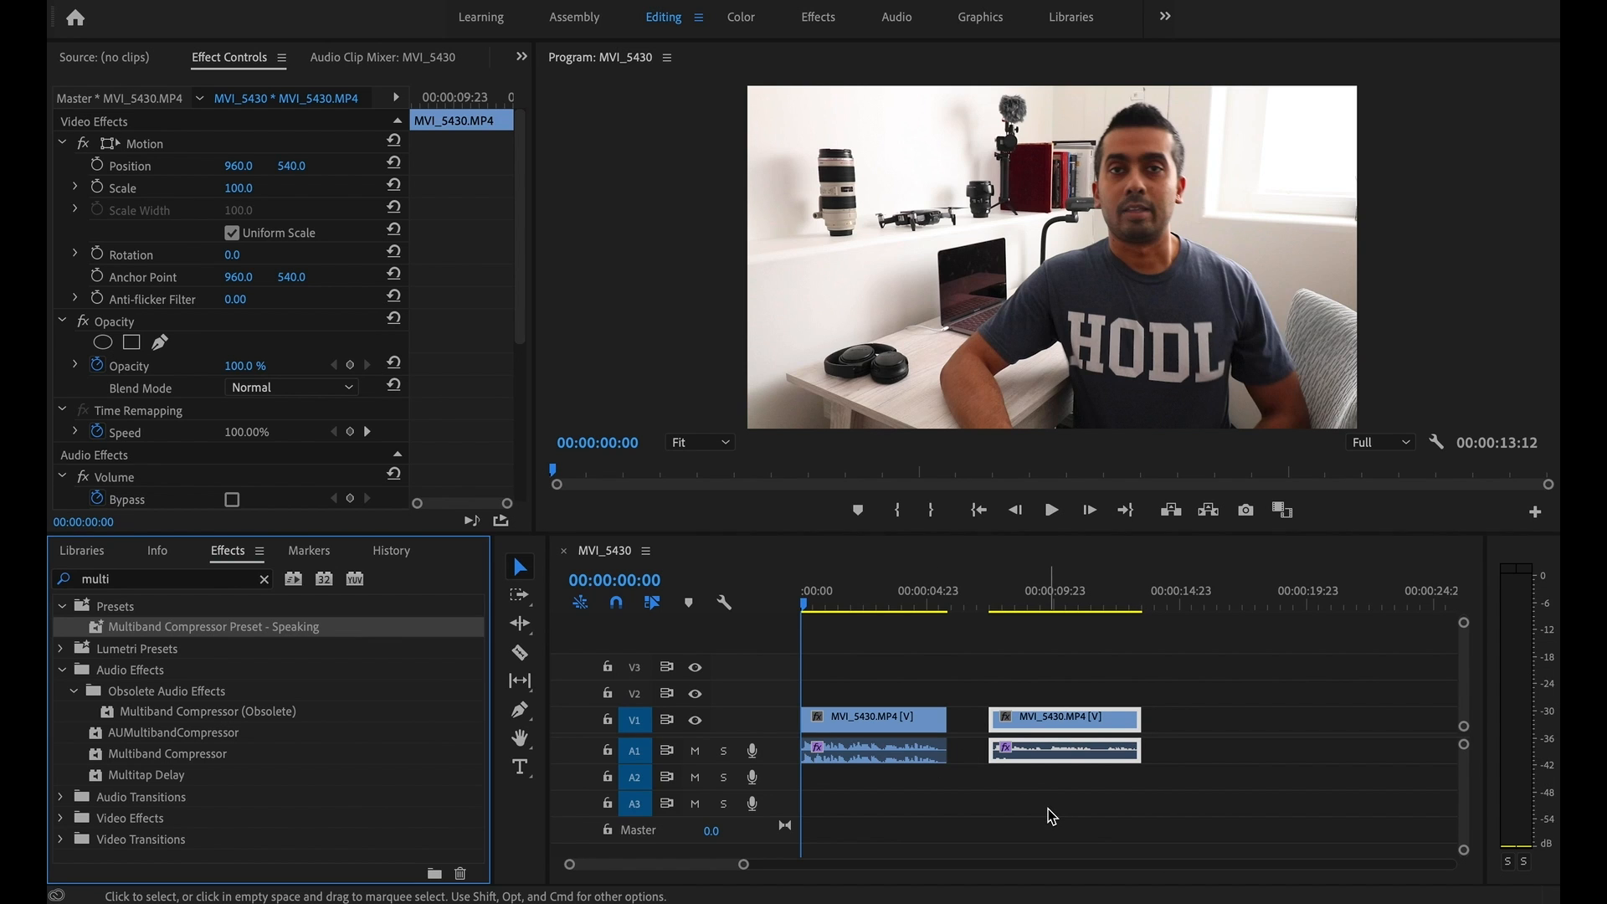
{"action": "left_click", "coordinate": [1050, 508]}
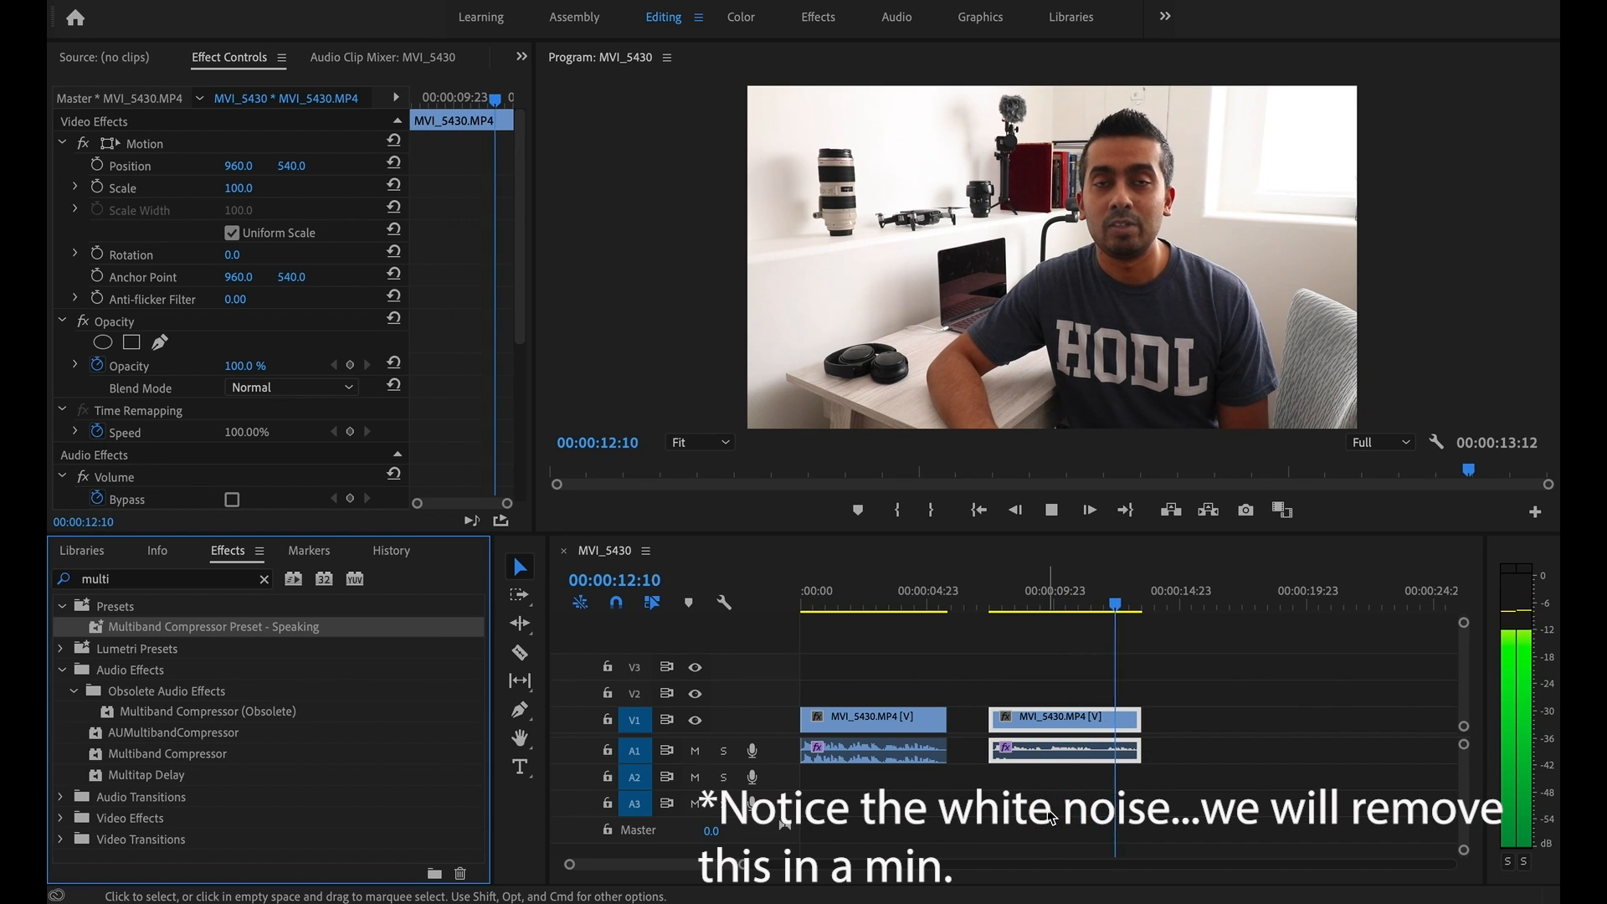
Stop playback near the end and move the playhead back to about 10 s in the second clip
{"action": "left_click", "coordinate": [1088, 509]}
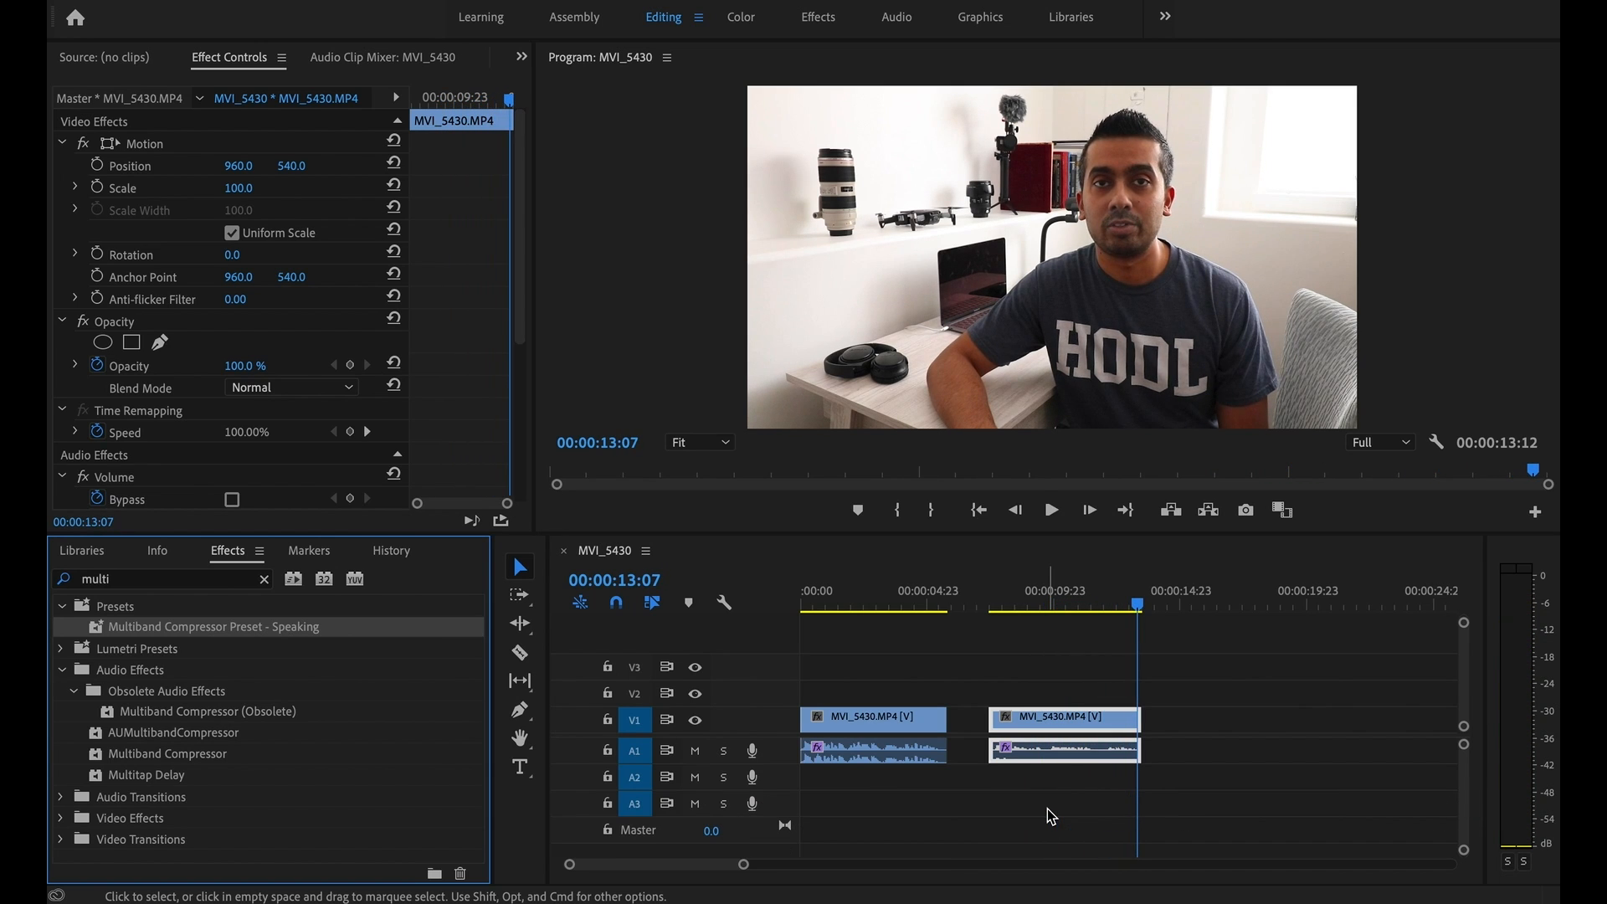
{"action": "mouse_move", "coordinate": [884, 782]}
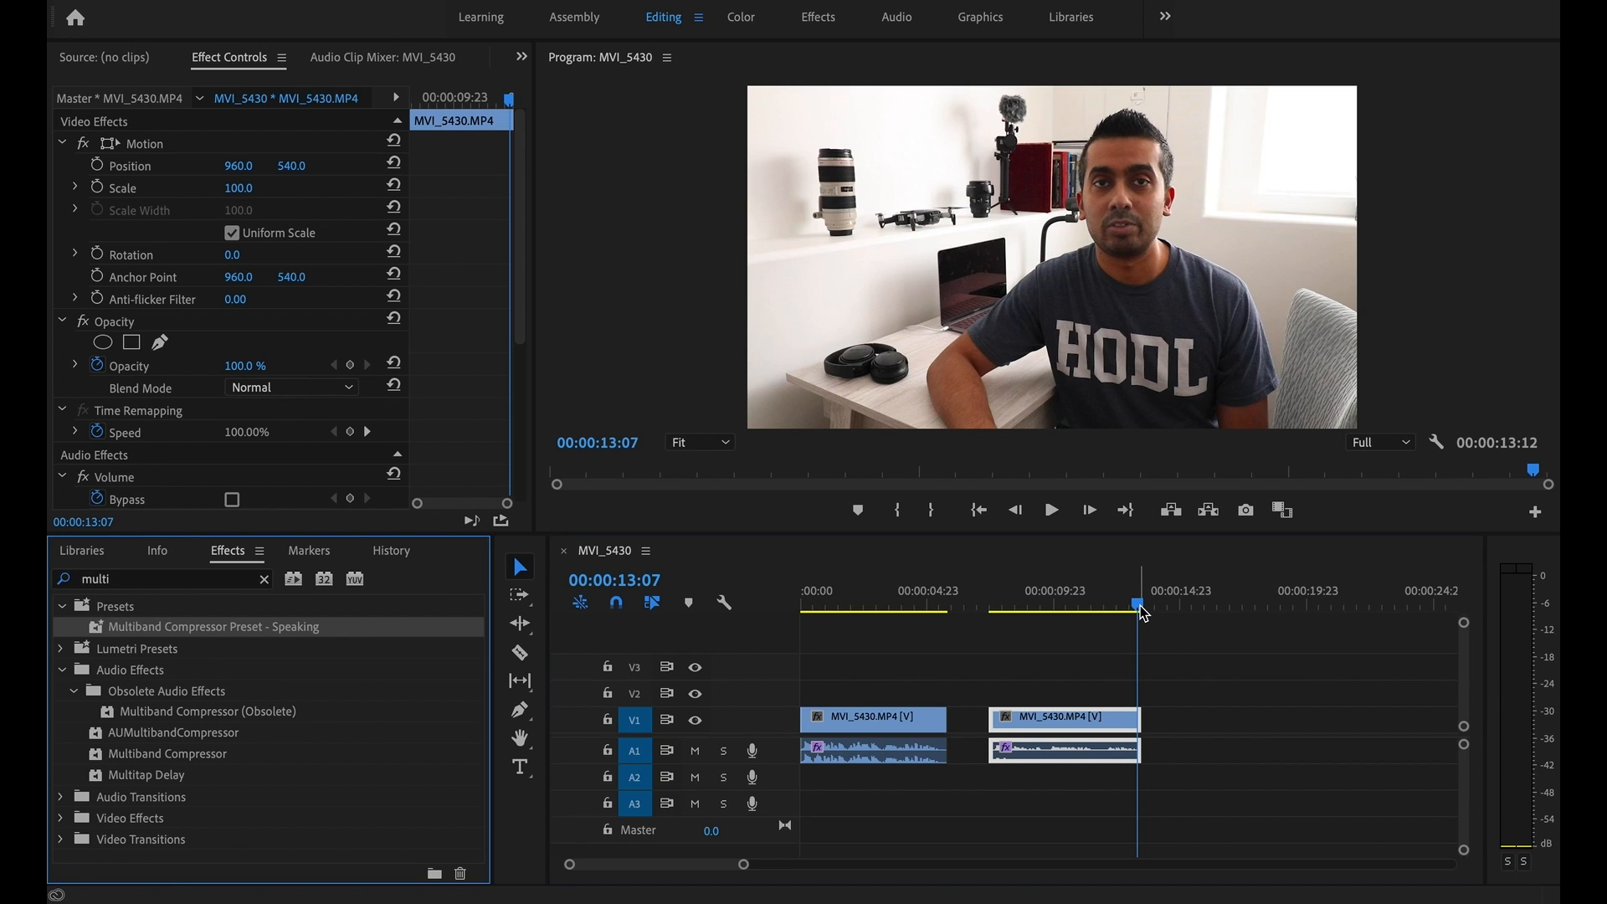
{"action": "left_click", "coordinate": [1073, 591]}
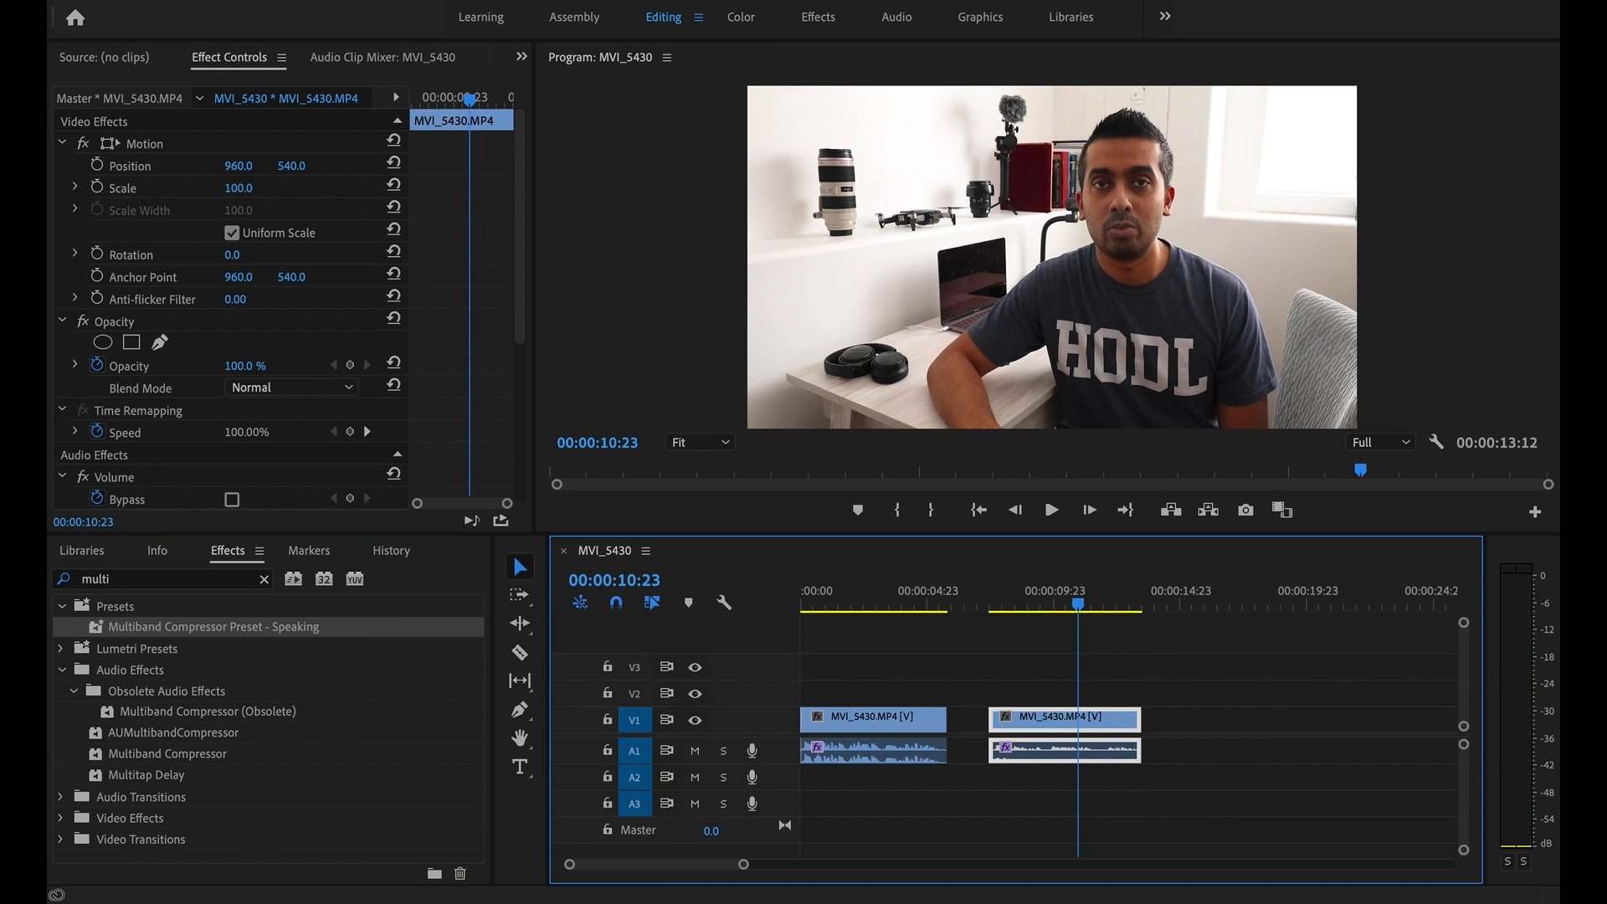
{"action": "mouse_move", "coordinate": [1527, 609]}
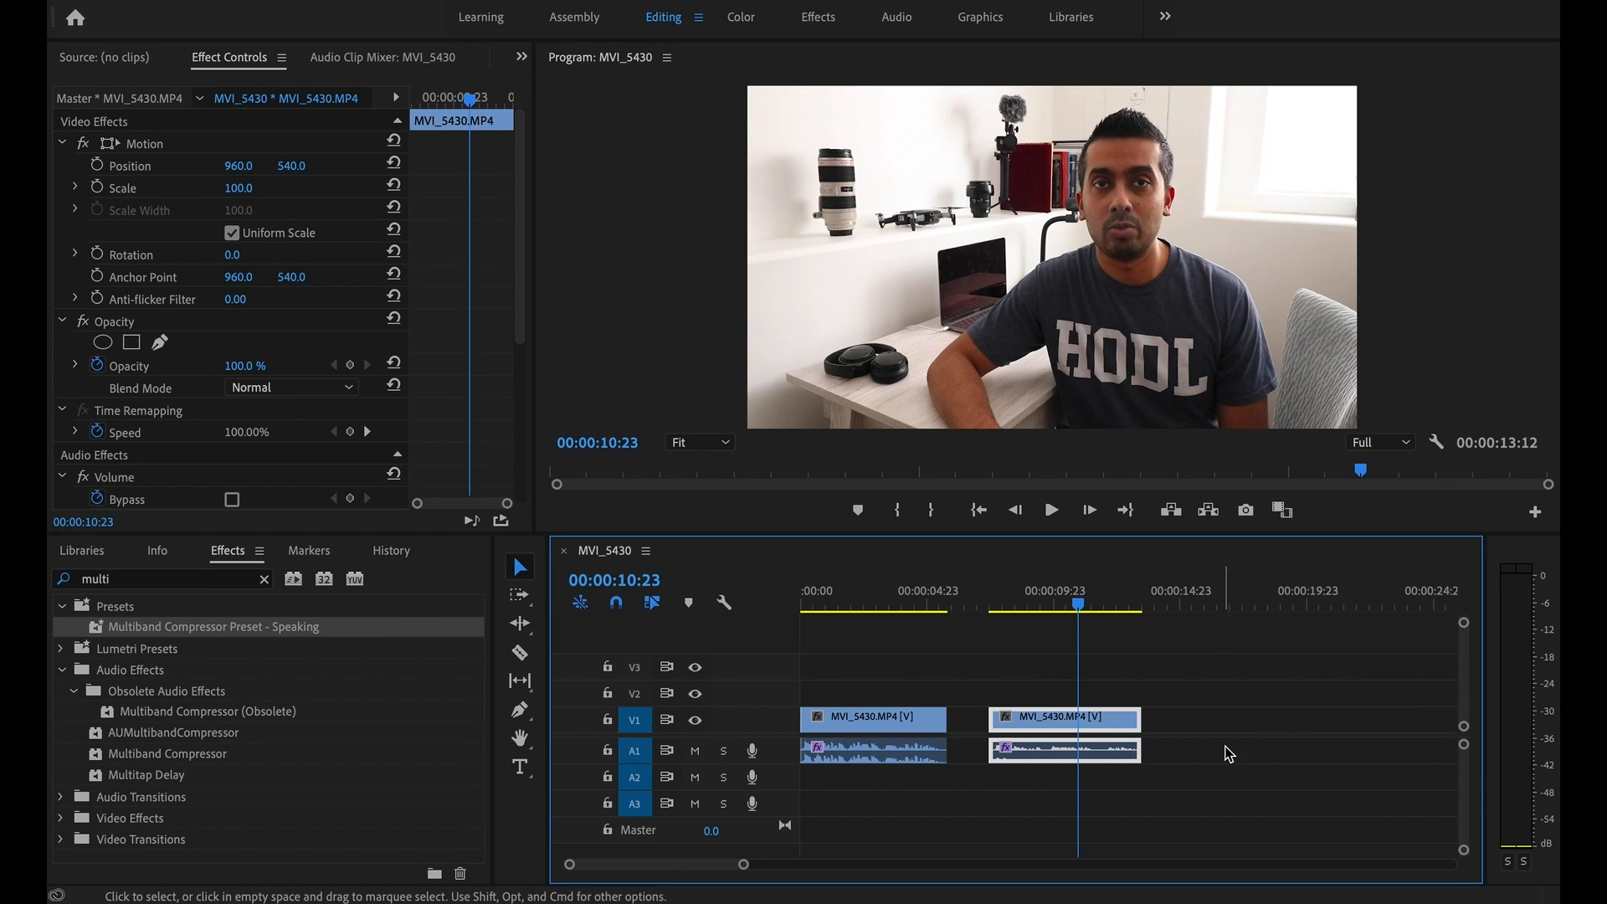
{"action": "mouse_move", "coordinate": [783, 772]}
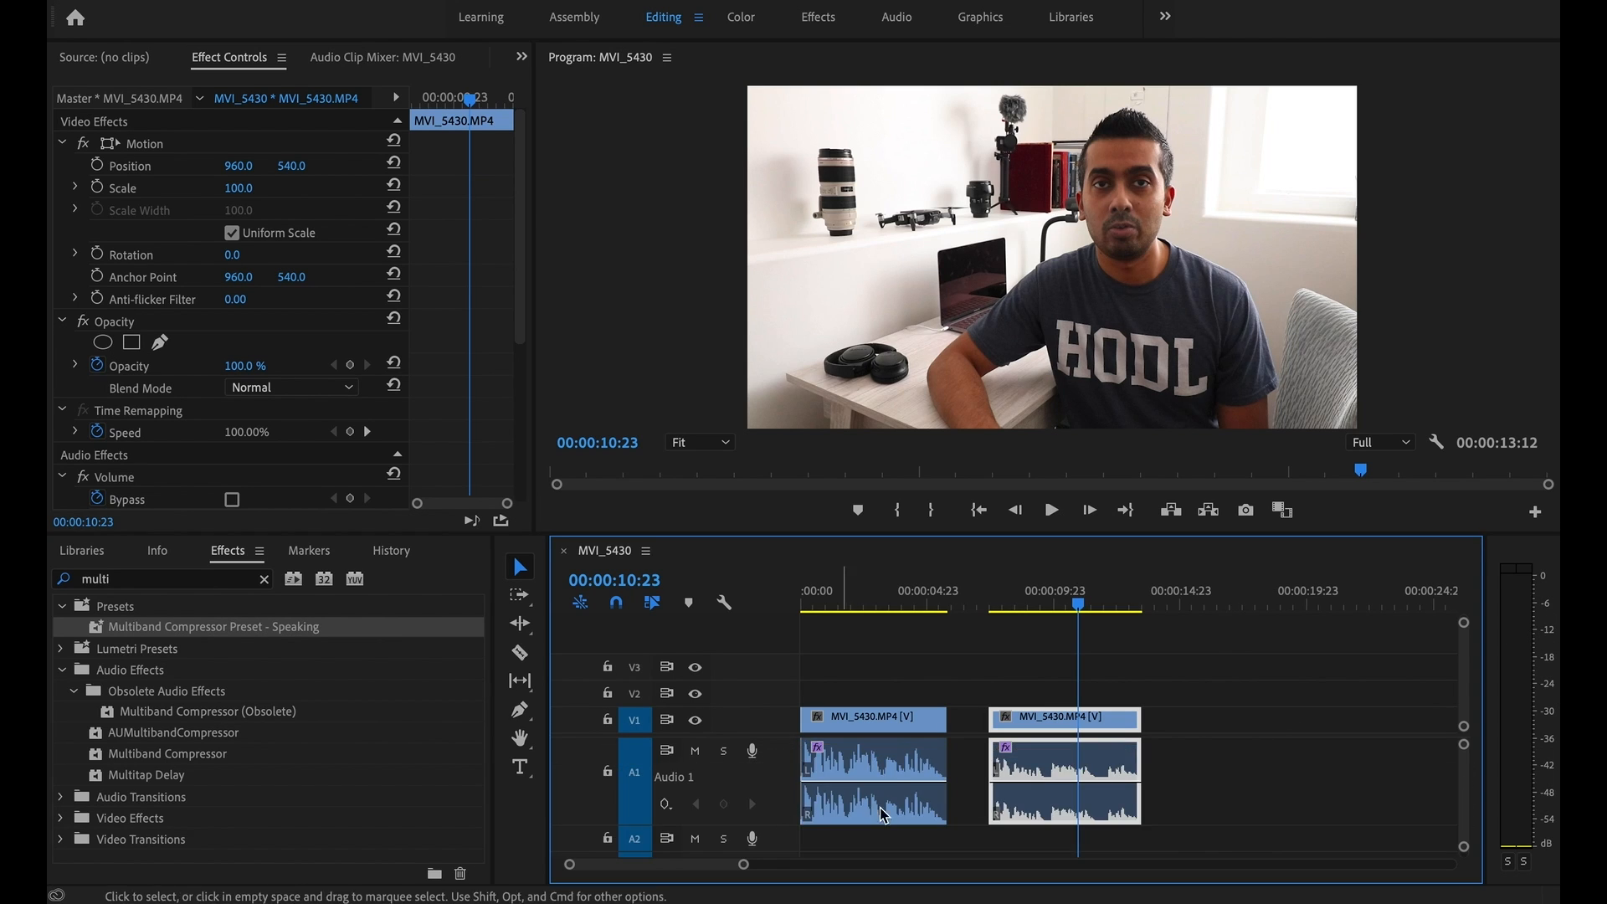
{"action": "mouse_move", "coordinate": [1065, 792]}
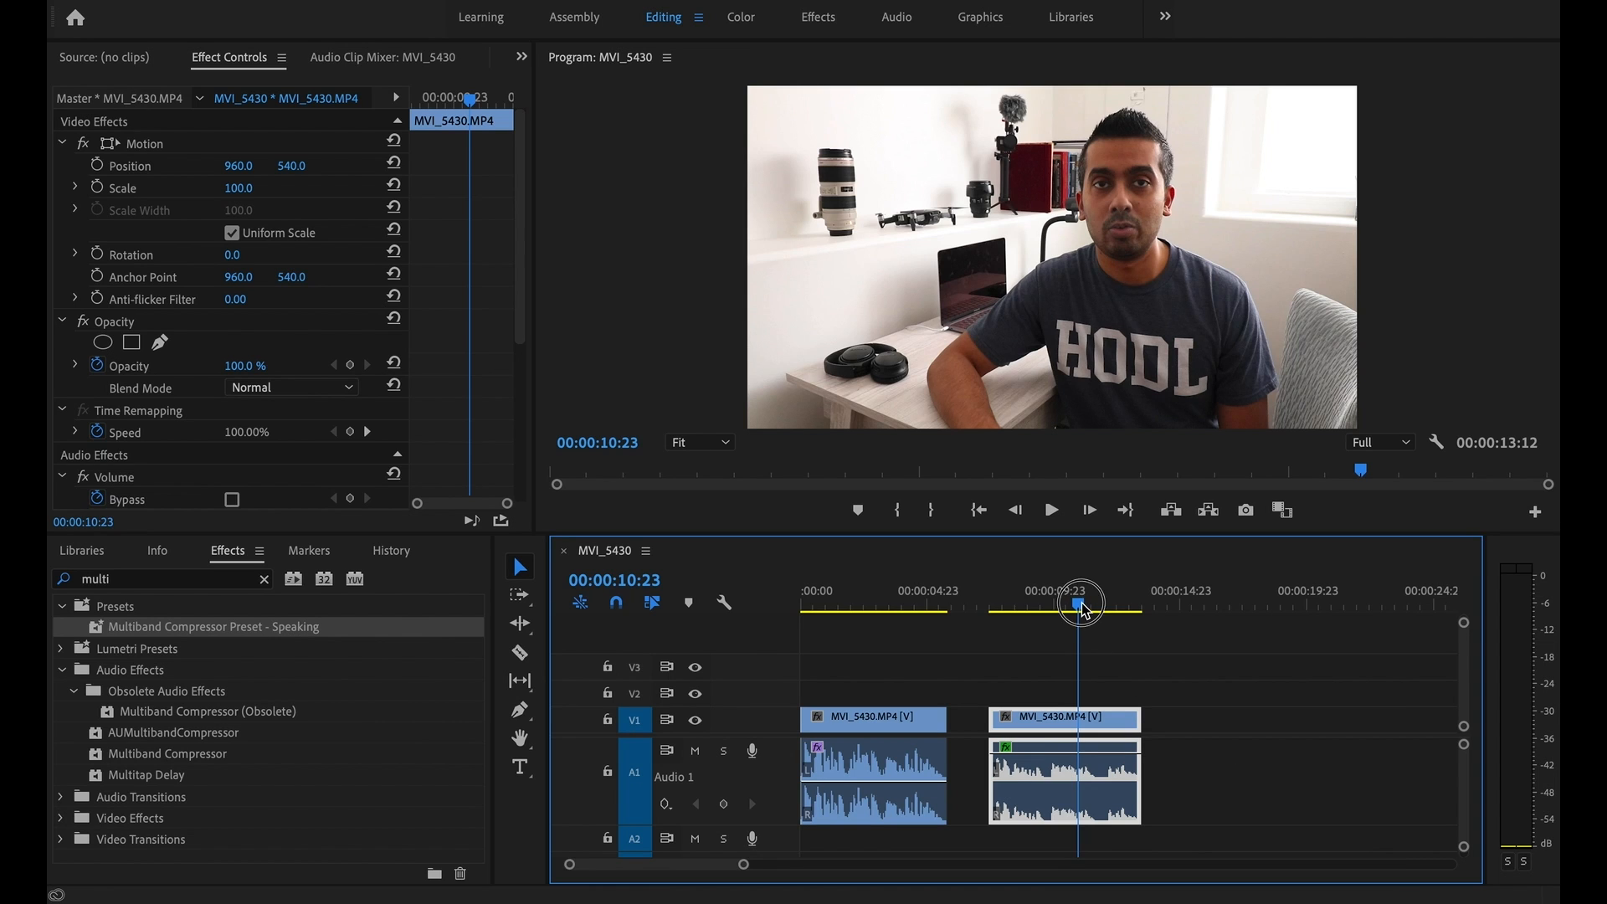
Play the sequence to hear the second clip after raising its volume about 5 dB
{"action": "left_click", "coordinate": [1050, 509]}
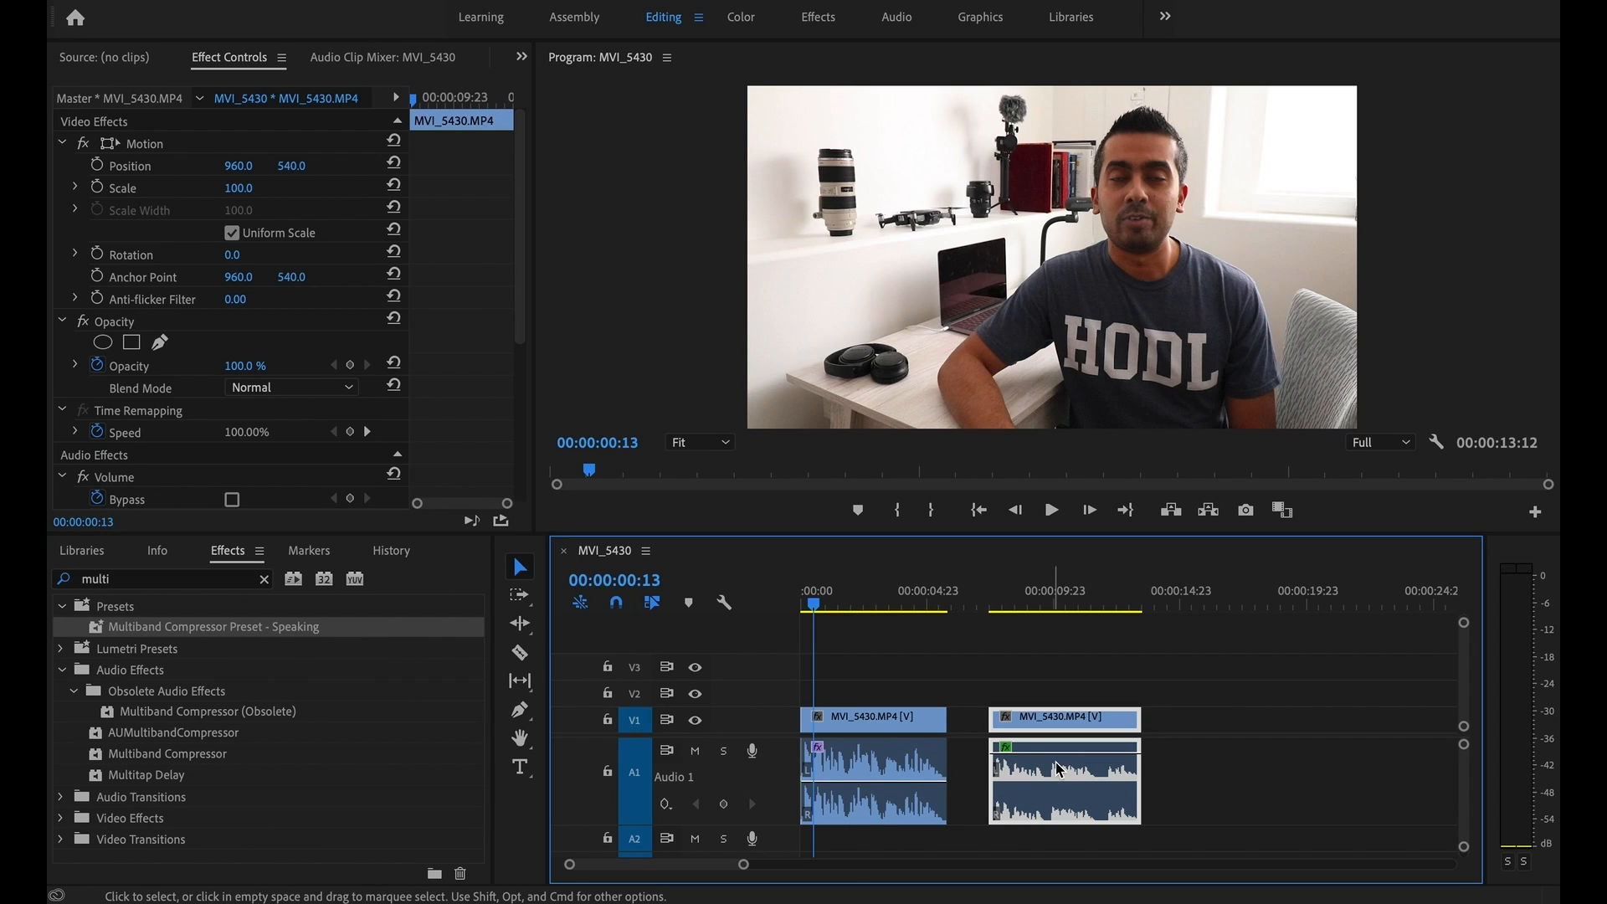
{"action": "mouse_move", "coordinate": [1066, 782]}
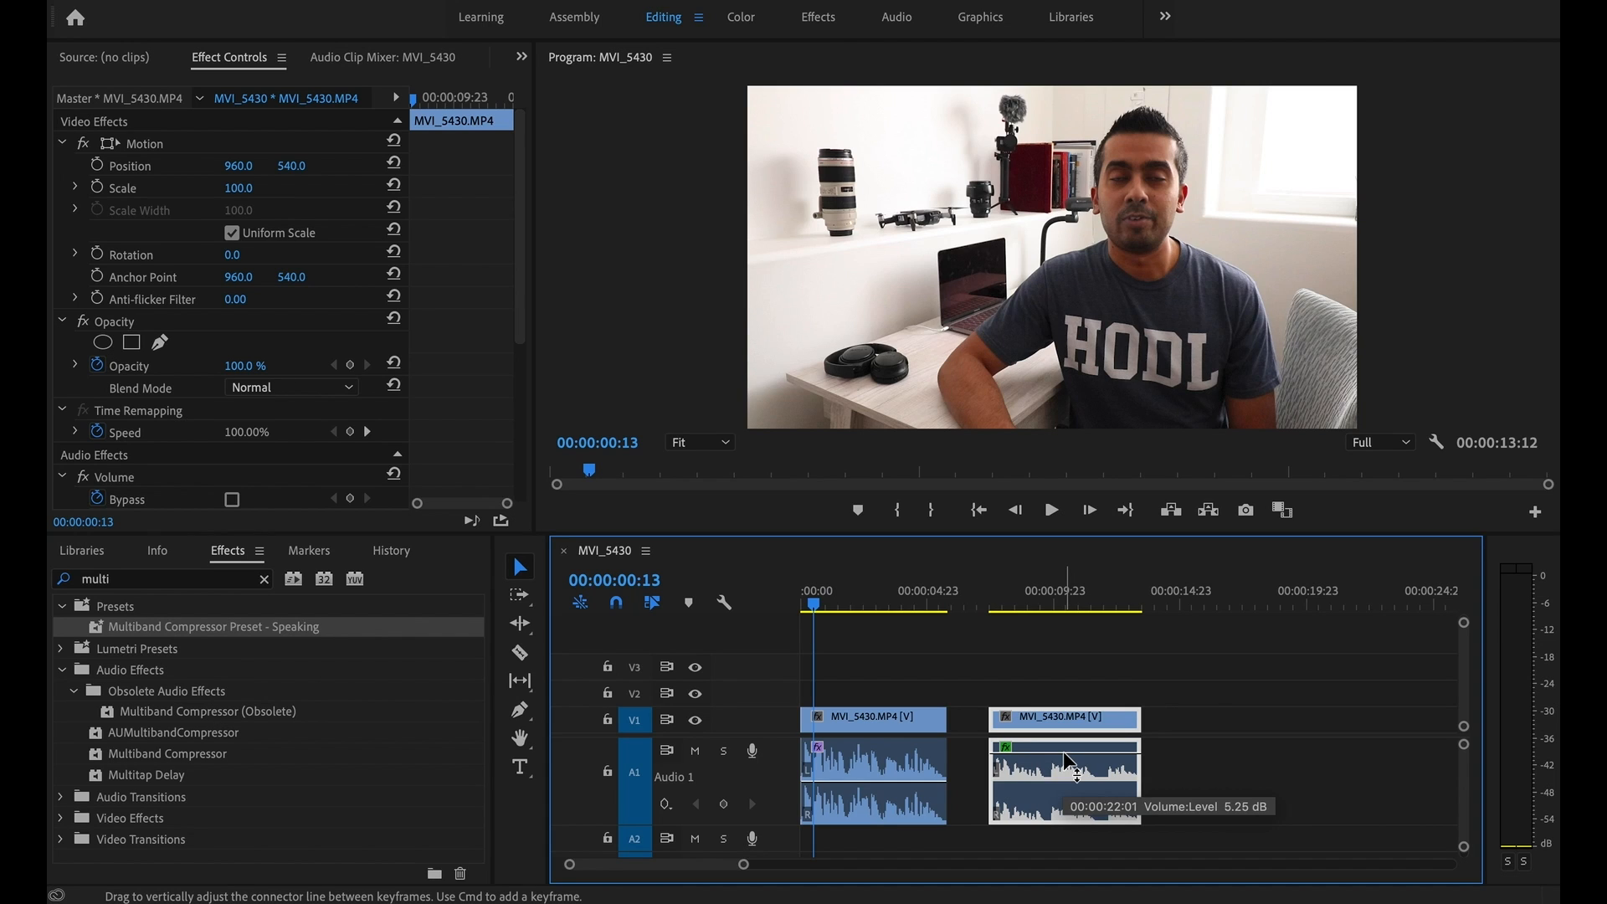
{"action": "mouse_move", "coordinate": [1053, 754]}
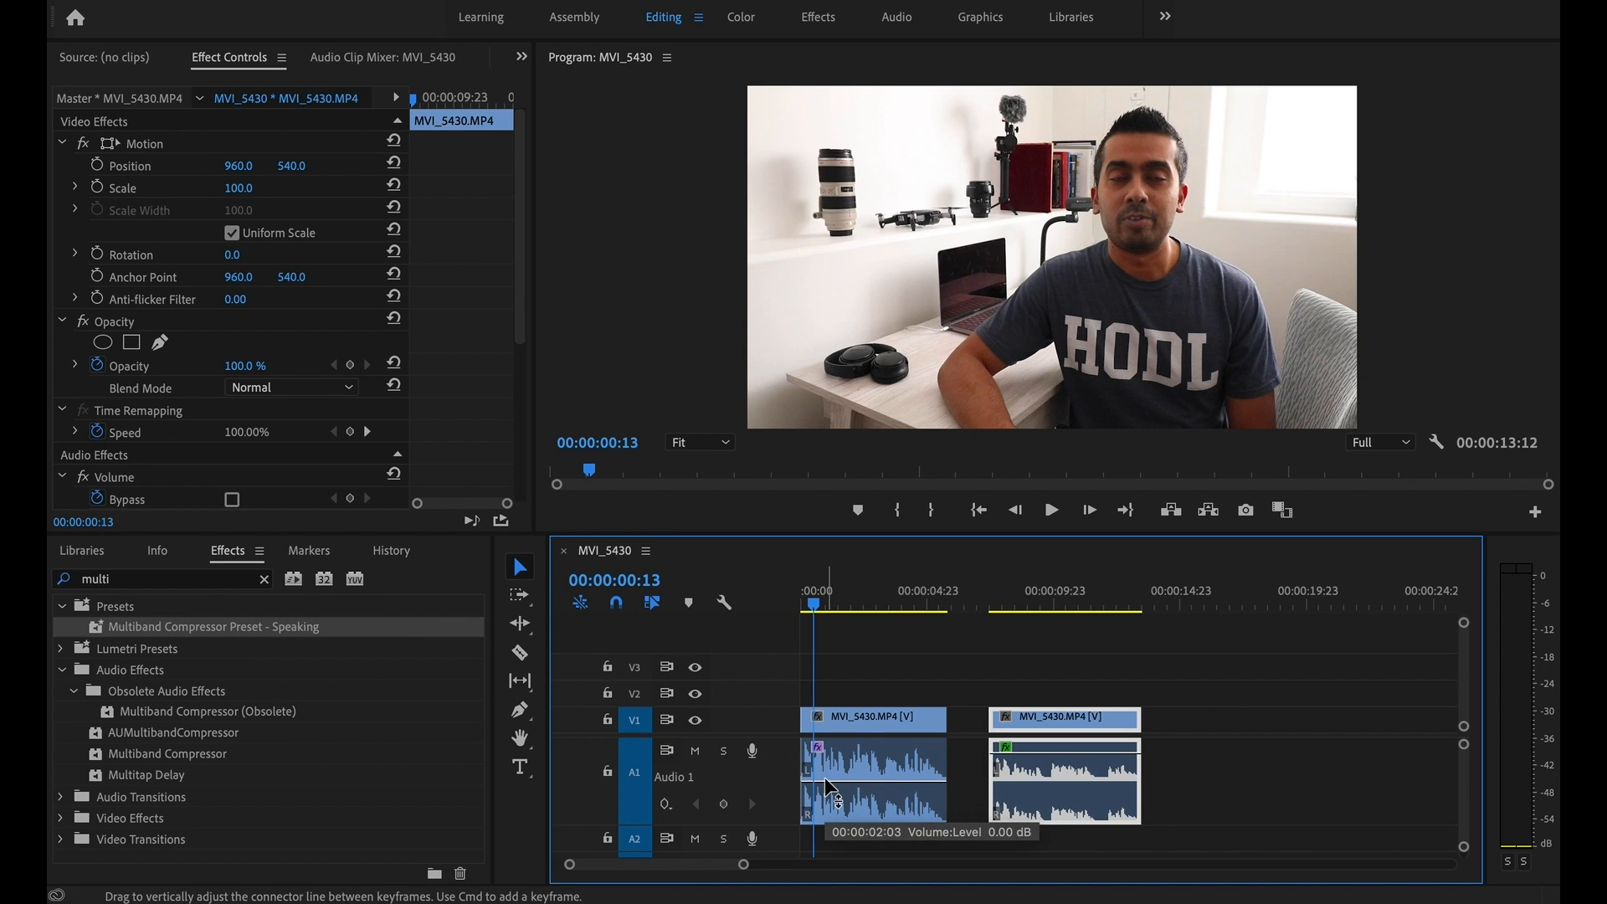
{"action": "mouse_move", "coordinate": [1239, 797]}
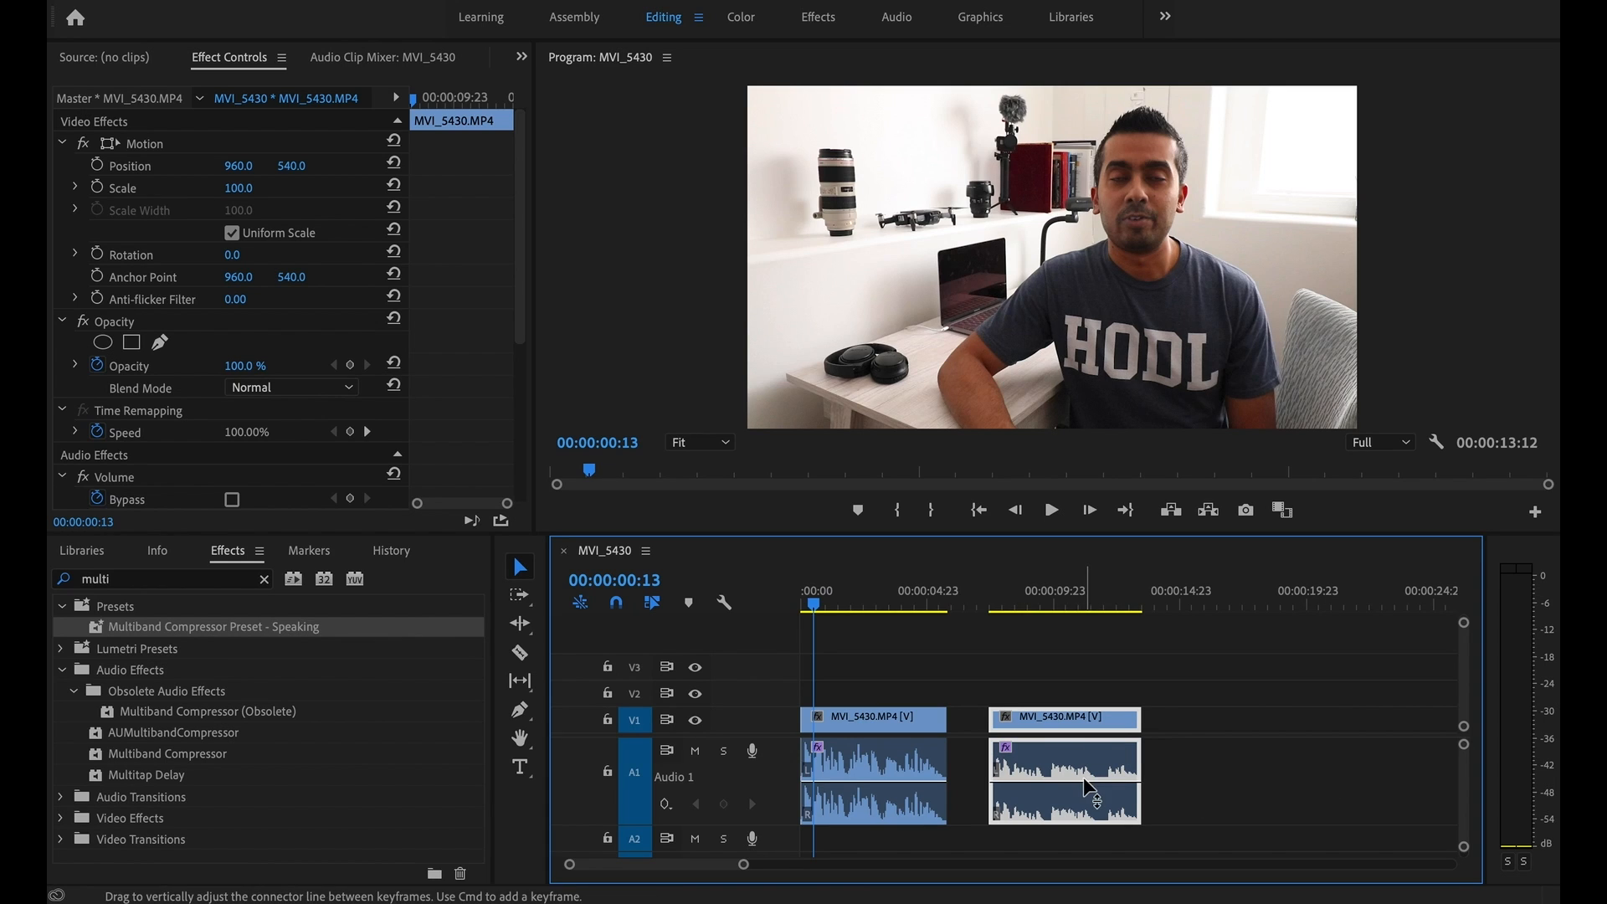
{"action": "mouse_move", "coordinate": [1235, 730]}
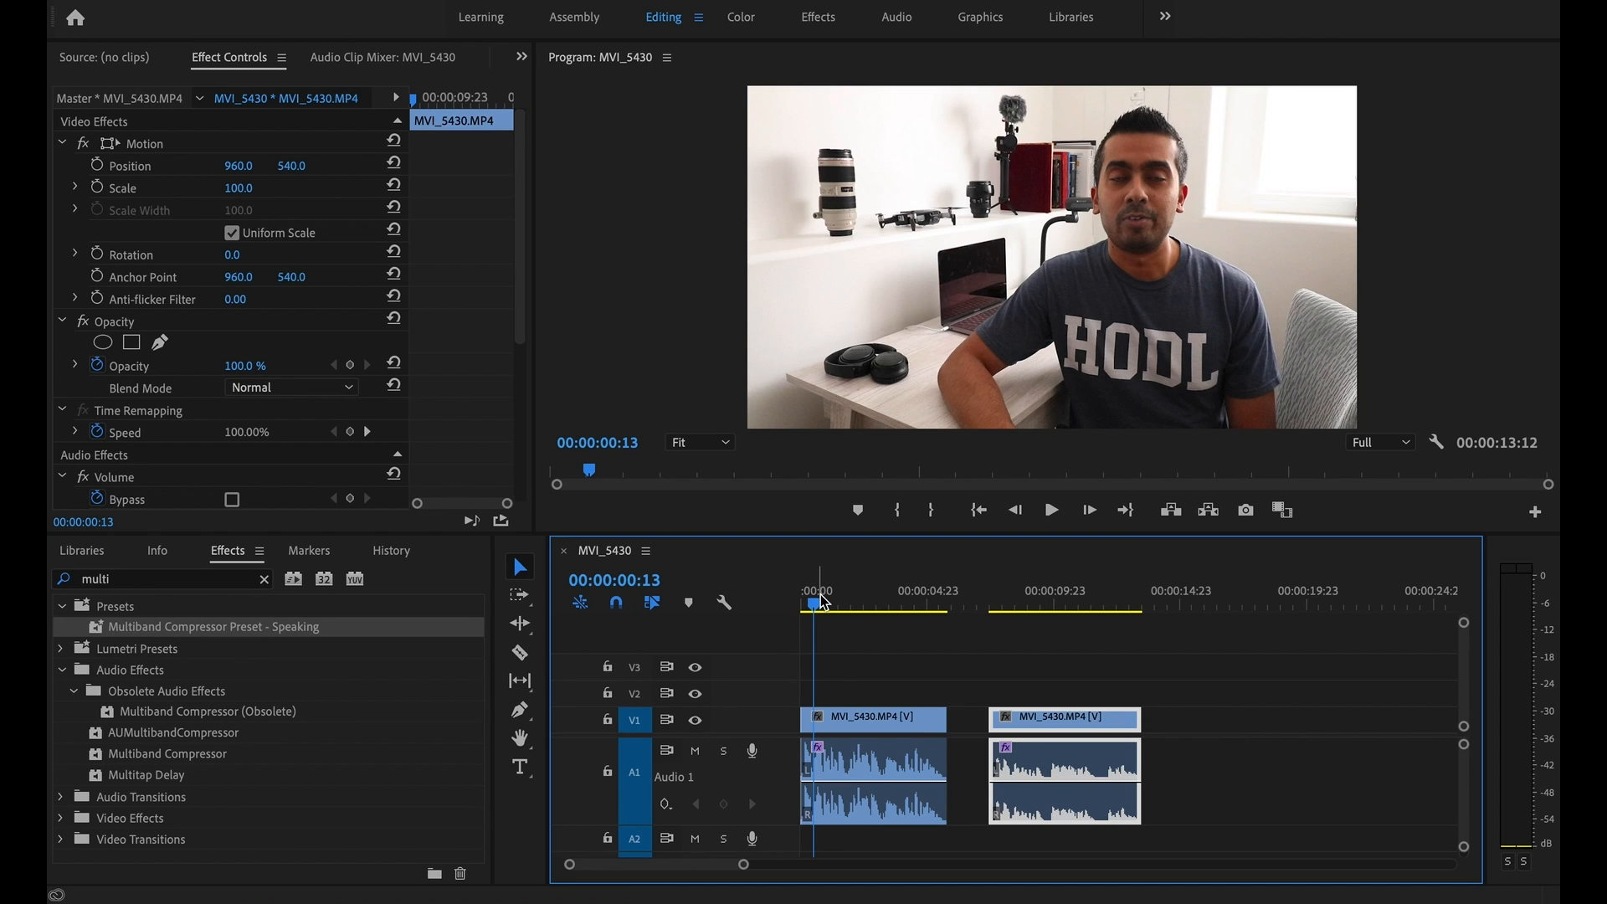
Return the playhead to 00:00:00:00 and clear the effects search so both saved presets are listed
{"action": "left_click", "coordinate": [802, 604]}
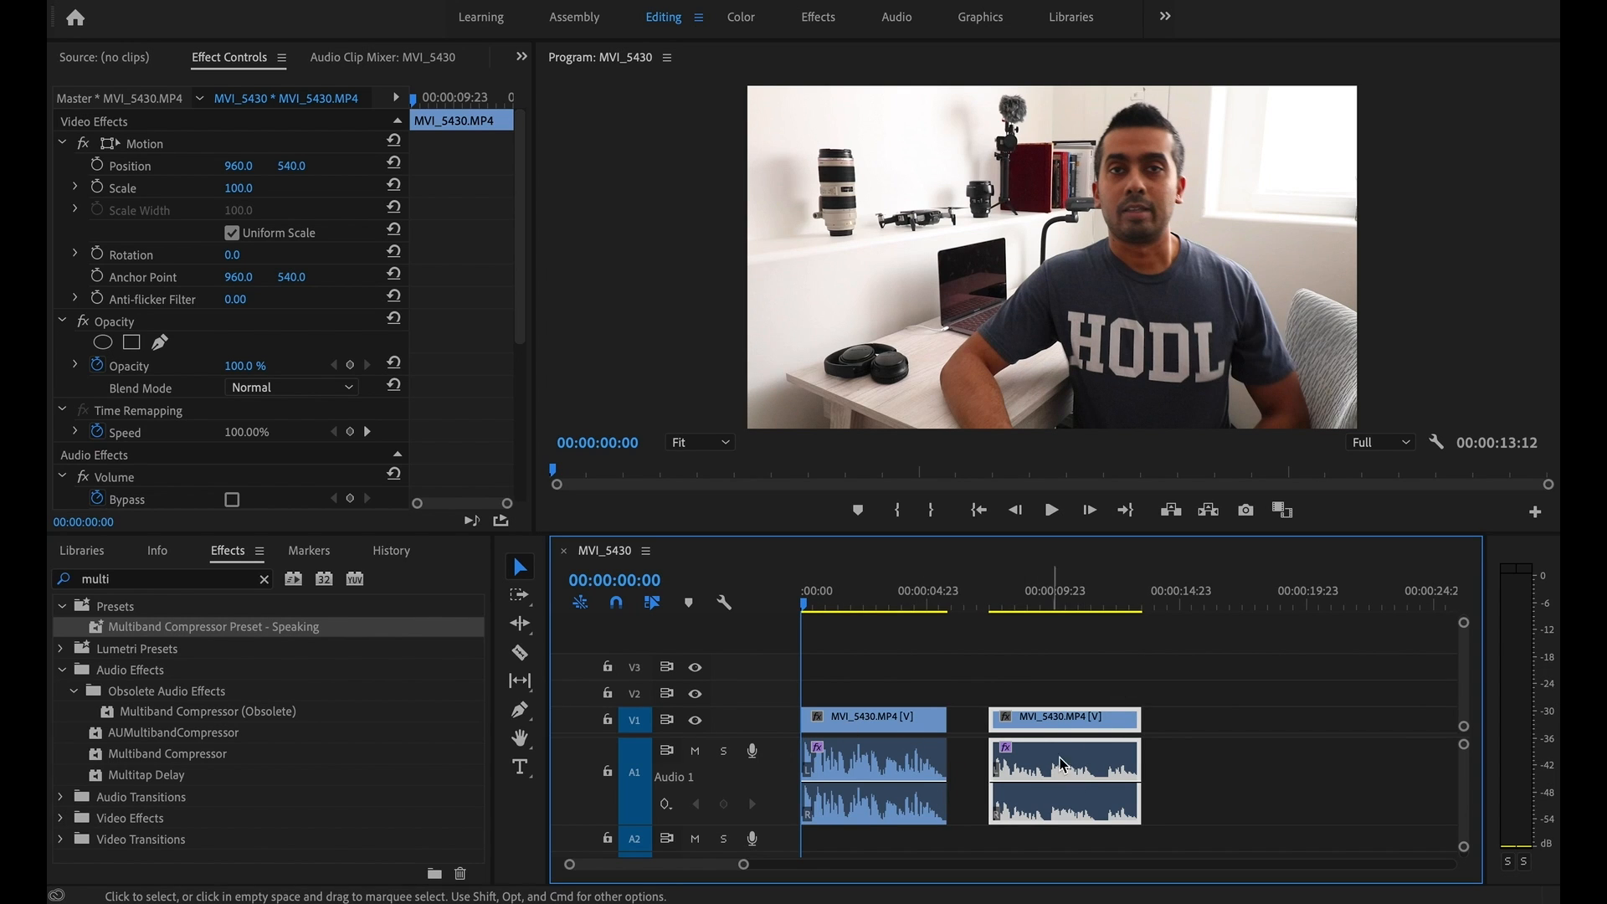
{"action": "mouse_move", "coordinate": [982, 699]}
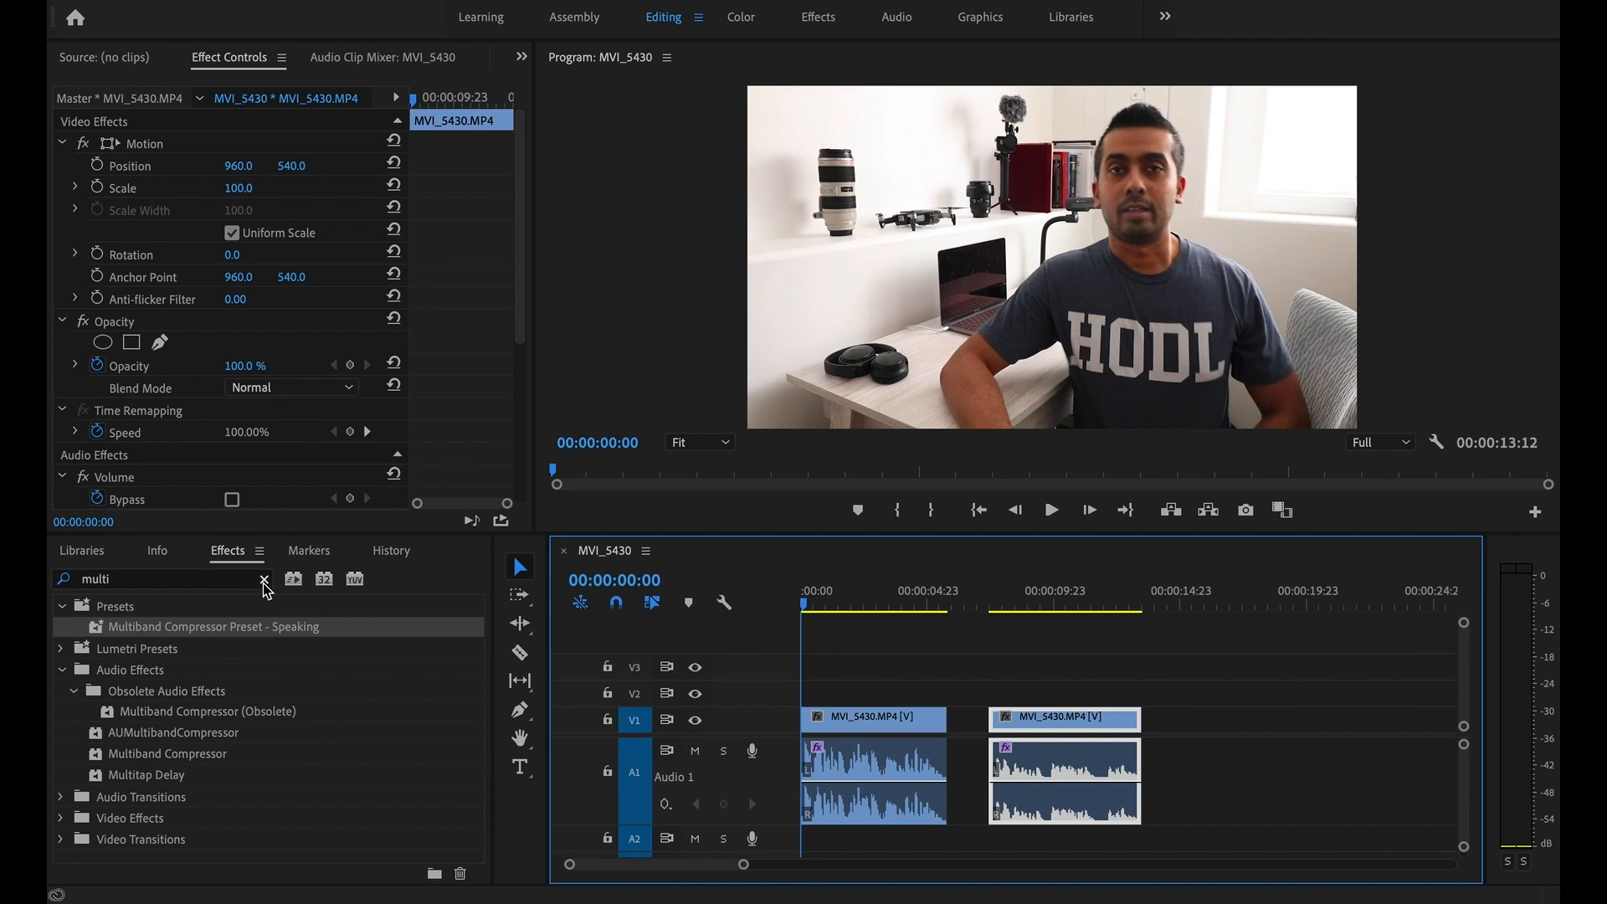
{"action": "left_click", "coordinate": [263, 581]}
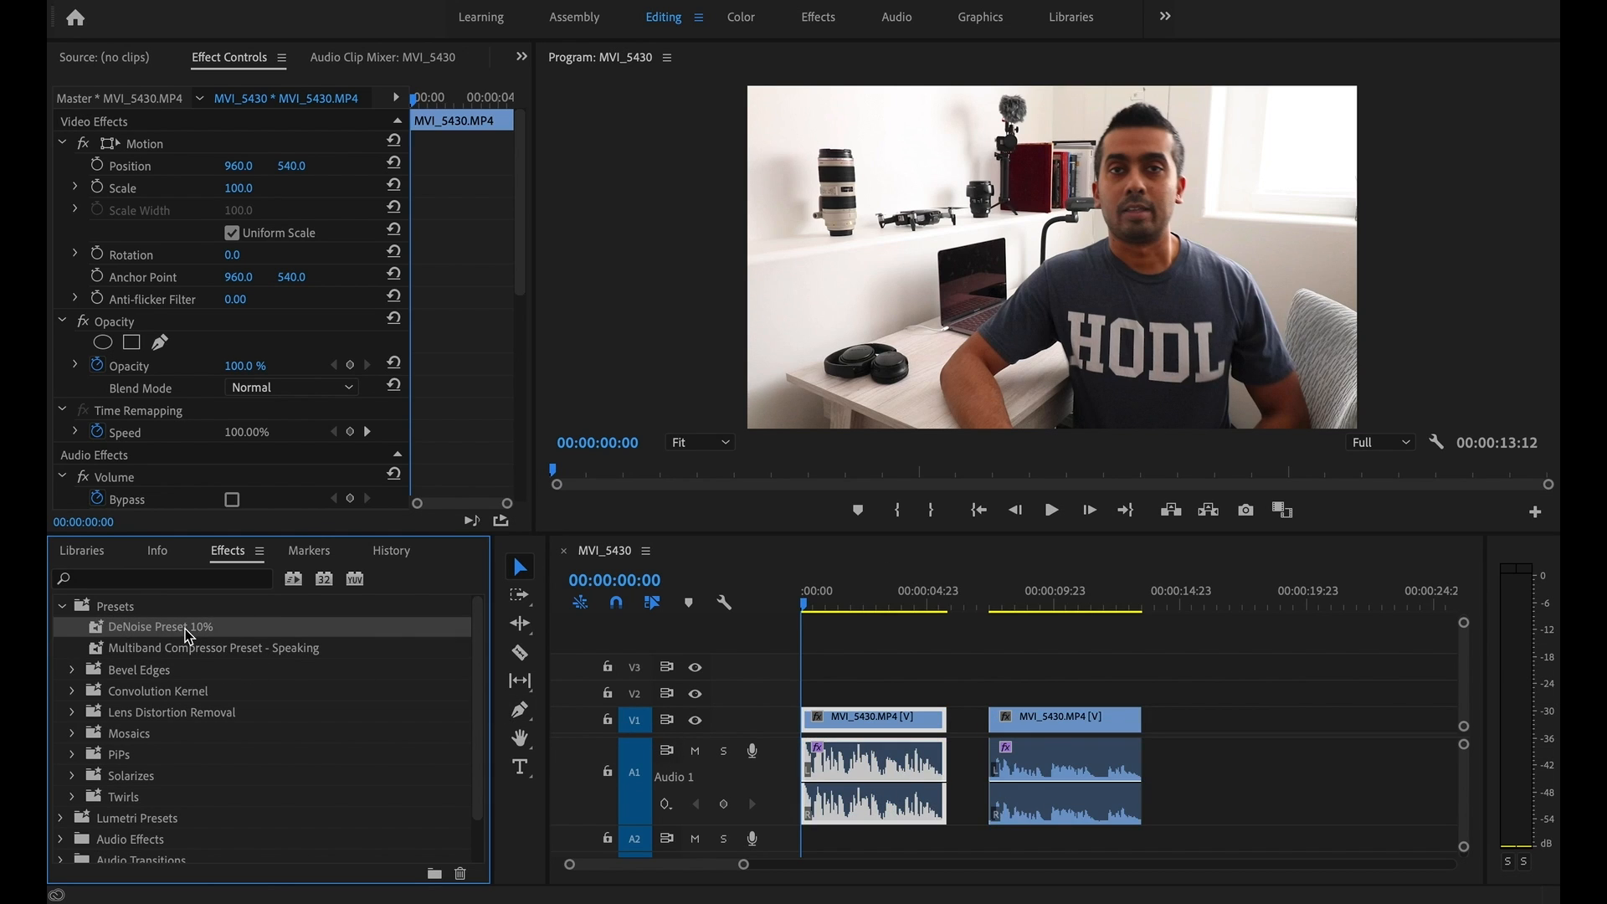
Apply the DeNoise Preset 10% and play back the sequence from the start to check the audio
{"action": "left_click", "coordinate": [813, 604]}
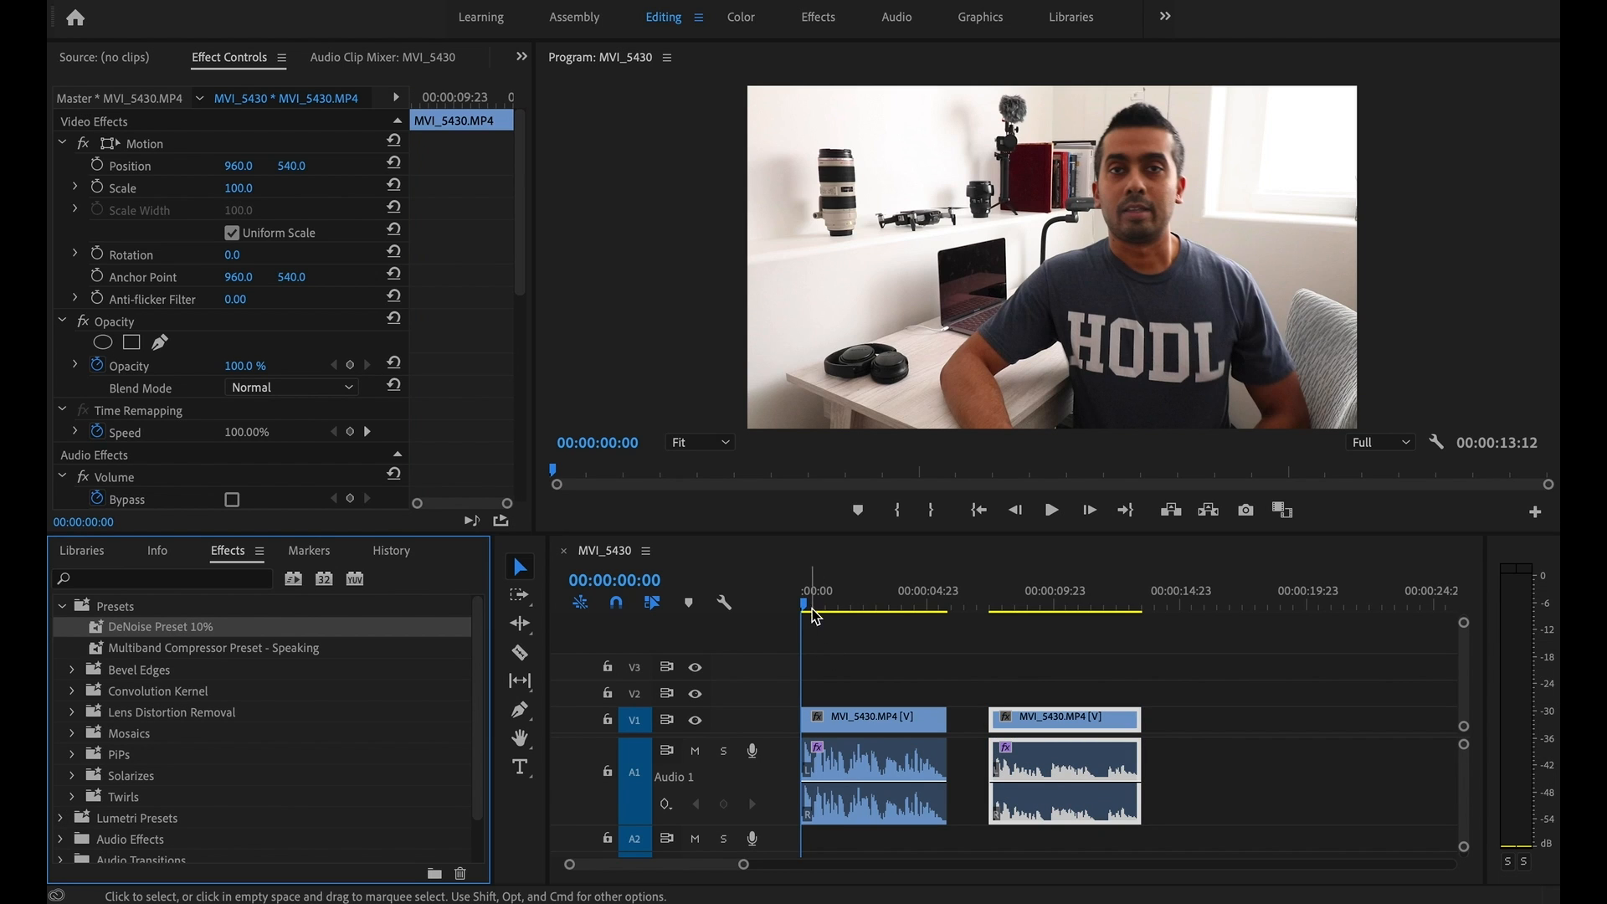
{"action": "left_click", "coordinate": [1050, 509]}
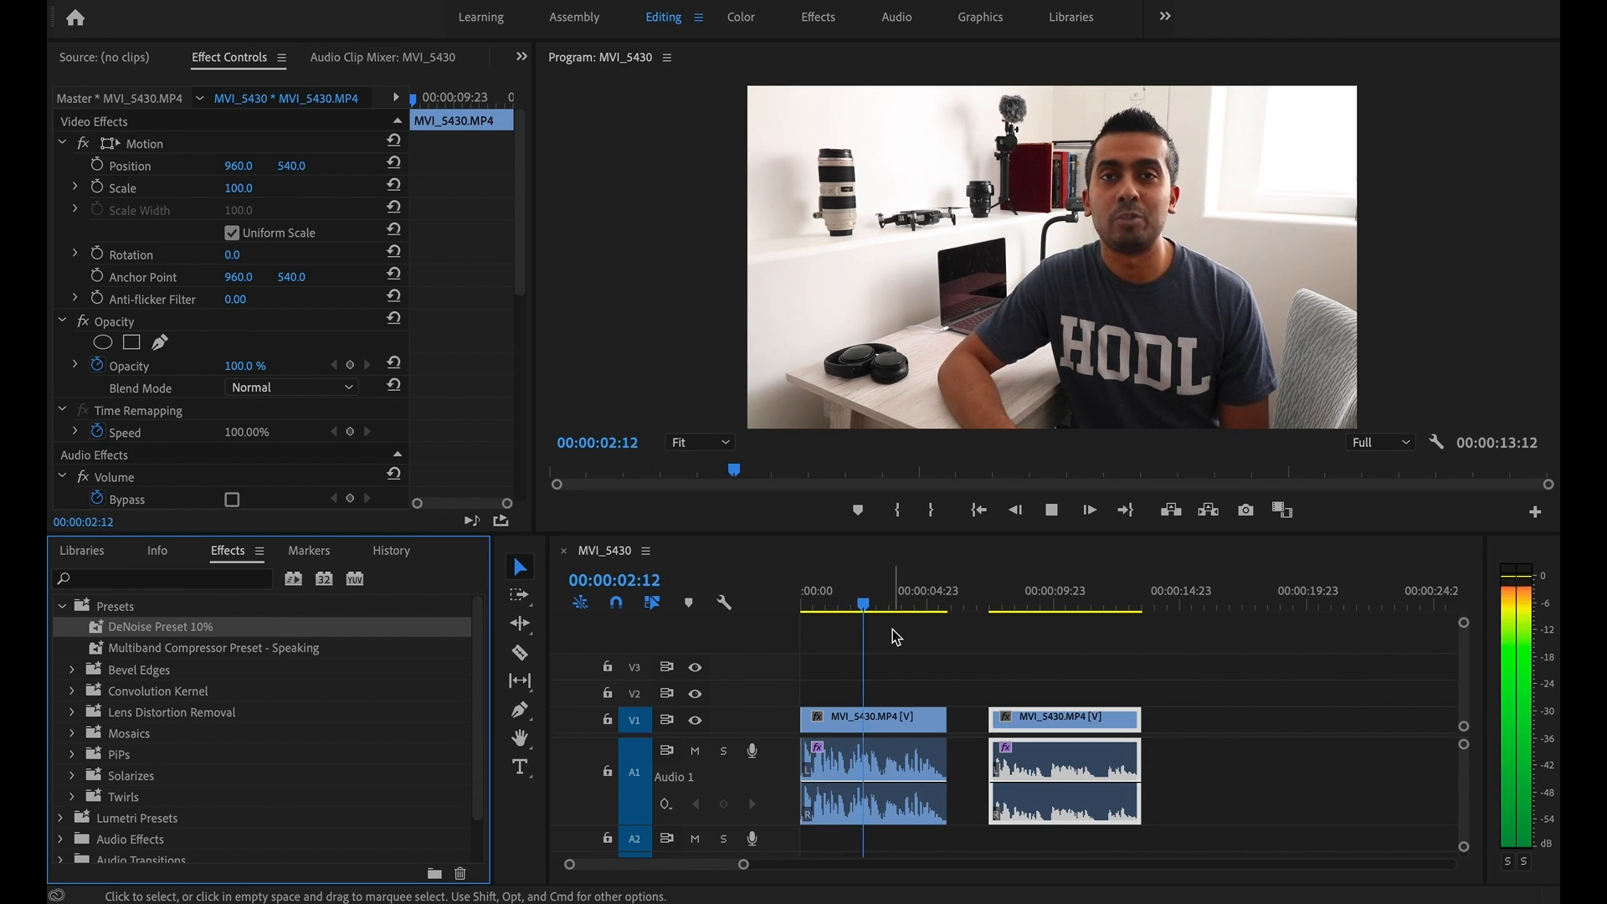
{"action": "left_click", "coordinate": [912, 601]}
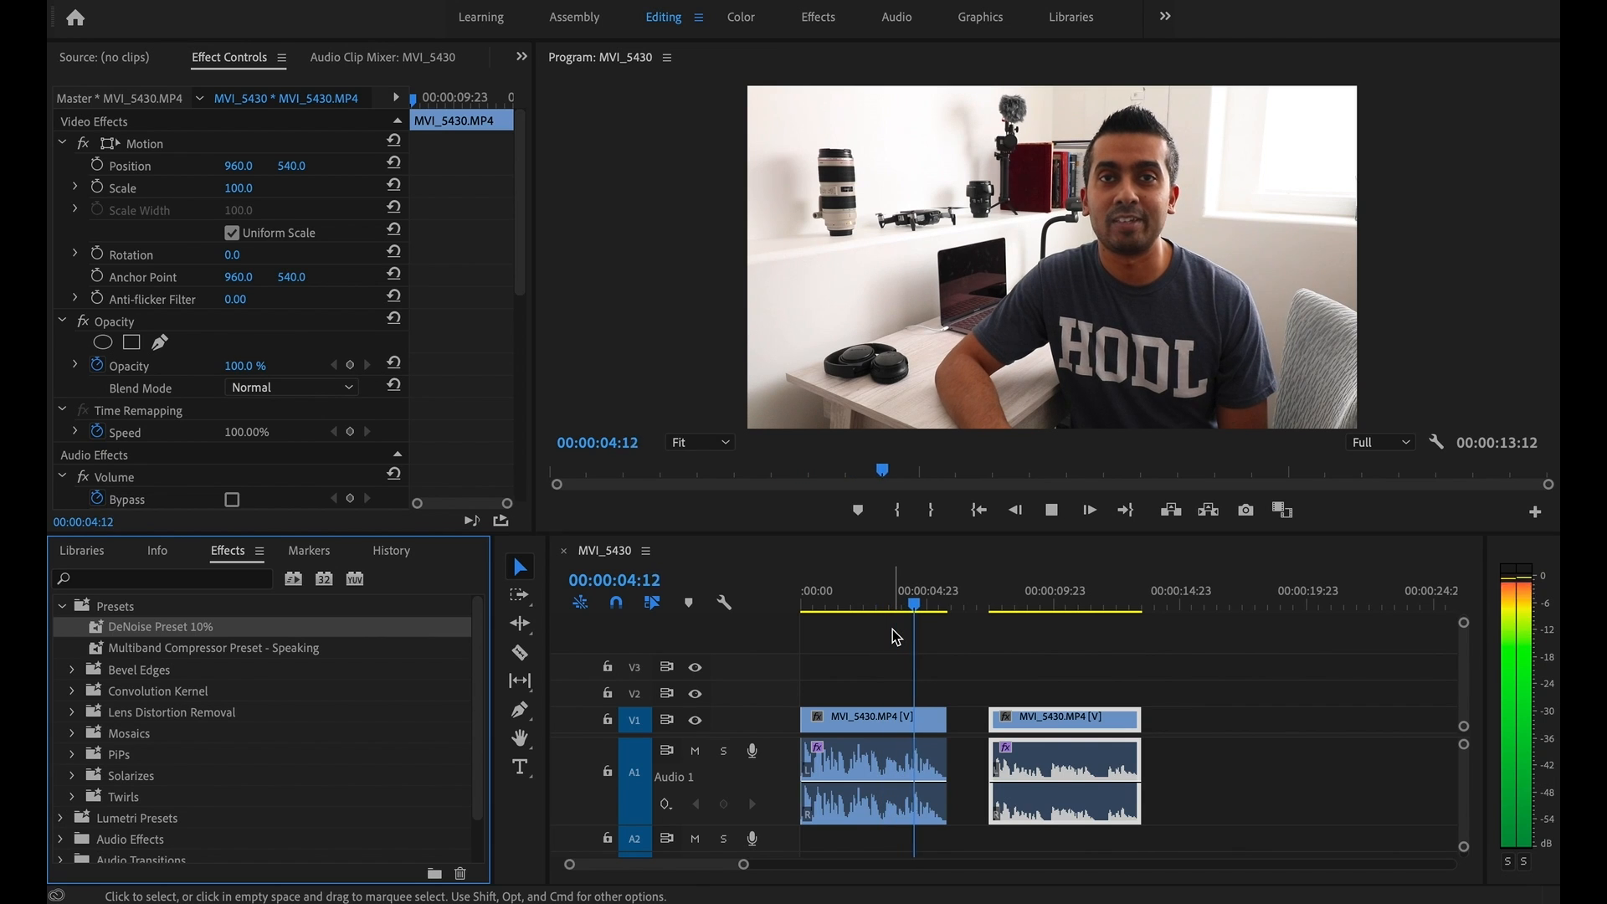